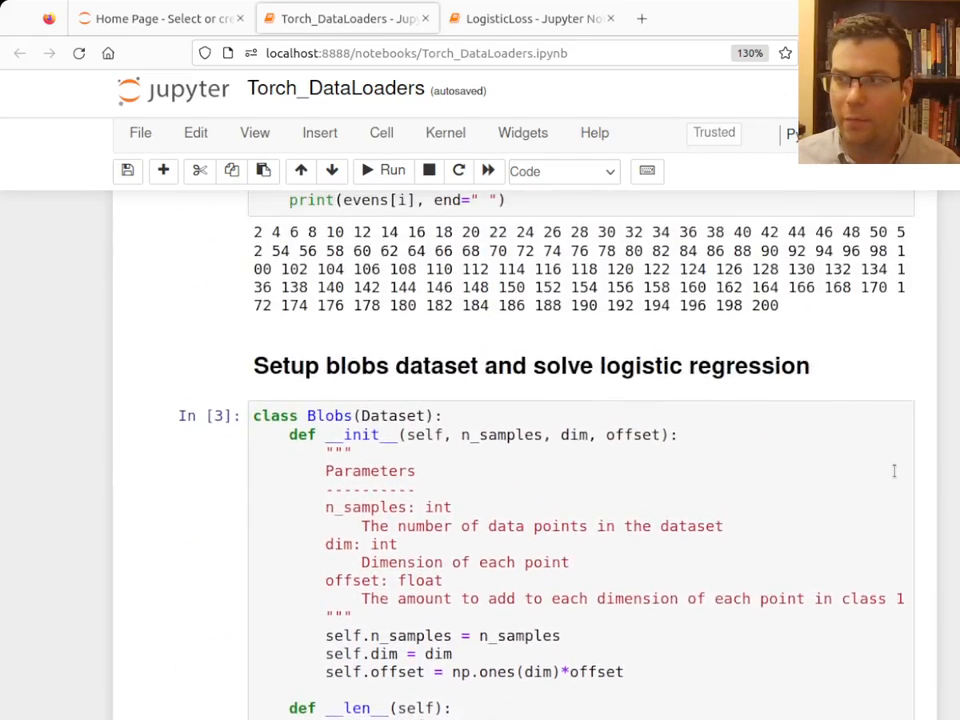
Step: Scroll past the Blobs class and plot to the Data Loaders cell for the 1000-sample, 2-D, offset-2 dataset
scroll(down, 3)
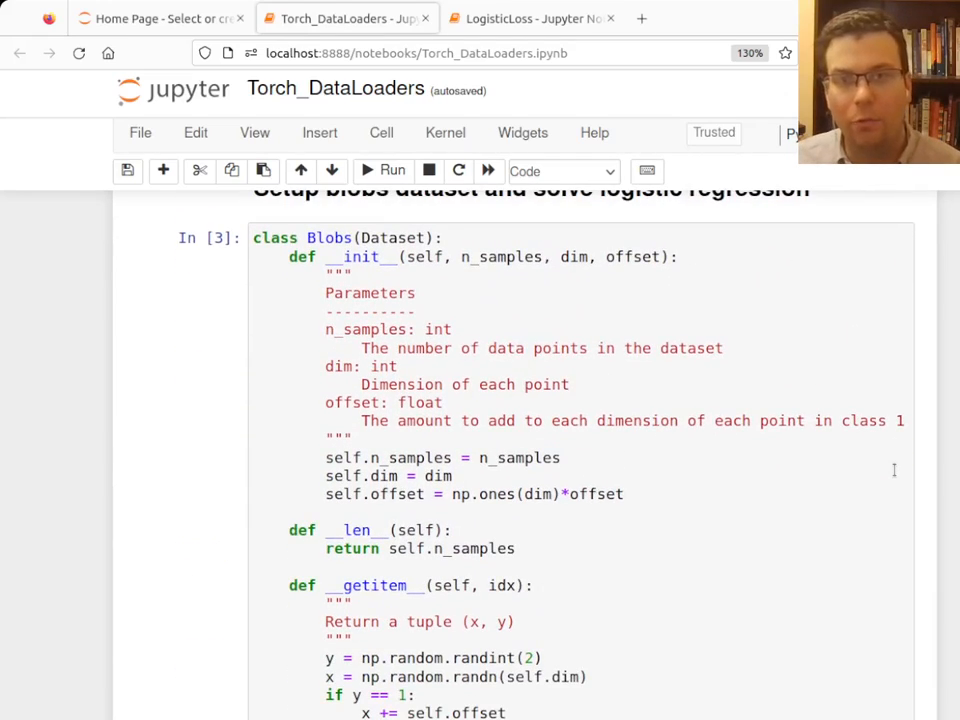
scroll(down, 3)
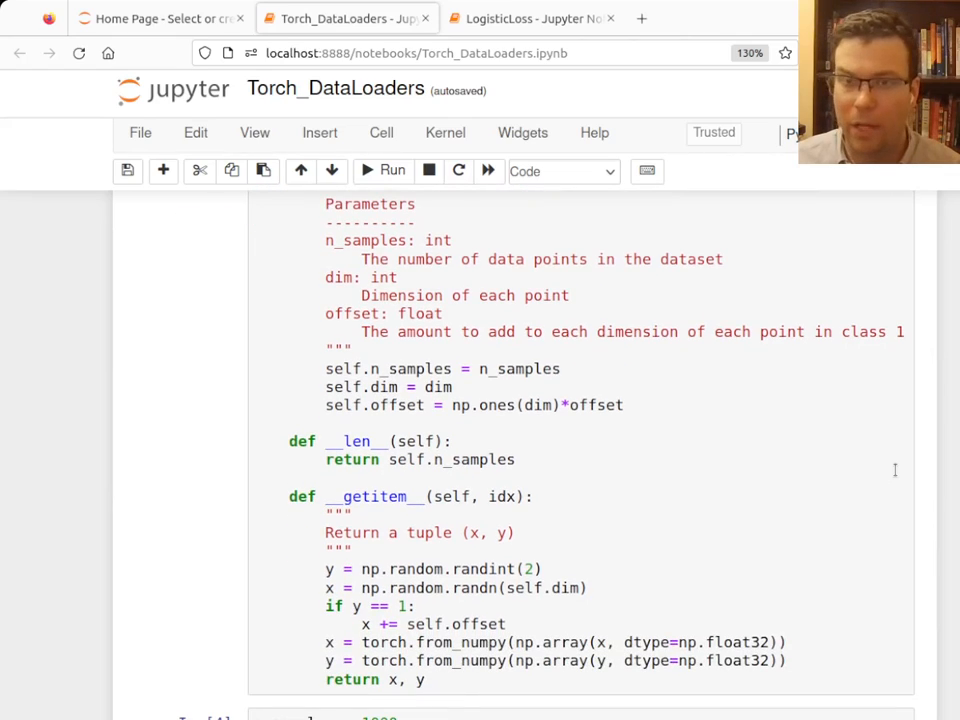
scroll(down, 3)
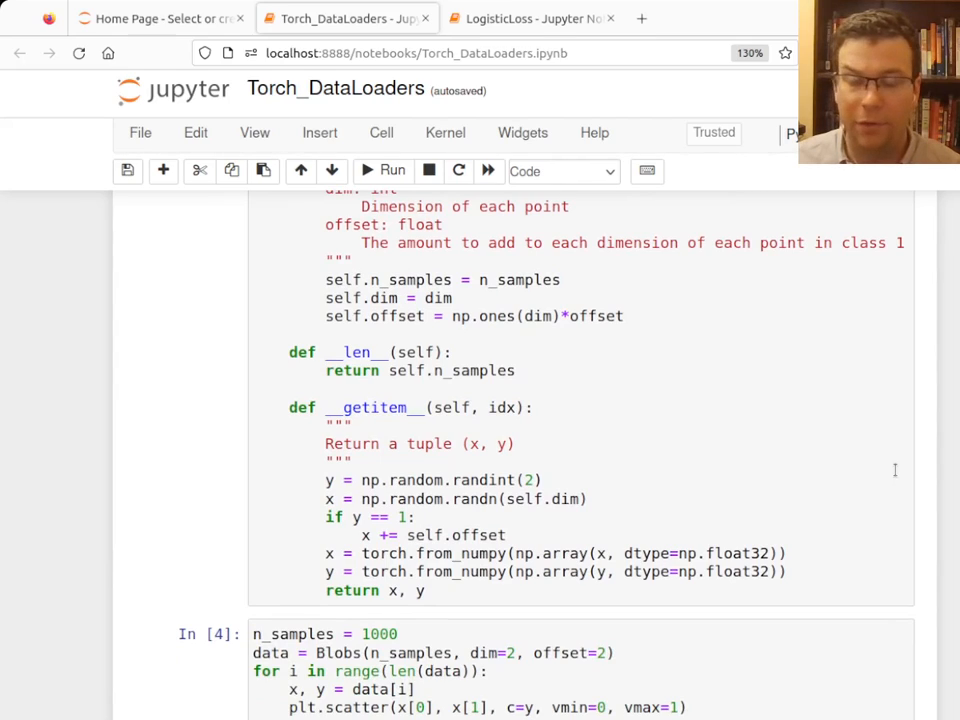
scroll(down, 3)
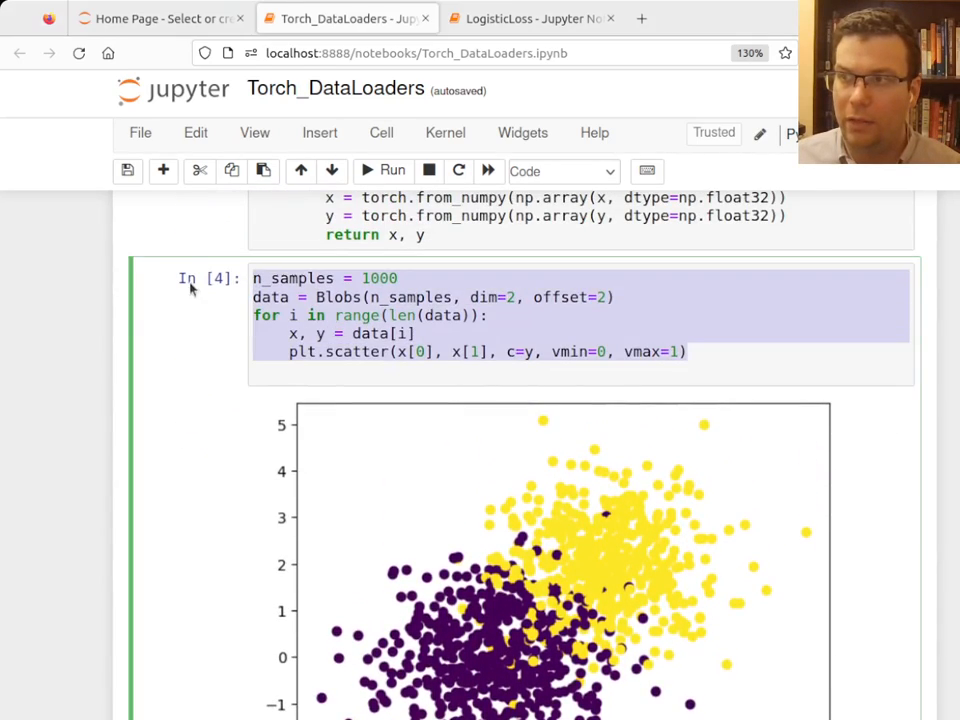
click(410, 332)
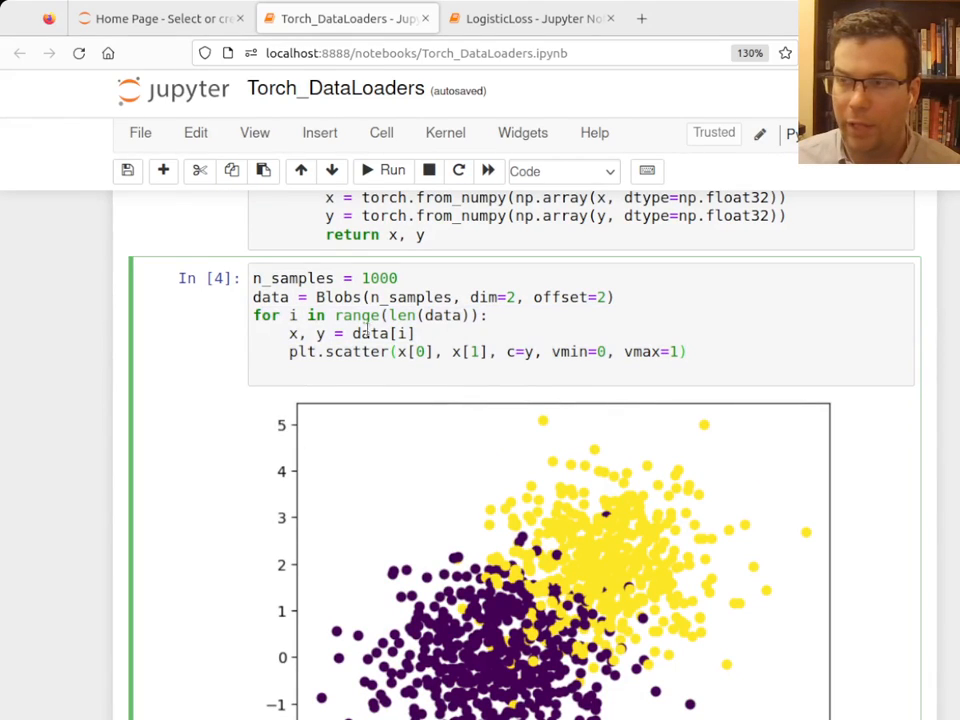
scroll(down, 3)
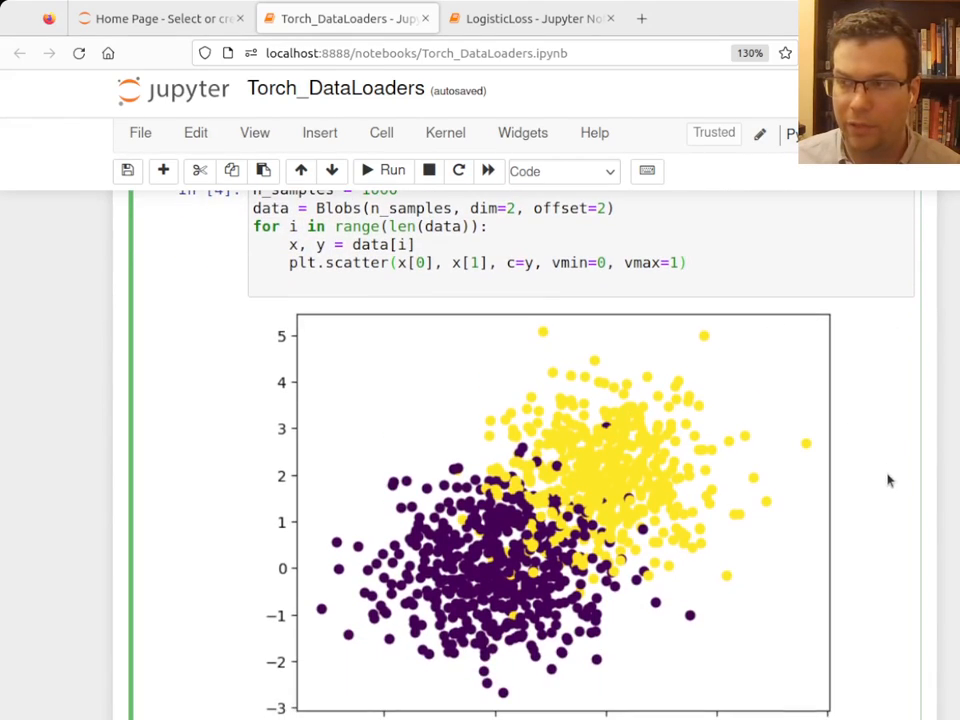
scroll(down, 3)
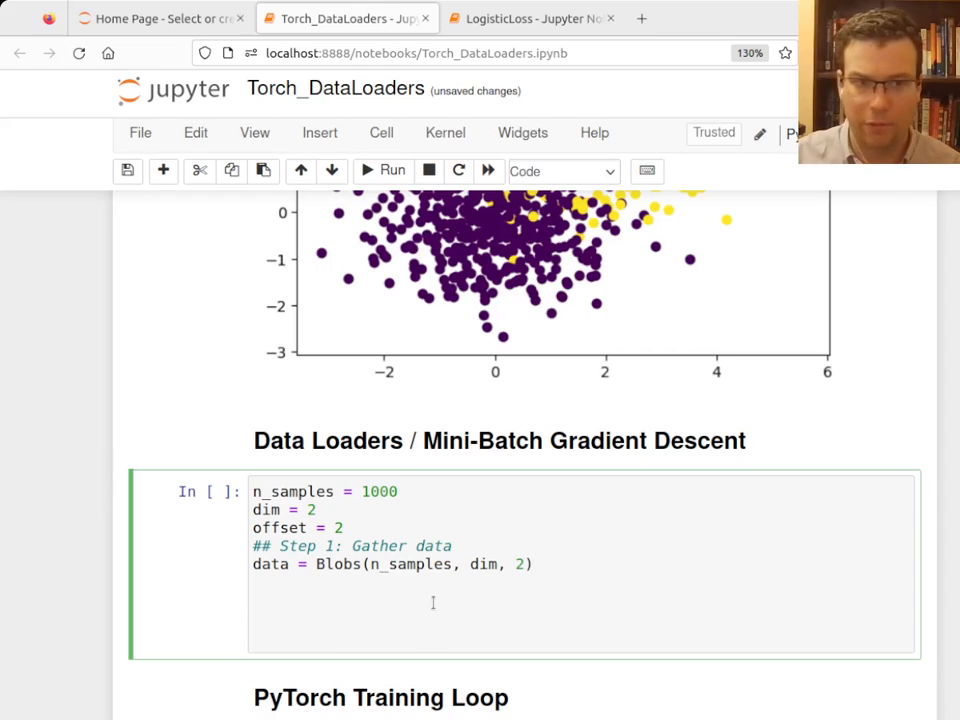
Step: Create loader = DataLoader(data, batch_size=16, shuffle=True)
text(lo)
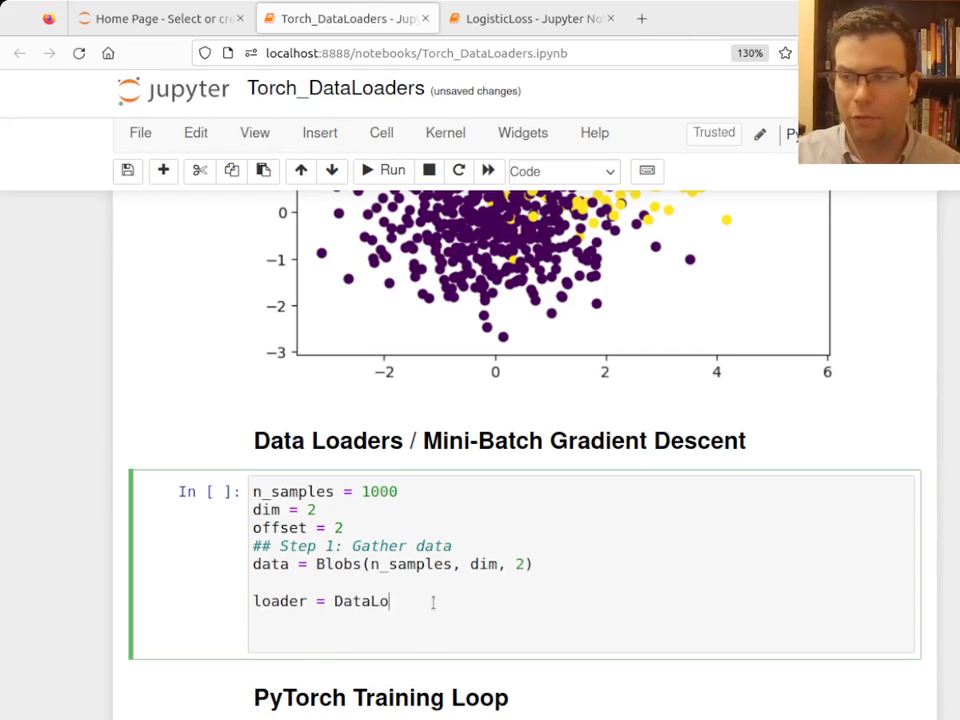
text(ader)
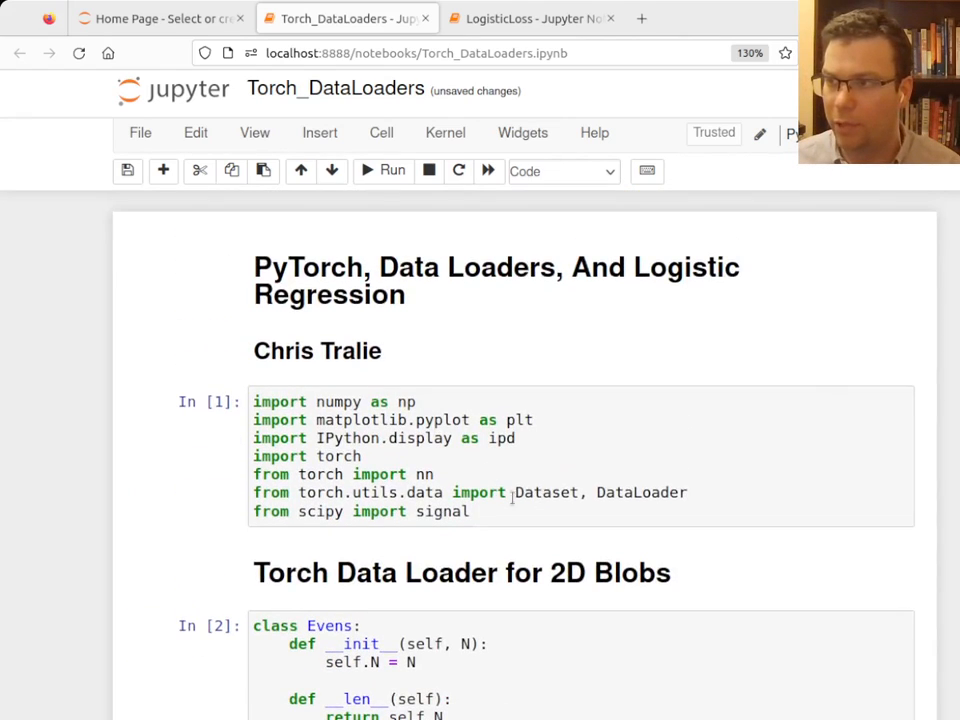
scroll(down, 3)
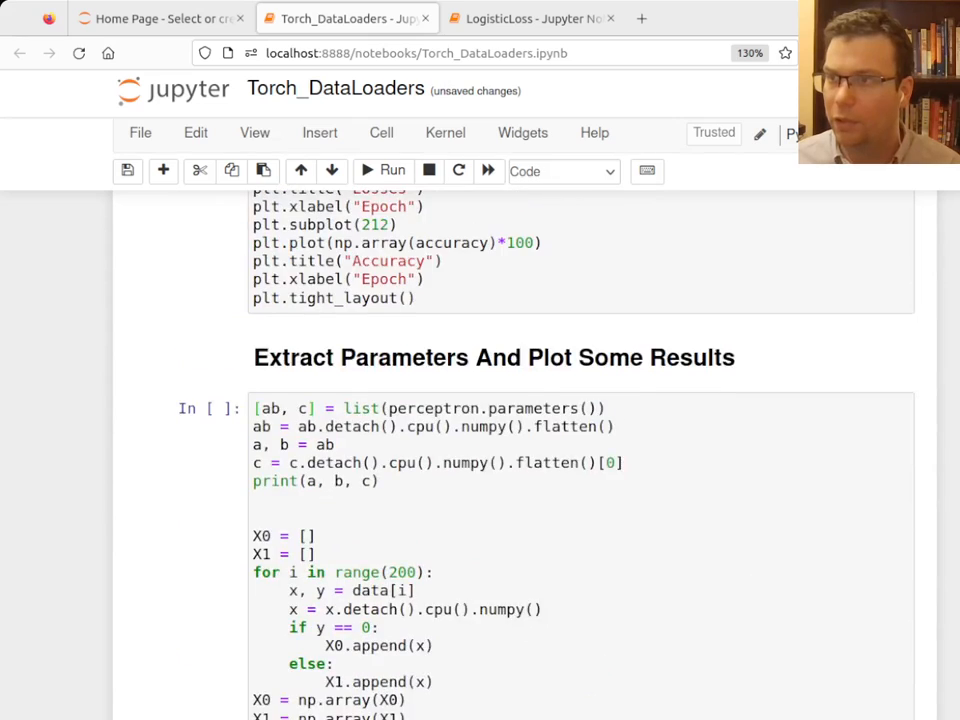
scroll(down, 3)
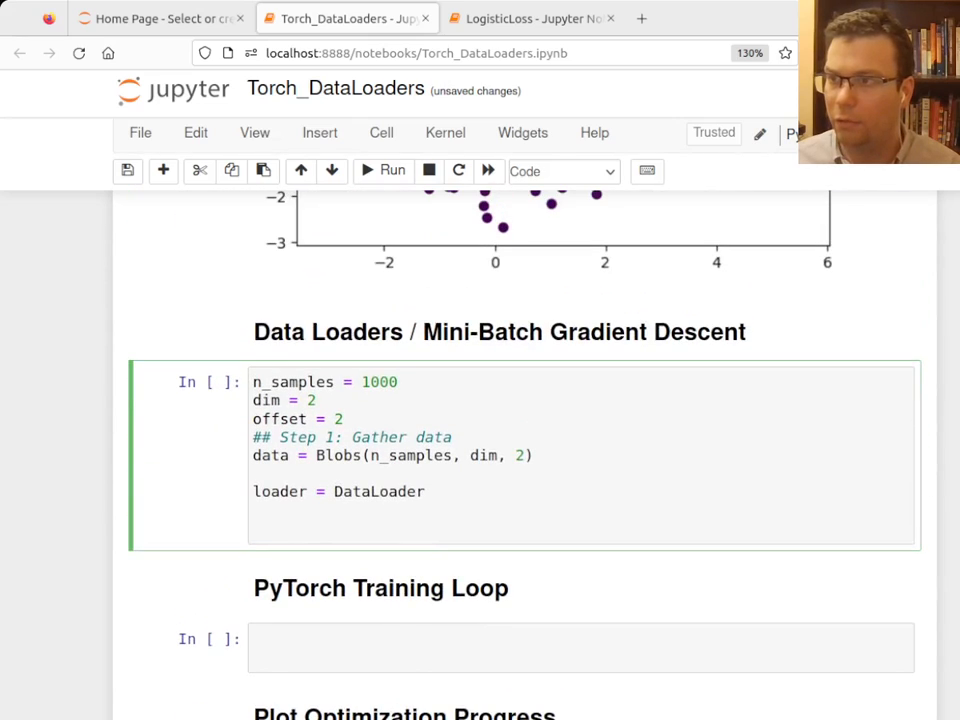
text(())
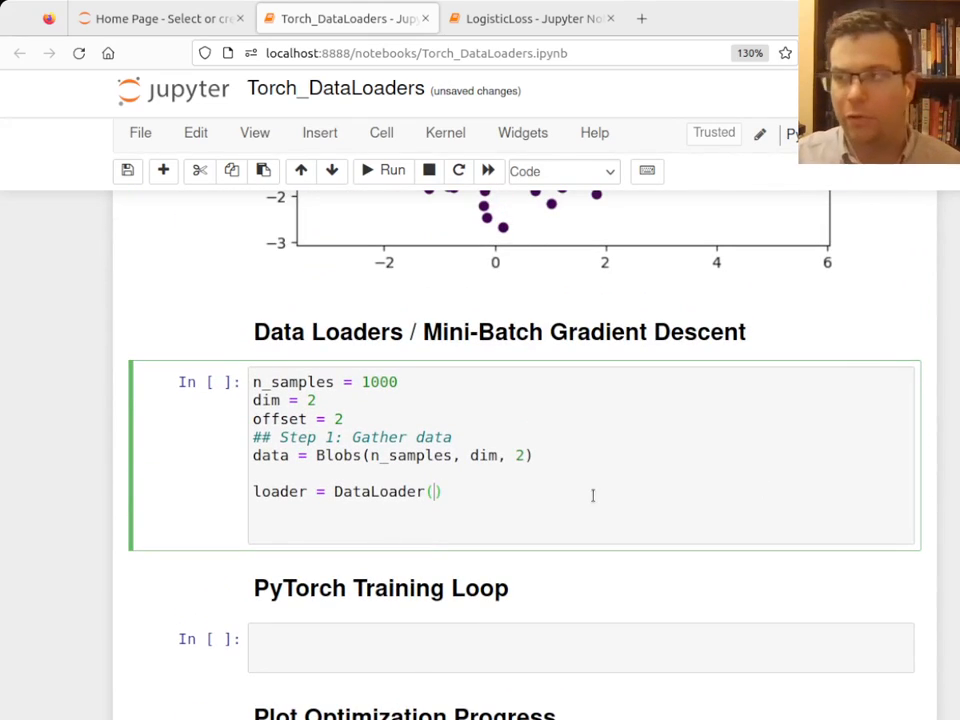
text(data, batch_size=1)
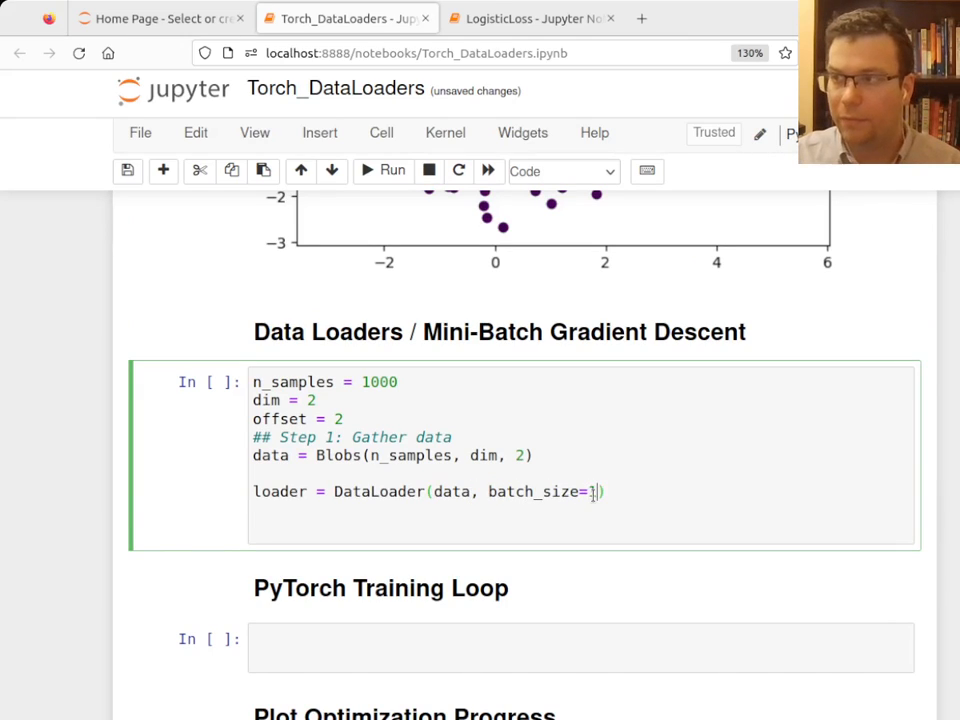
text(6,)
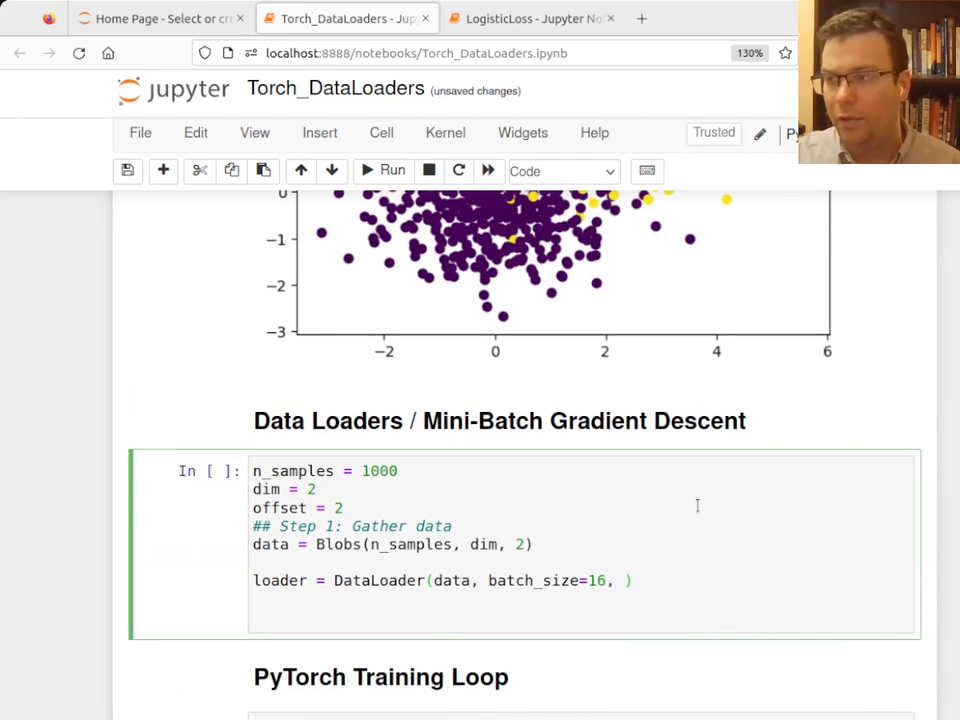
text(shuffle=True)
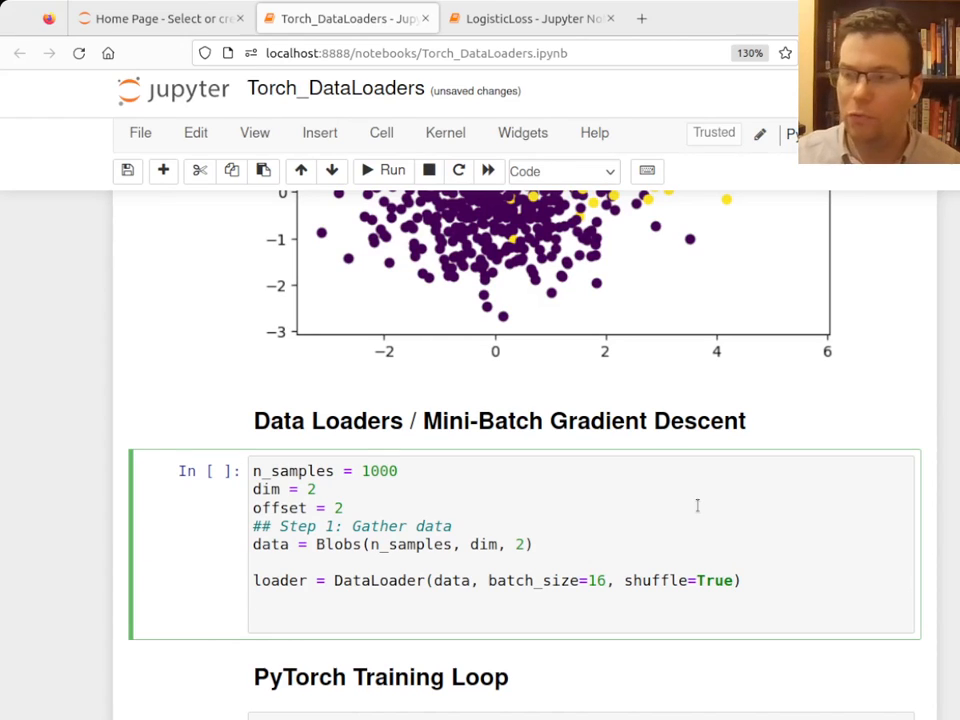
scroll(down, 3)
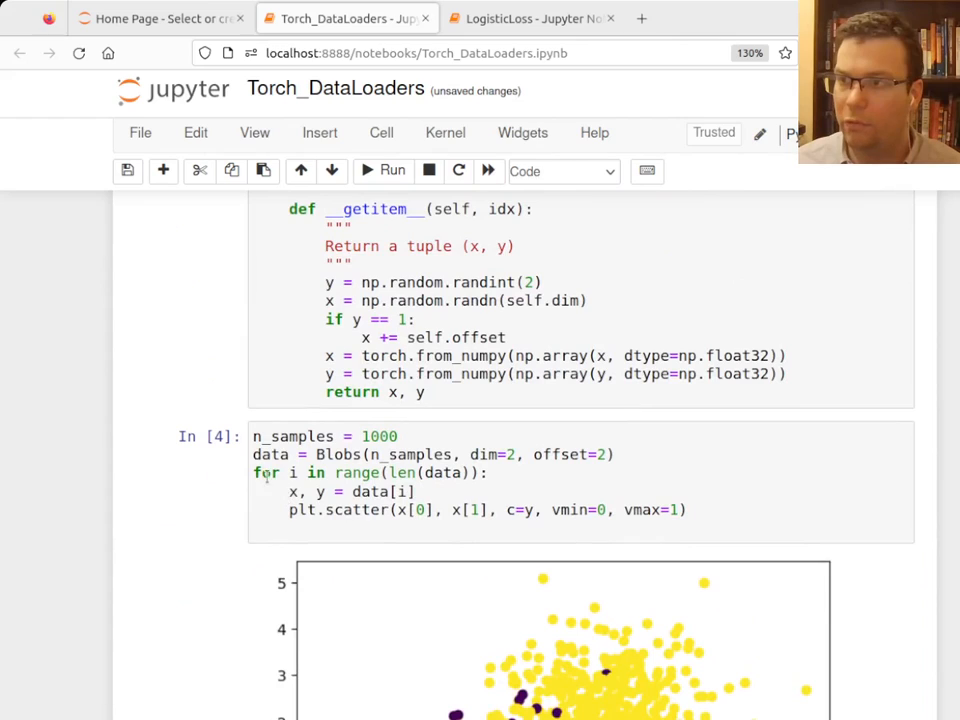
scroll(down, 3)
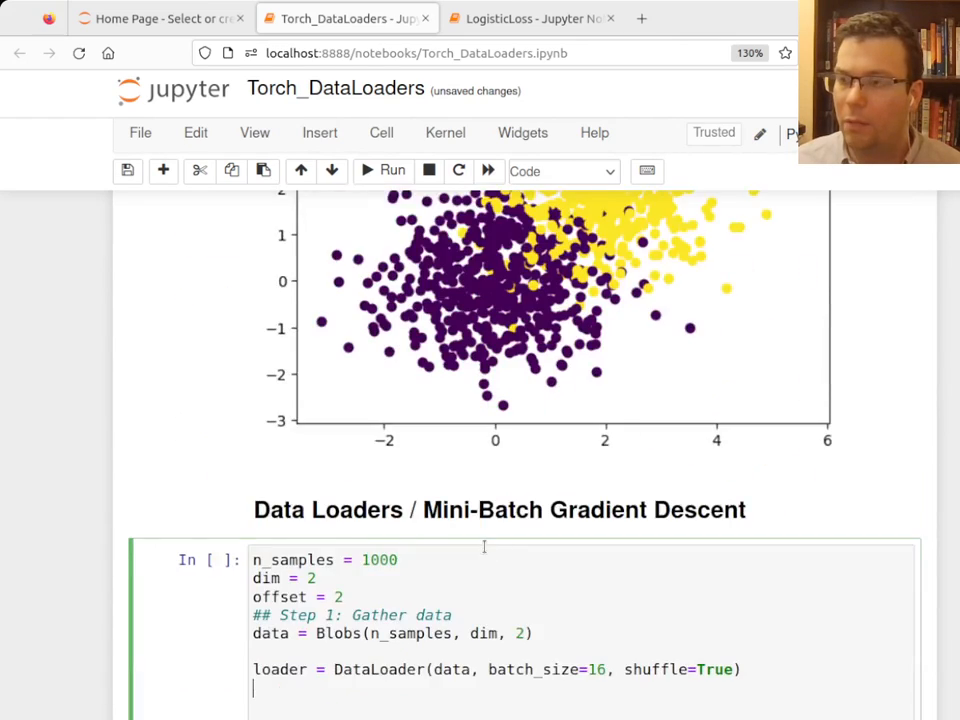
scroll(down, 3)
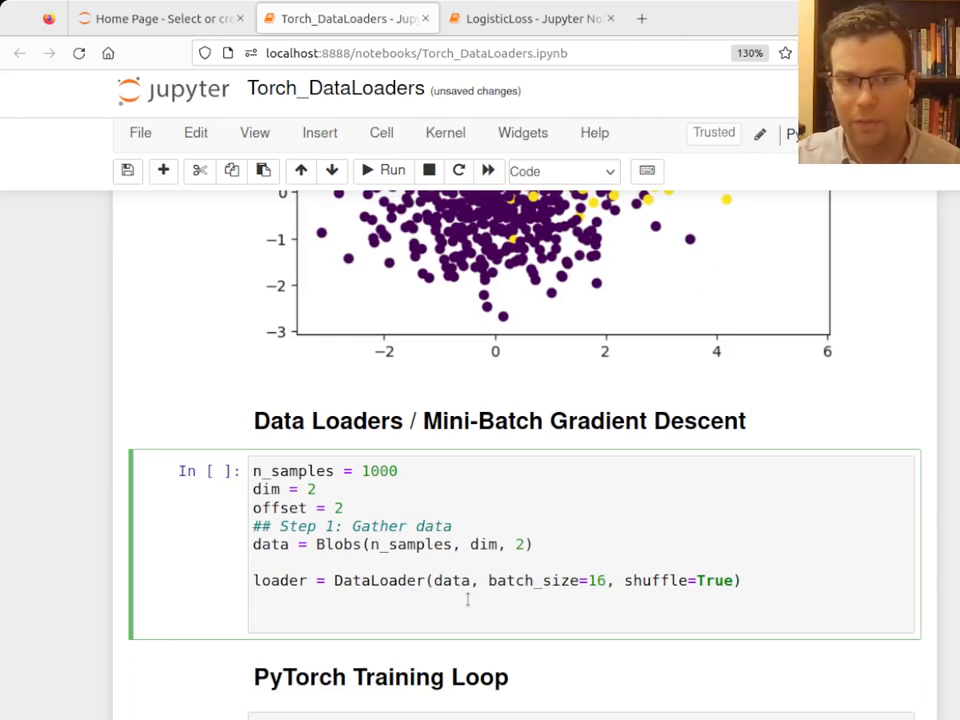
Step: Take the first batch as X, Y = next(iter(loader)) and print("X", X)
text(X,)
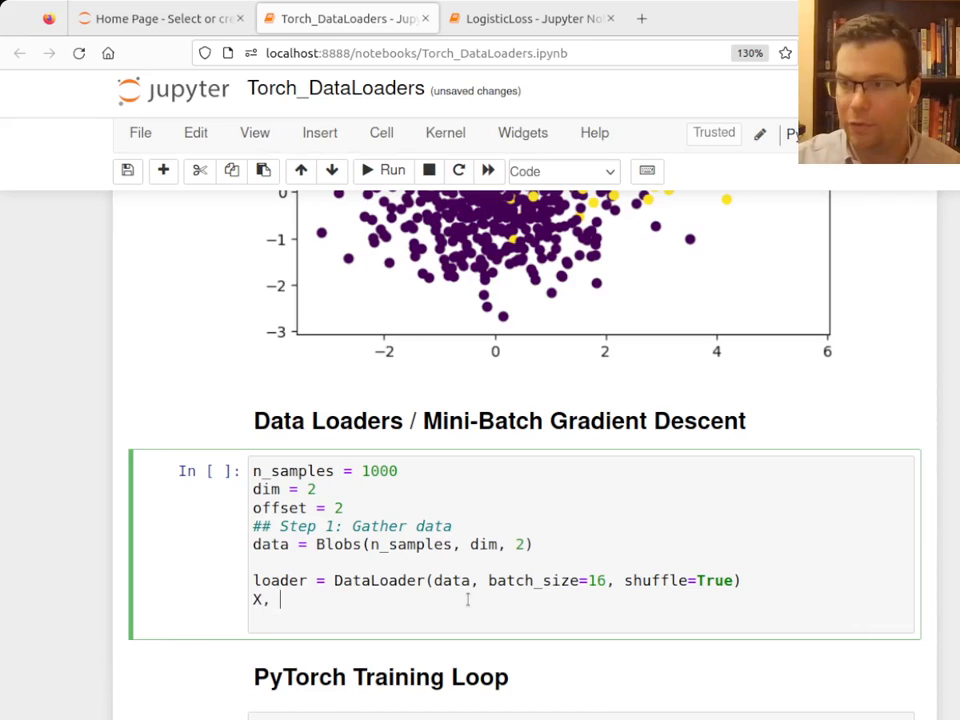
text(Y =)
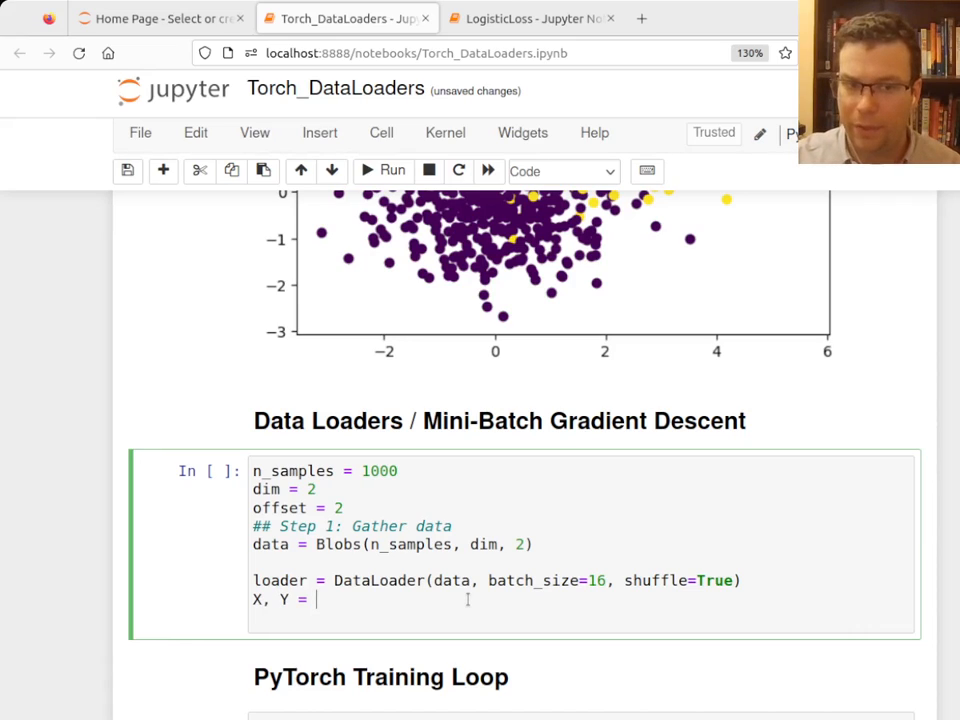
text(next())
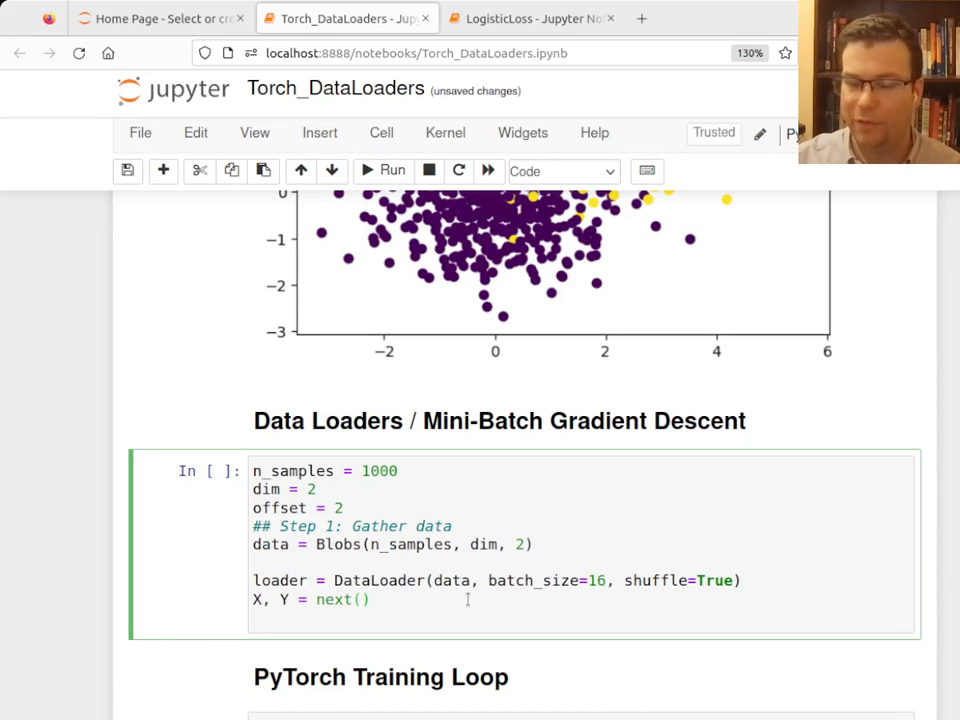
text(iter(l)
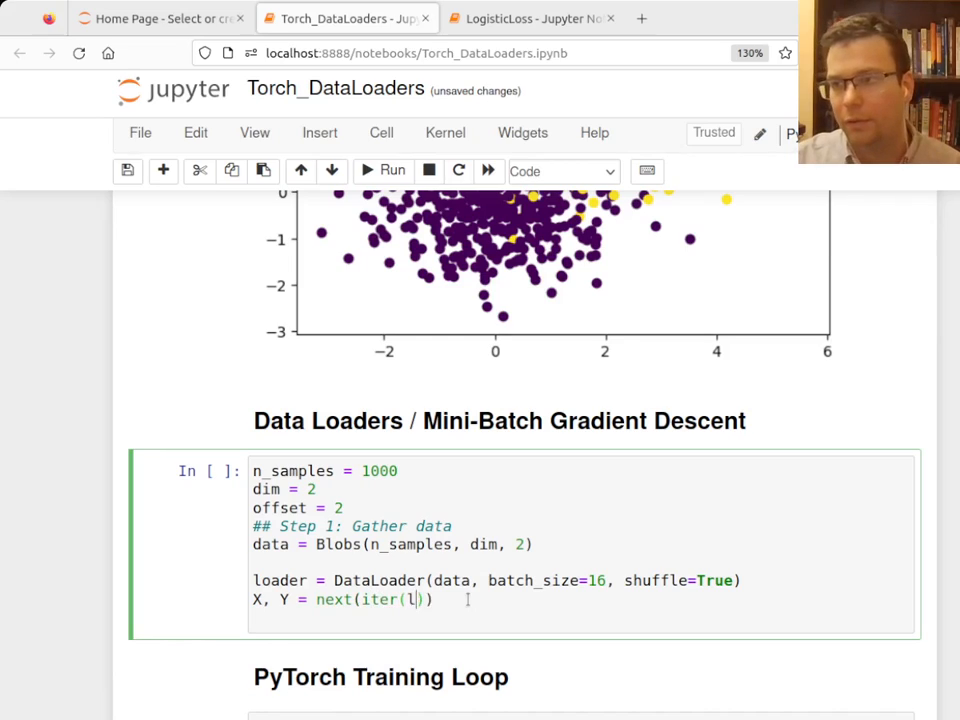
text(oader)
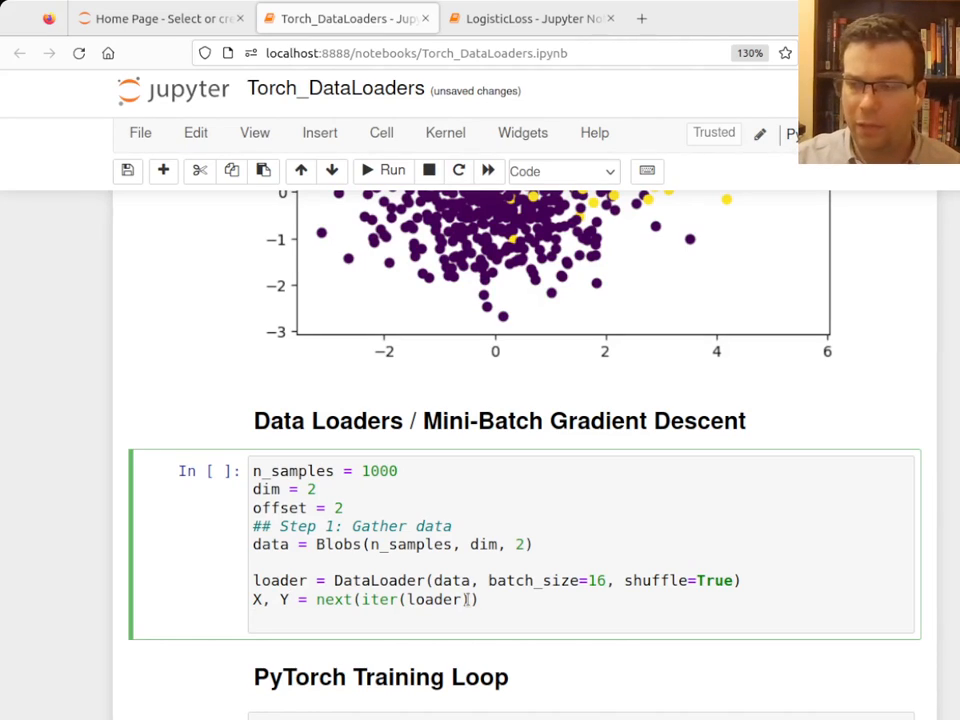
text(print("X"))
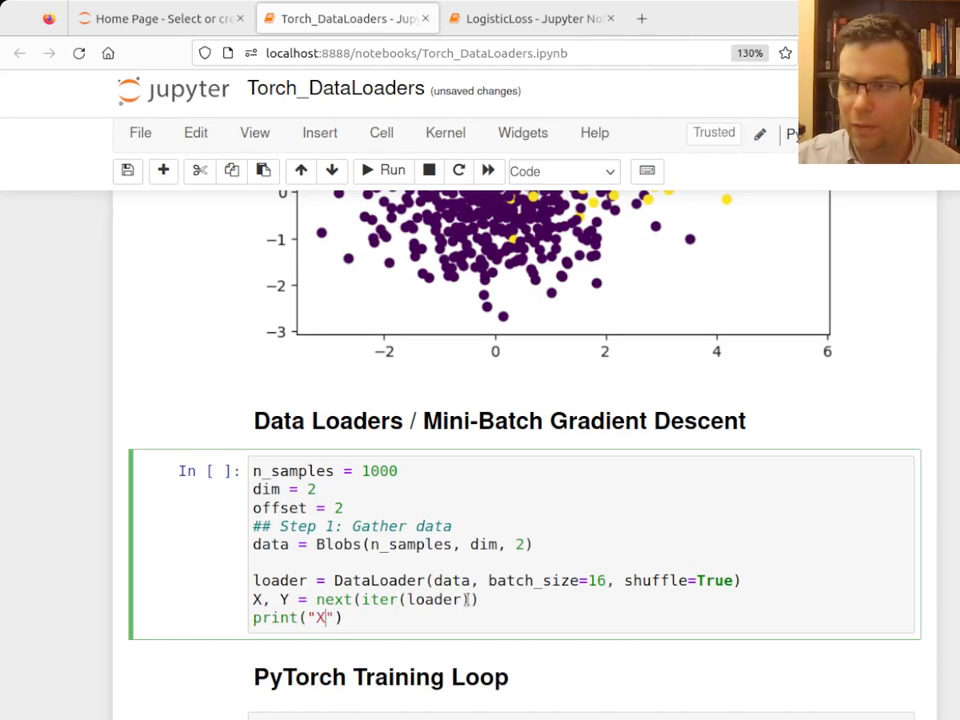
text(, X))
text(print("Y", Y))
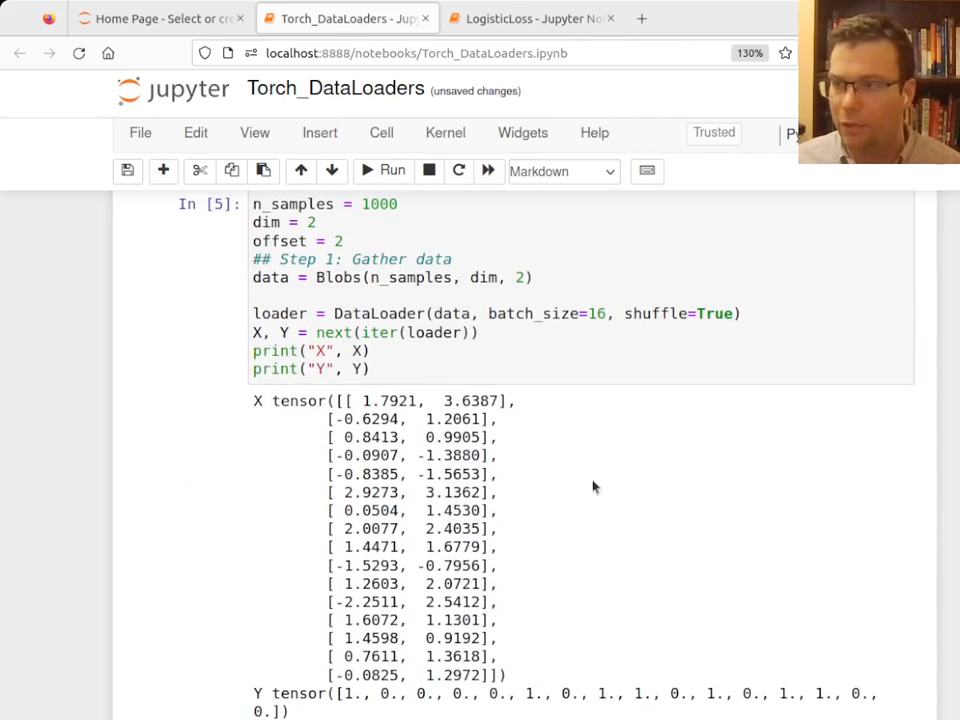
mouse_move(370, 404)
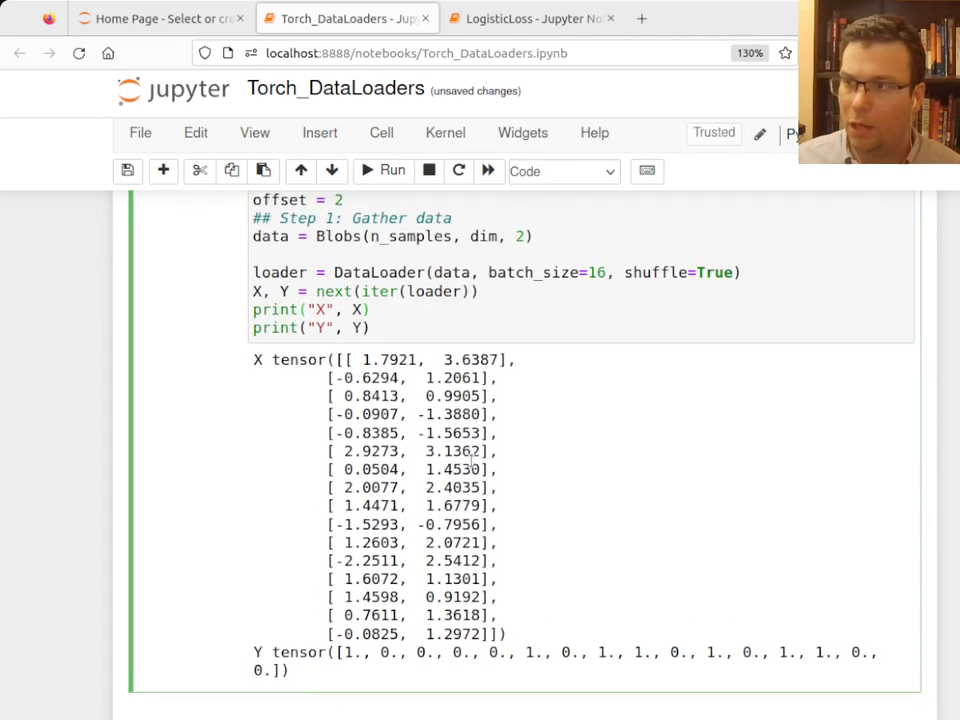
Step: Scroll to view the printed batch of 16 two-coordinate points and labels
scroll(down, 3)
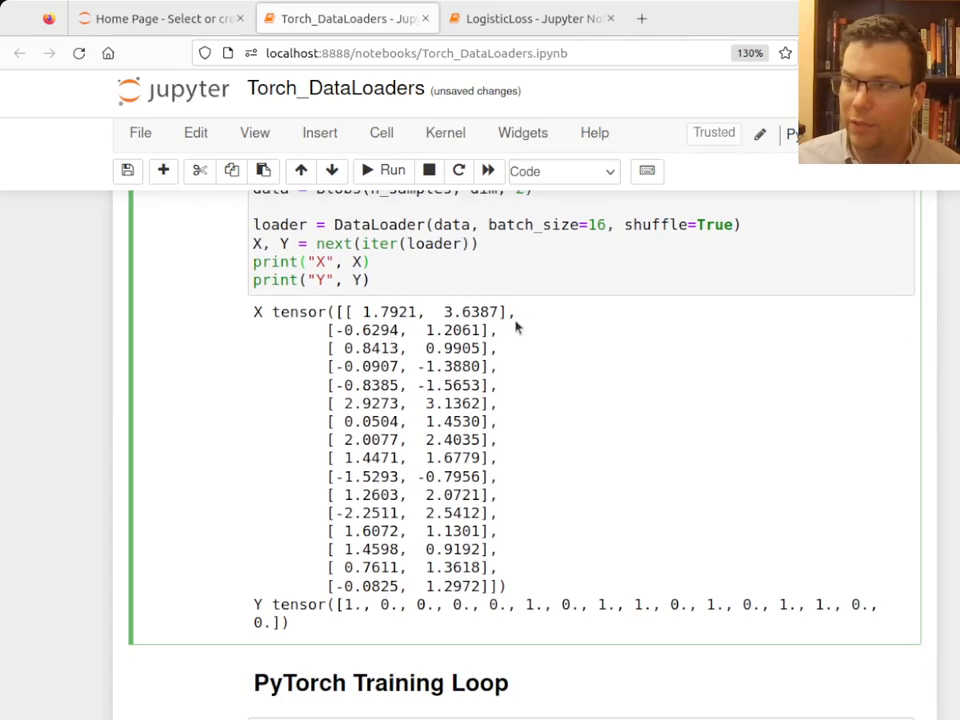
mouse_move(352, 620)
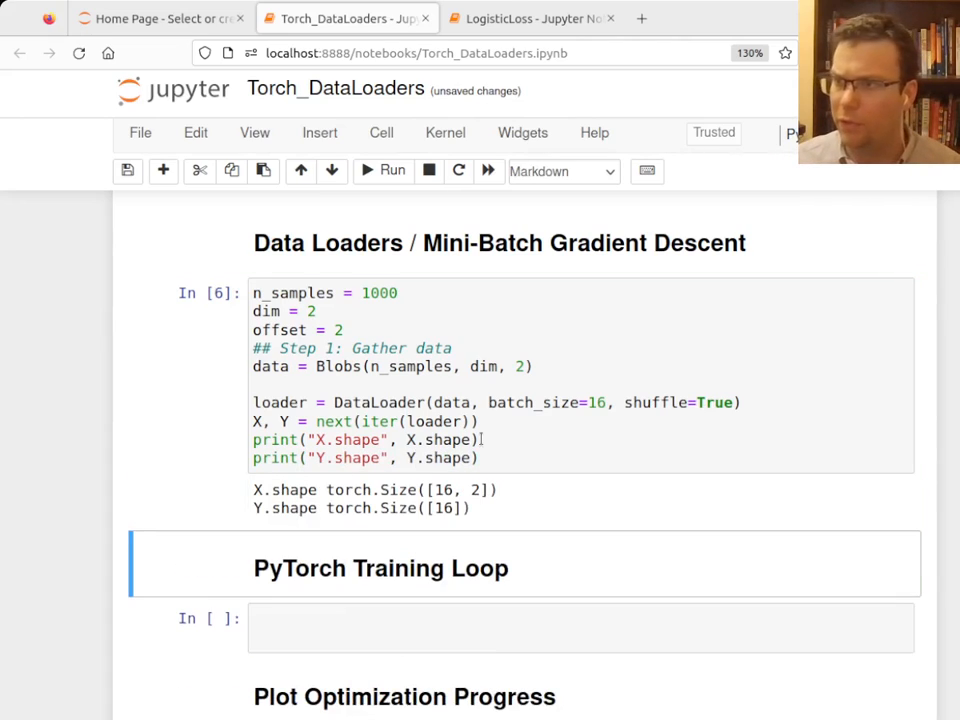
Step: Add plt.scatter(X[:, 0], X[:, 1], c=Y) and run the cell to plot the batch
click(480, 458)
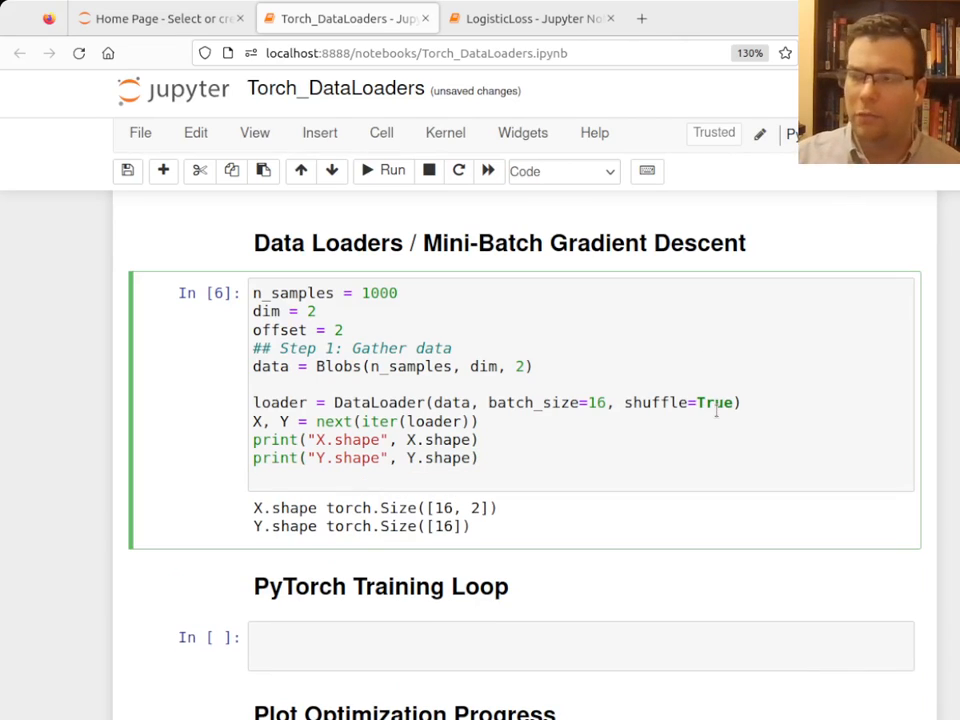
text(plt.scatter)
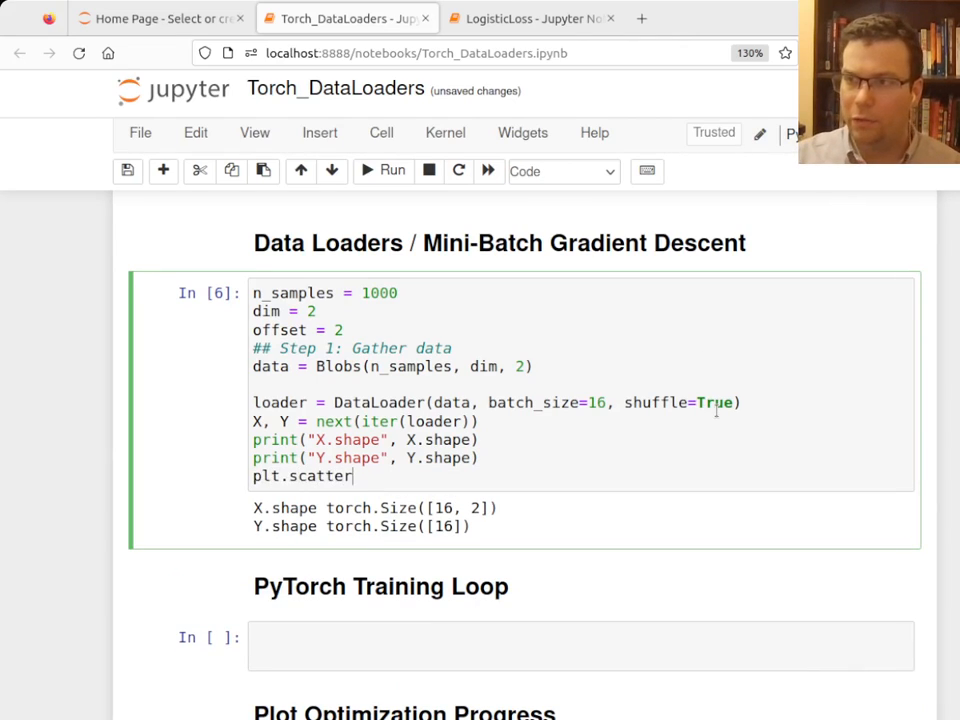
text((X)
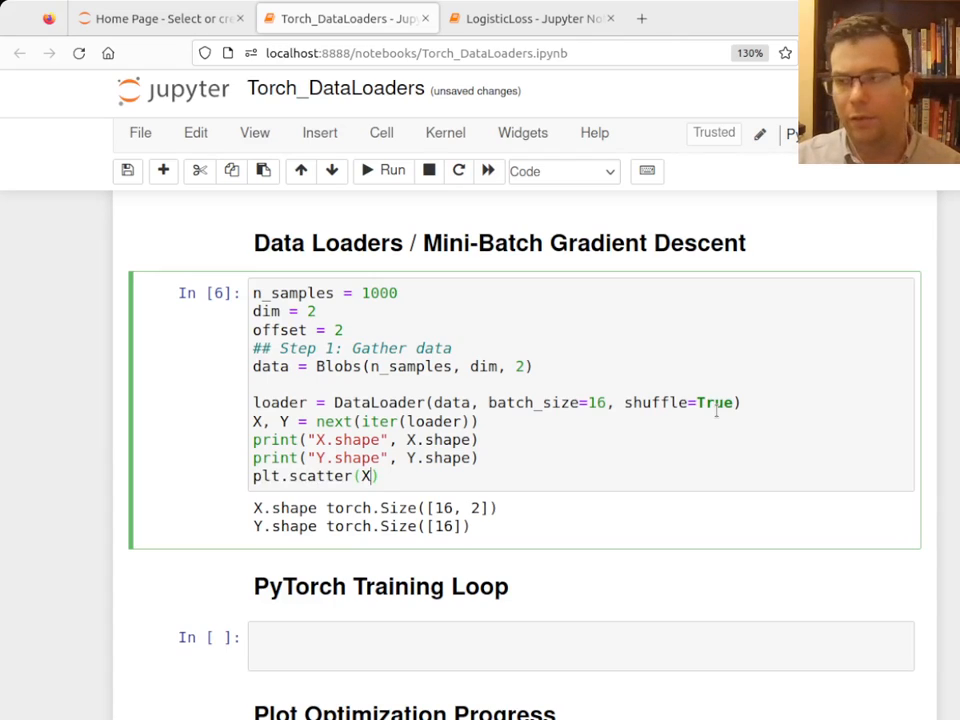
text([:, 0], X[:, 1)
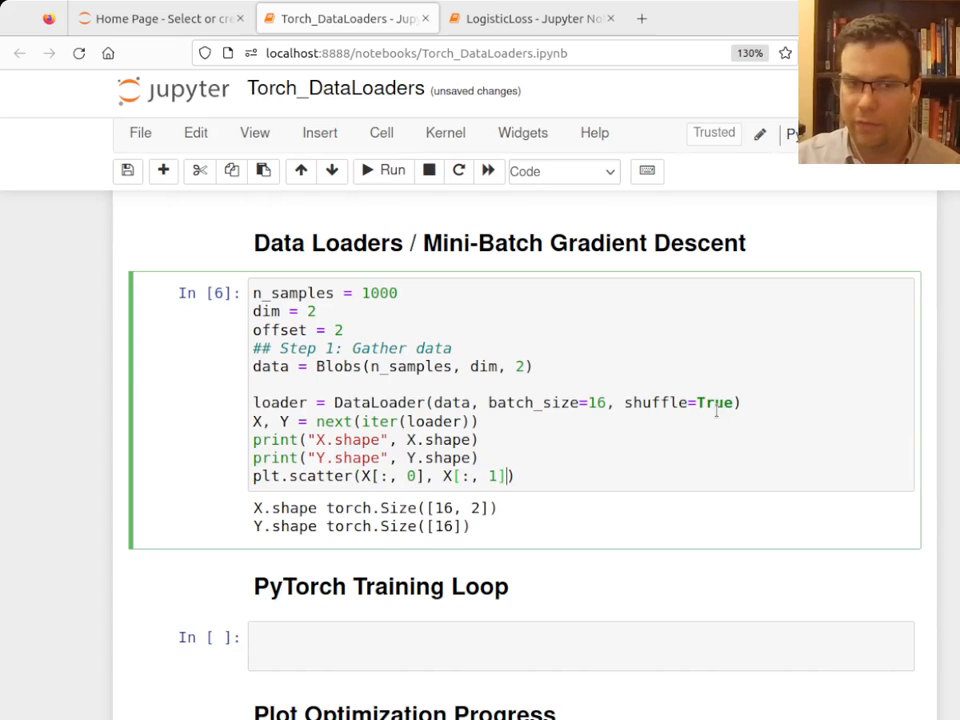
text(, c=Y)
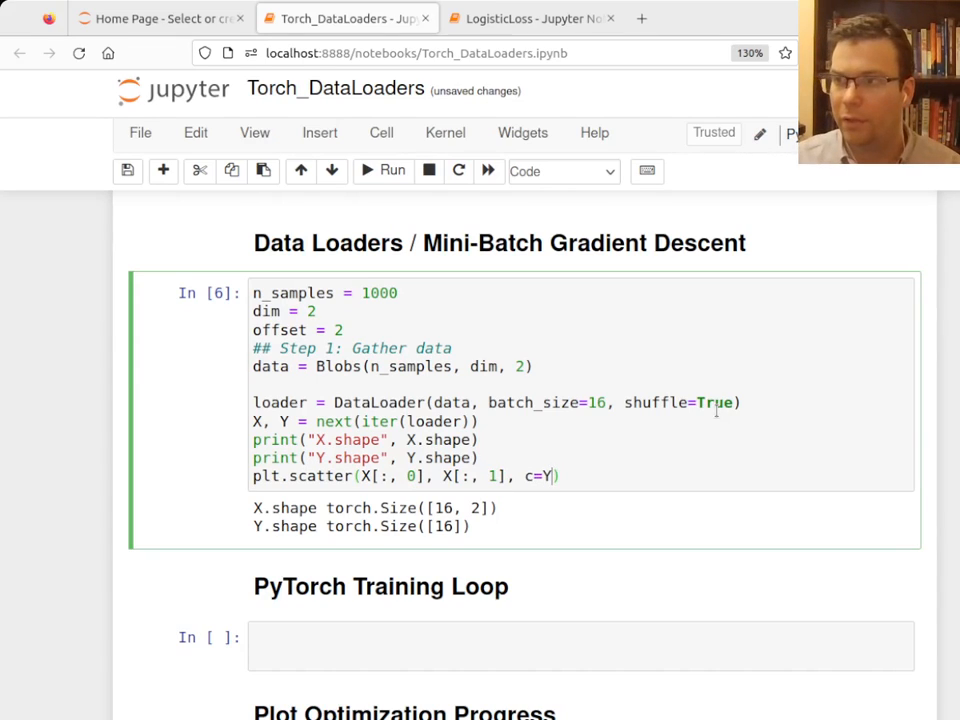
click(384, 172)
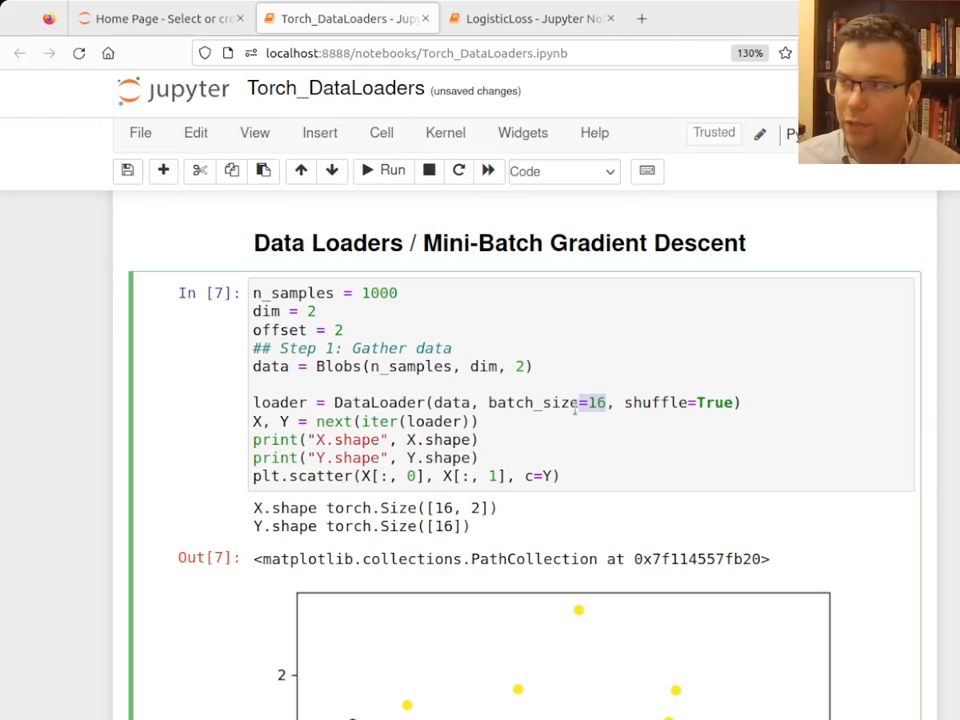
Step: Highlight shuffle=True, rerun for a fresh batch plot, and scroll to the training loop cell
drag(584, 402, 730, 402)
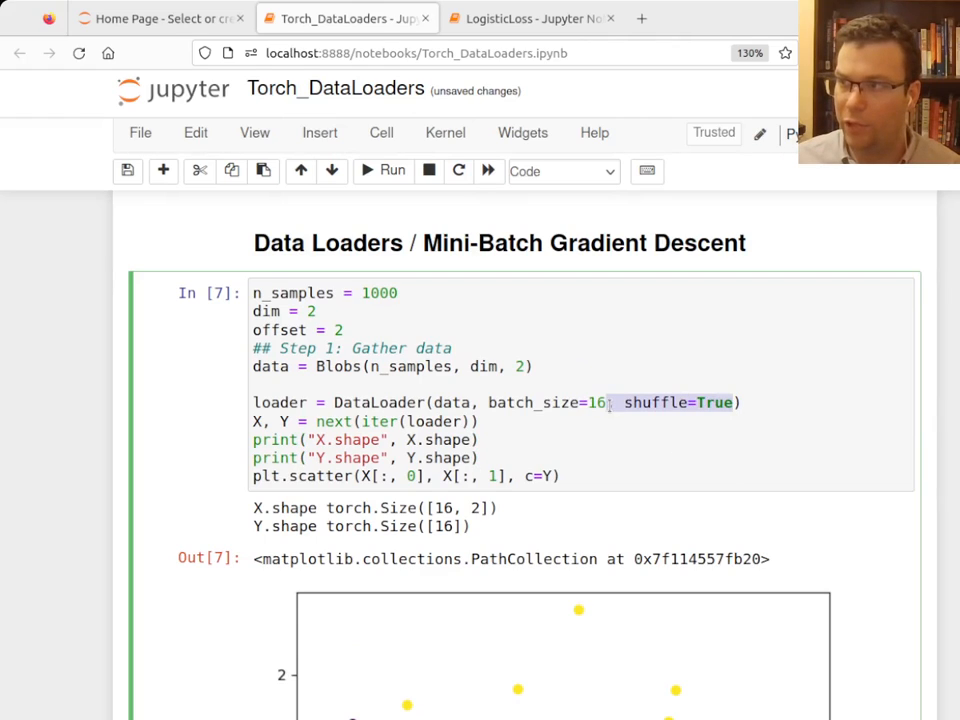
scroll(down, 3)
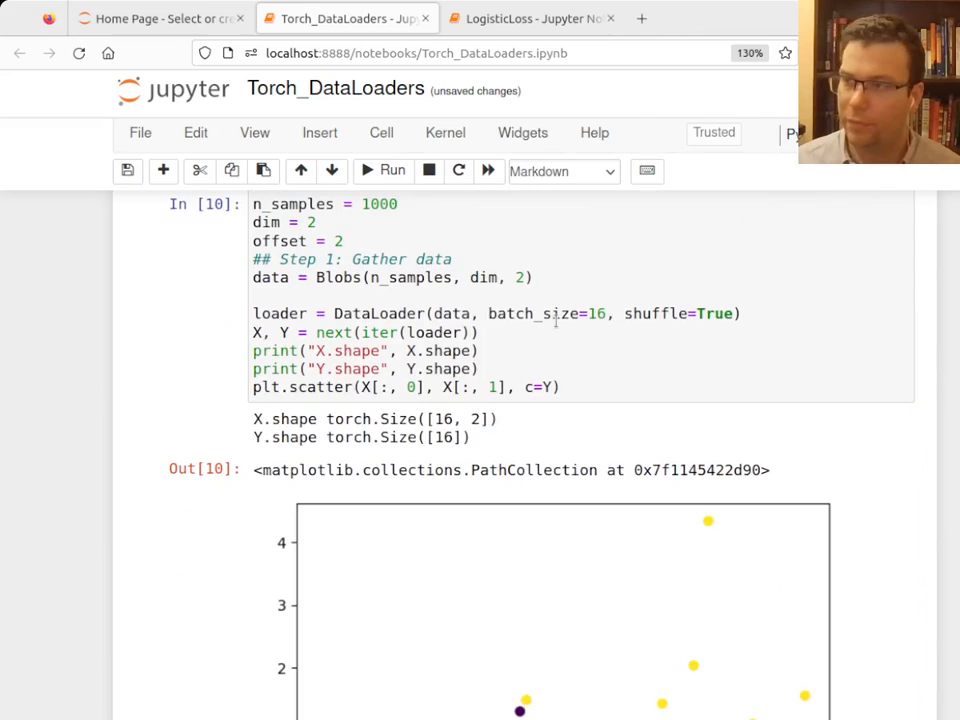
scroll(down, 3)
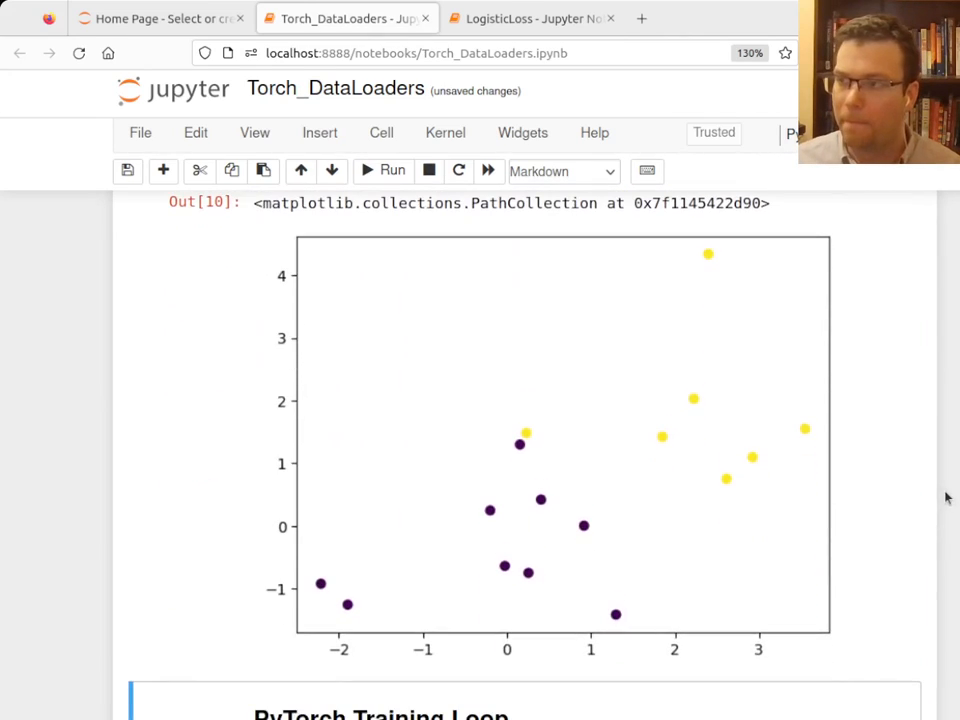
scroll(down, 3)
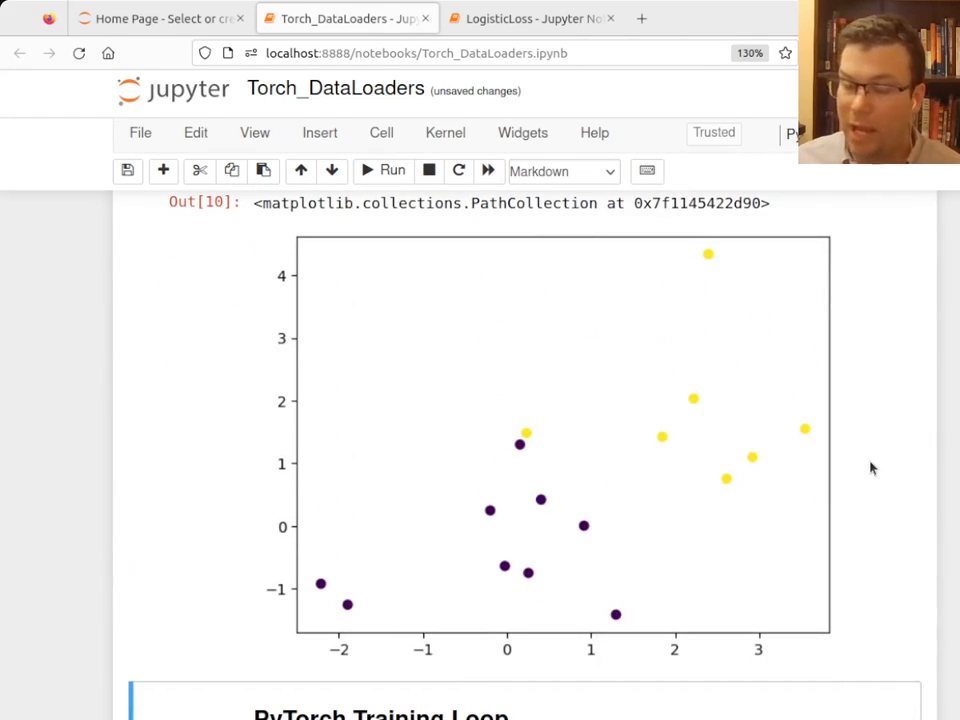
mouse_move(636, 418)
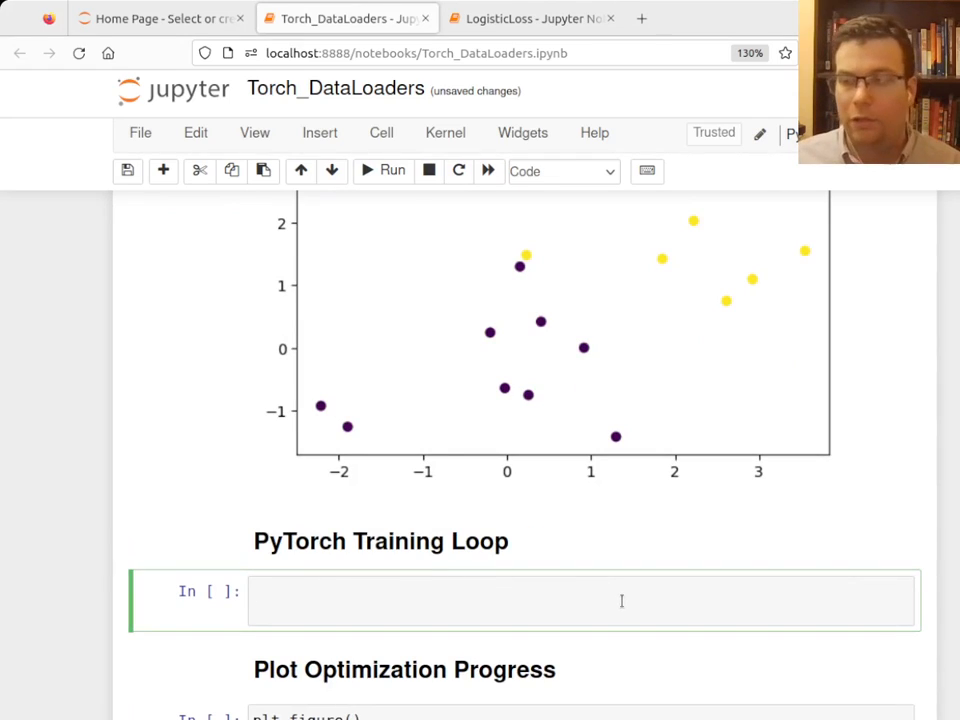
Step: Set device = torch.device('cuda' if available else 'cpu'), print it, and run to report cuda
text(# Try to use the GPU)
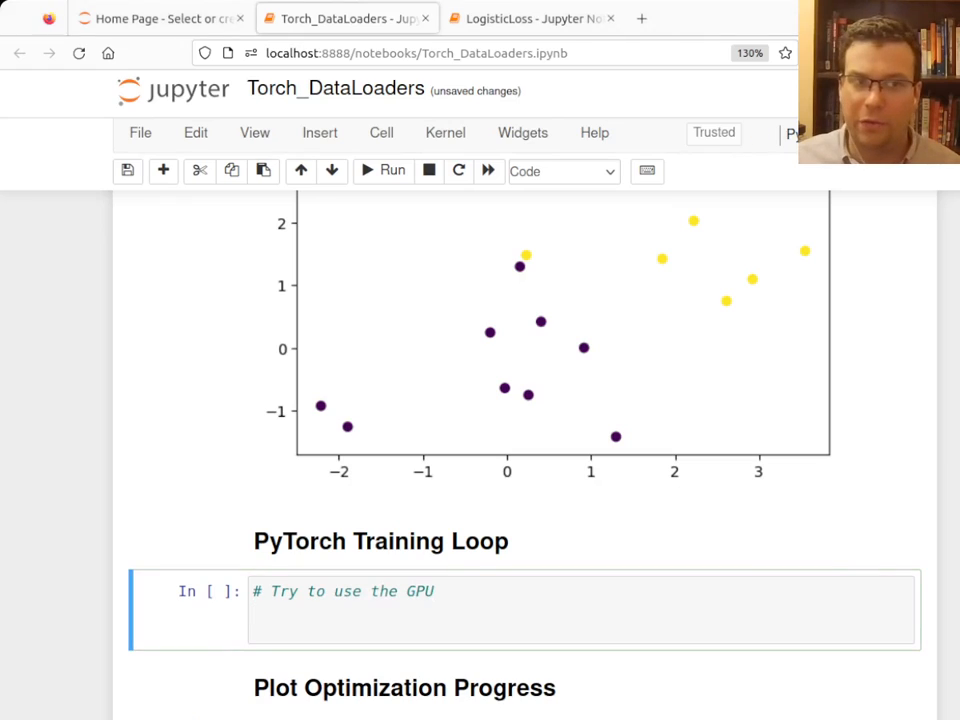
text(device = torch.device('cuda' if torch.cuda.is_available() else 'cpu'))
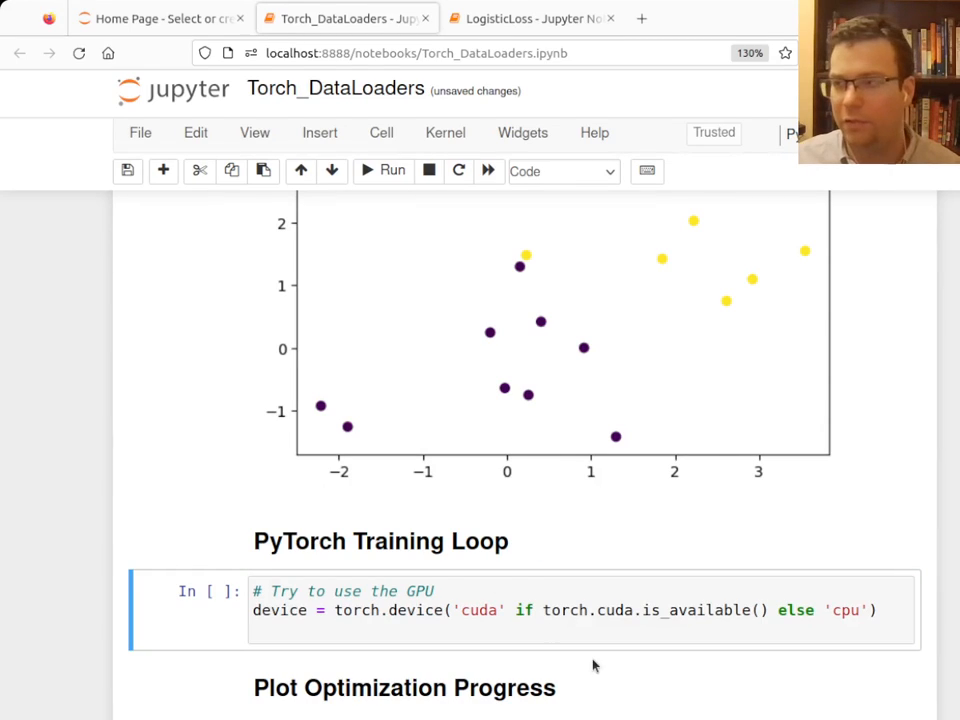
text(print("Device: ", device))
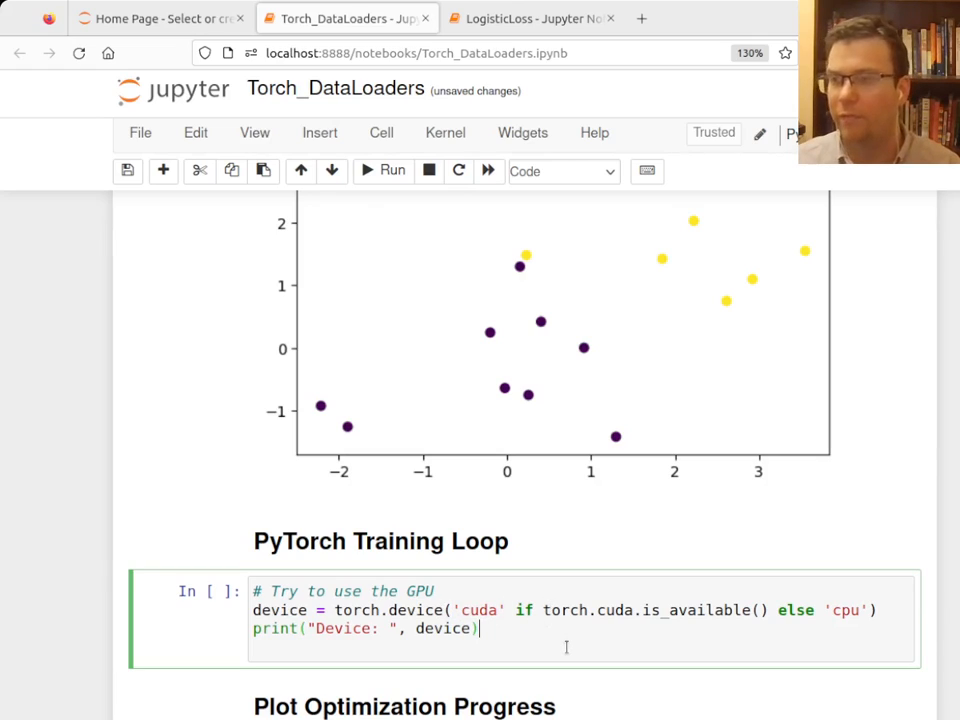
key(enter)
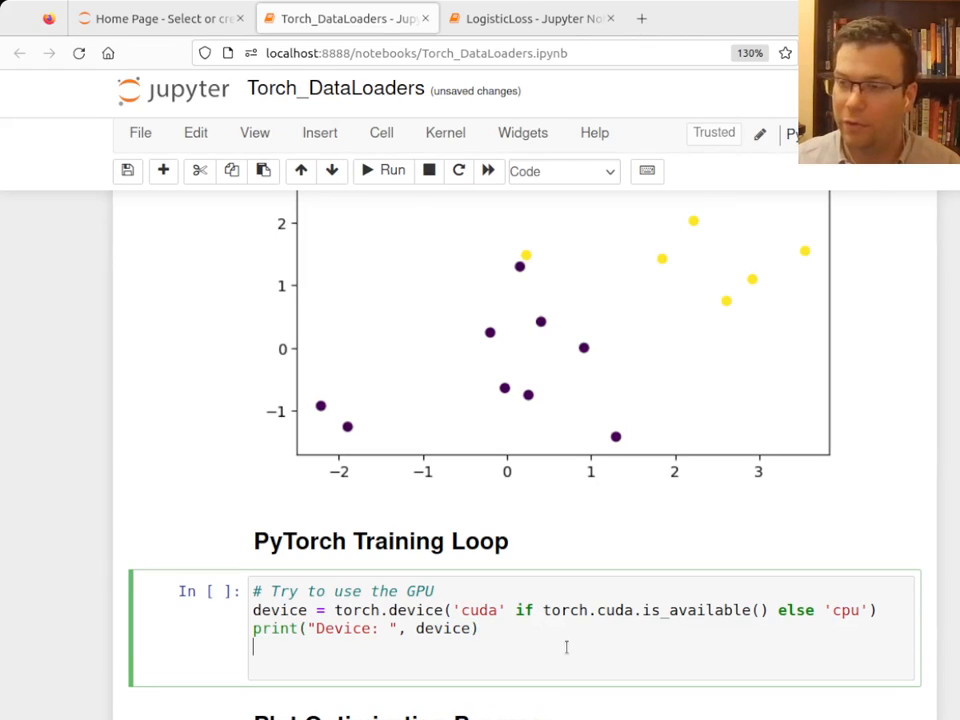
click(384, 172)
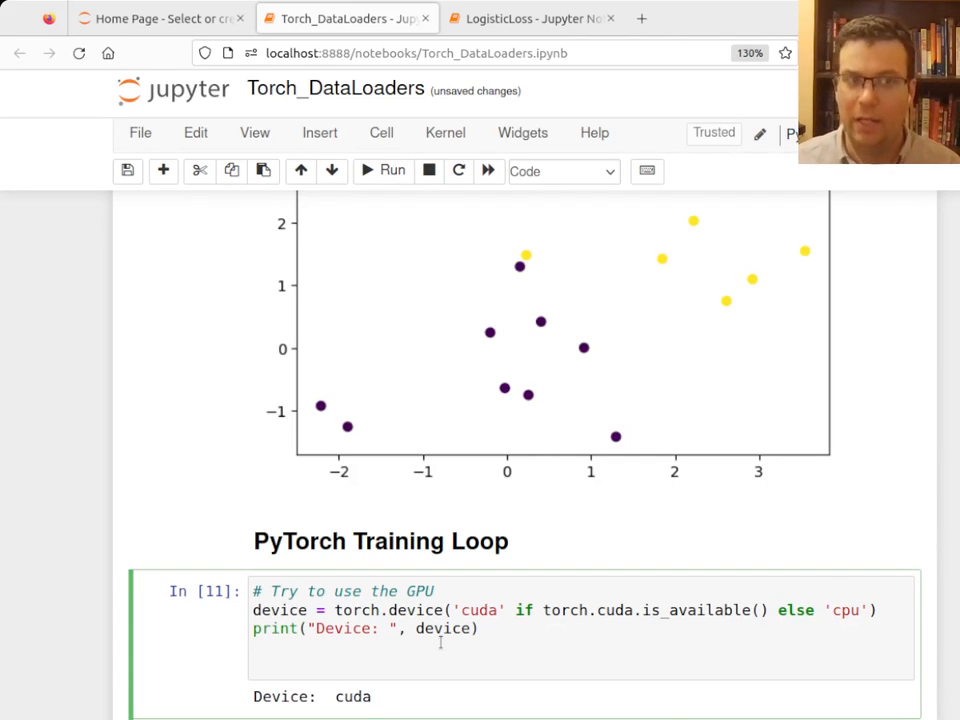
Step: Add the comment '## Step 2: Create model (setup a function space), logistic perceptron'
text(#)
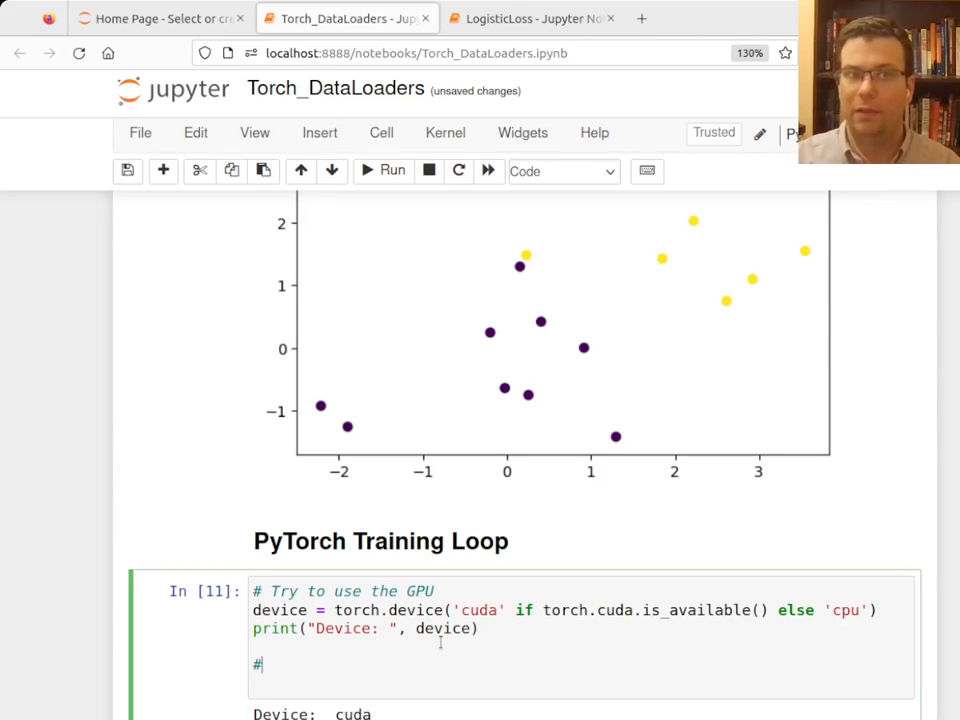
text(# Step 1: Creat)
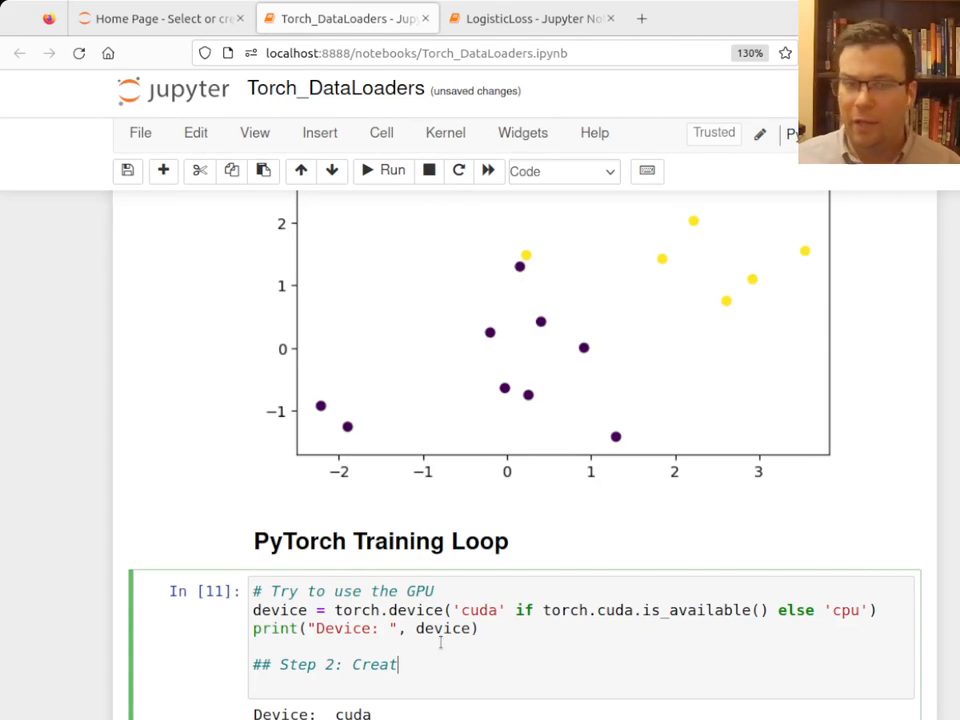
text(e)
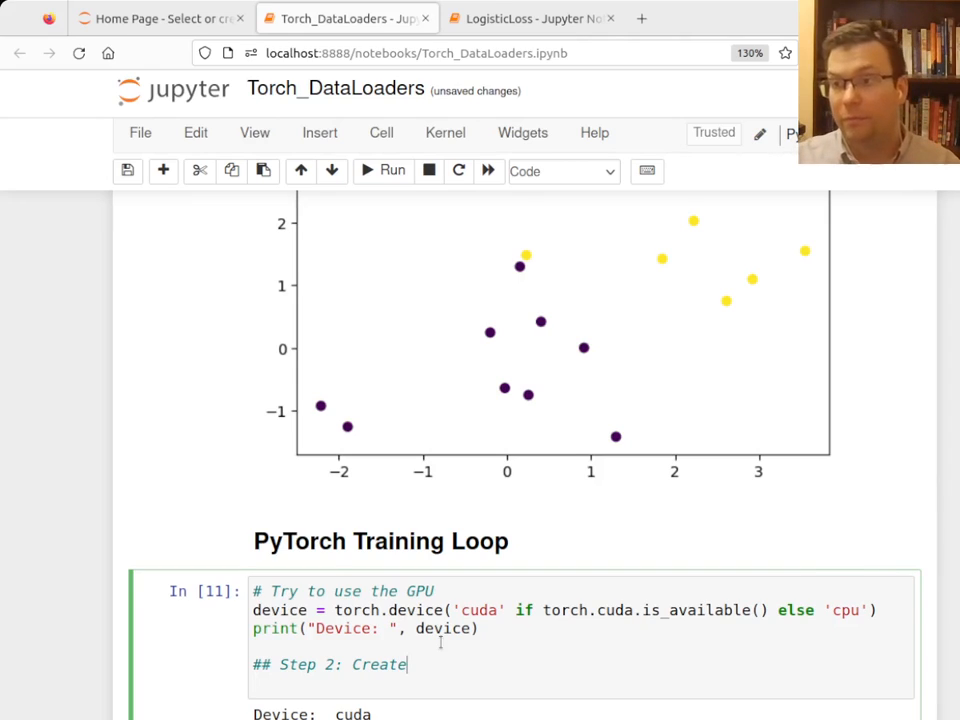
text(model ())
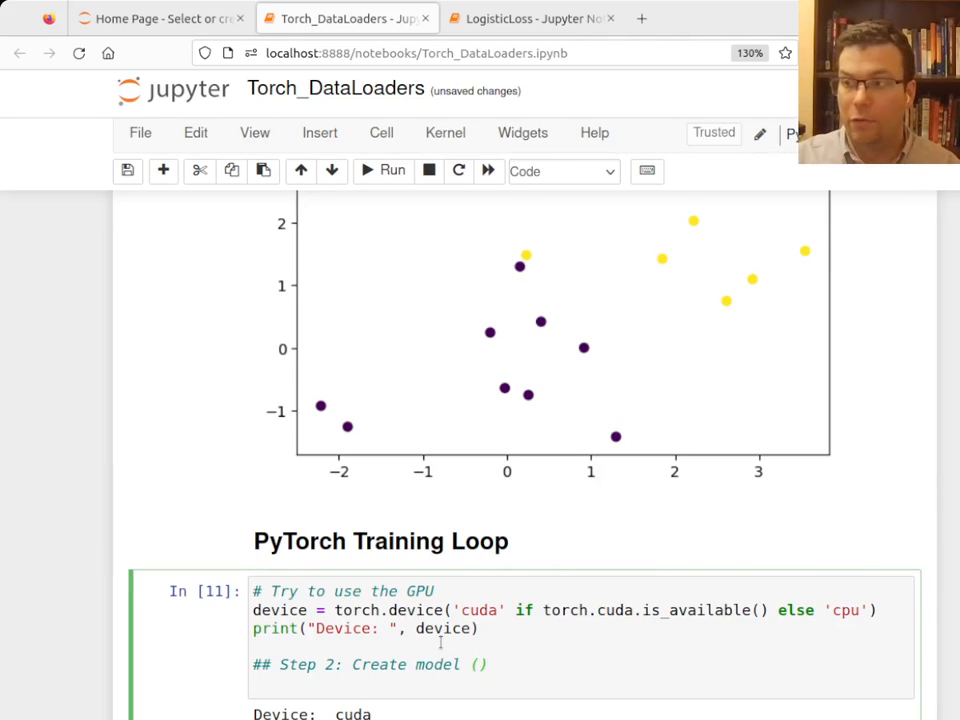
text((setup a function space))
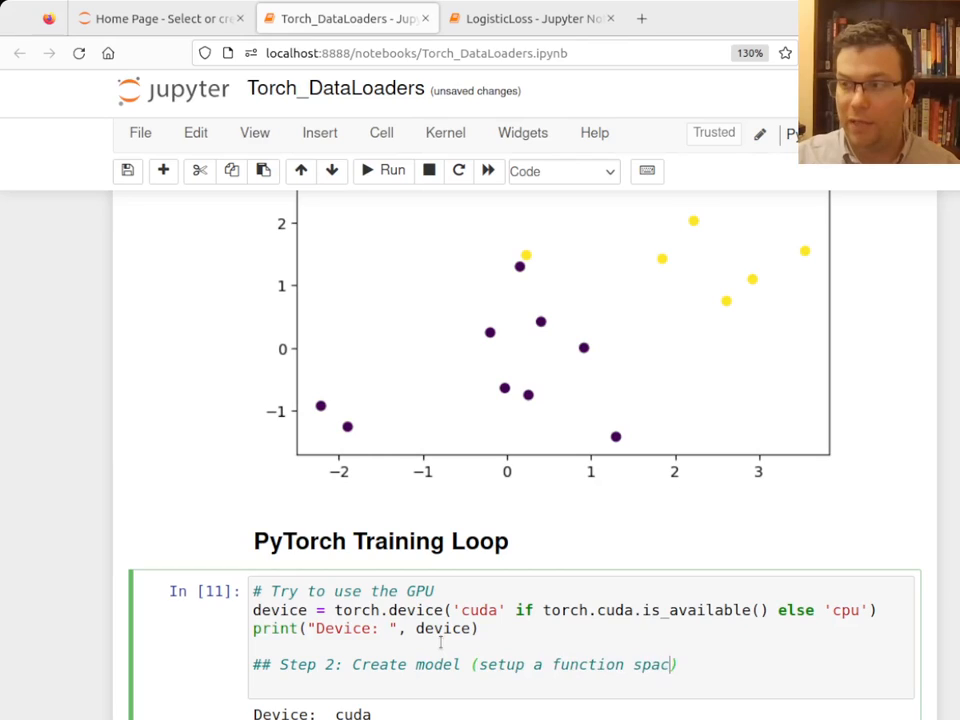
text(e)
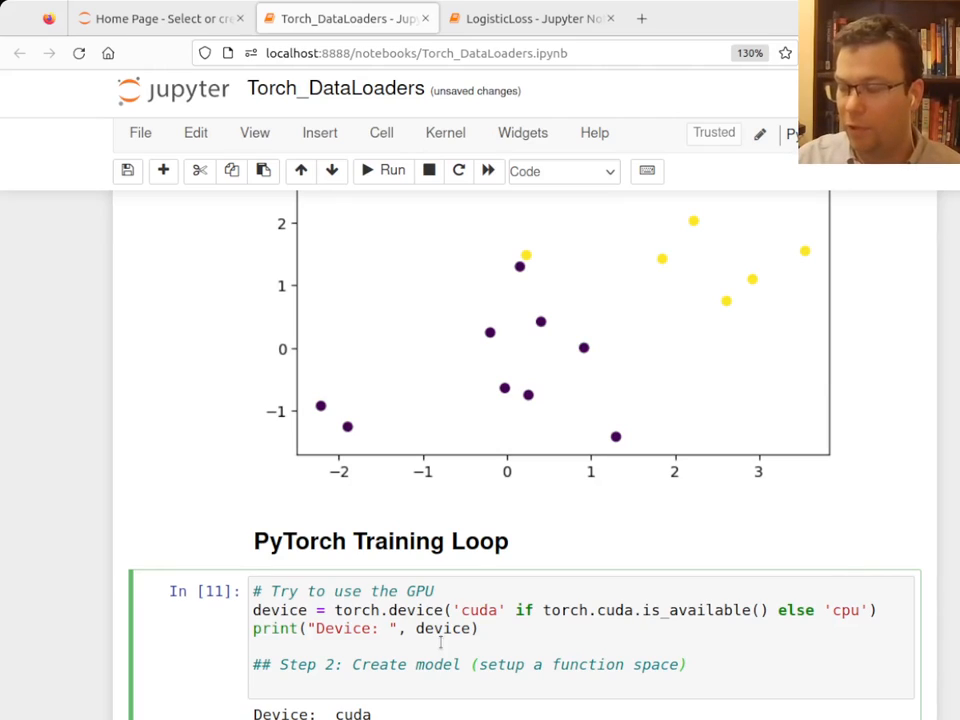
text(, logistic per)
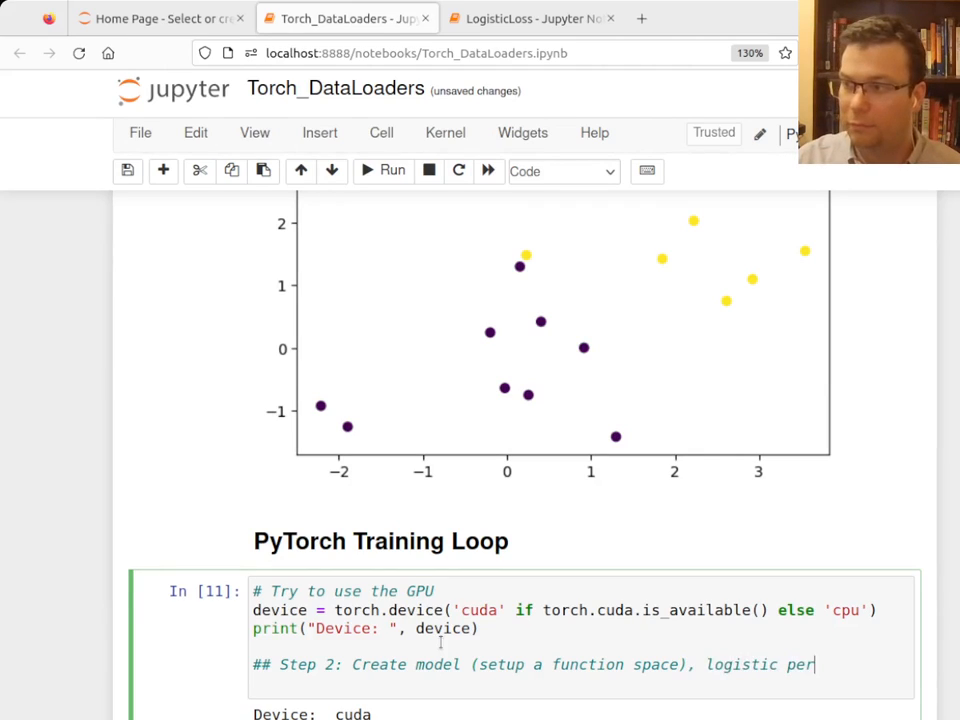
text(ceptron)
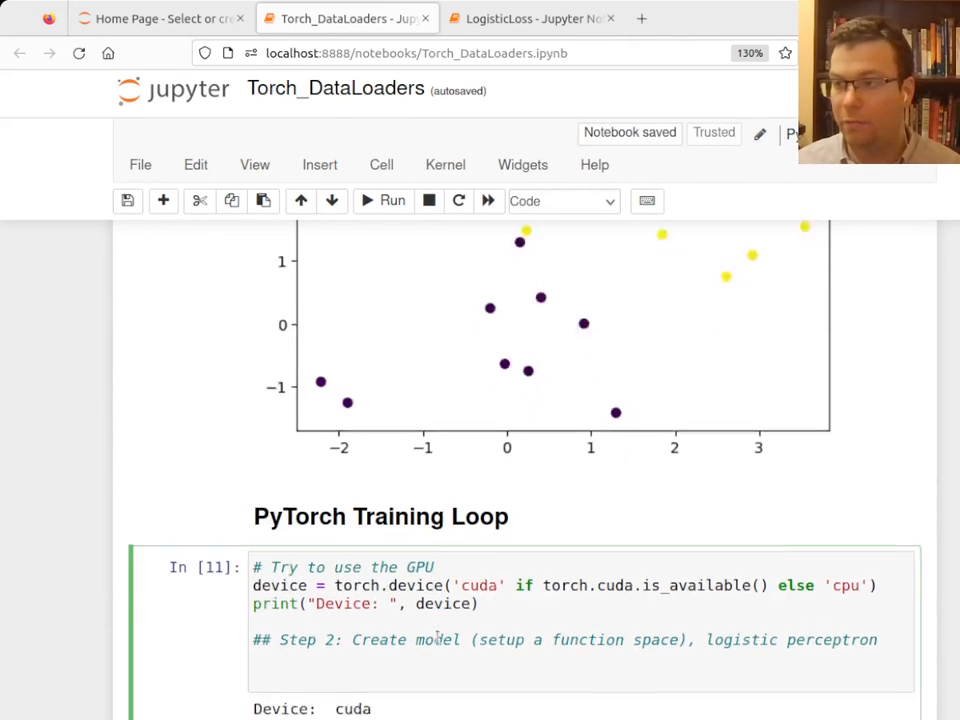
scroll(down, 3)
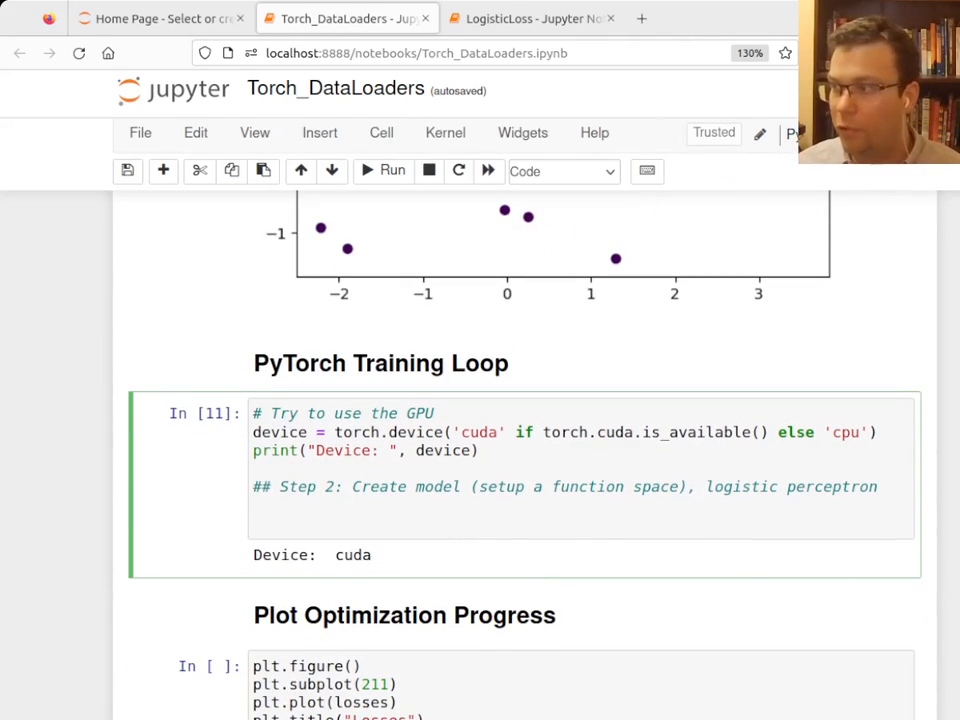
scroll(up, 3)
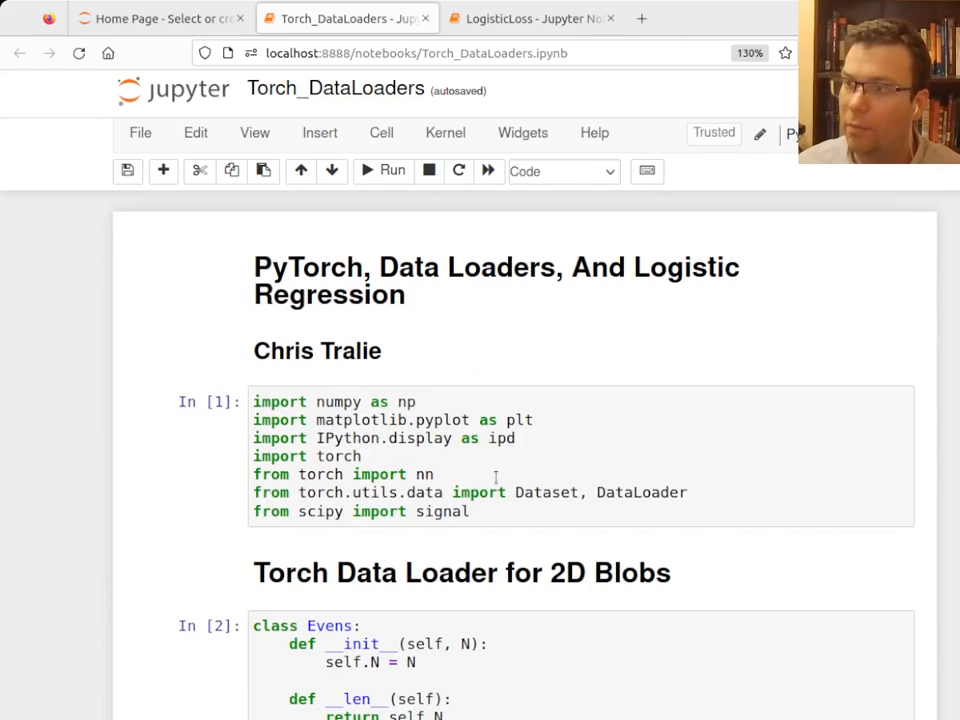
scroll(down, 3)
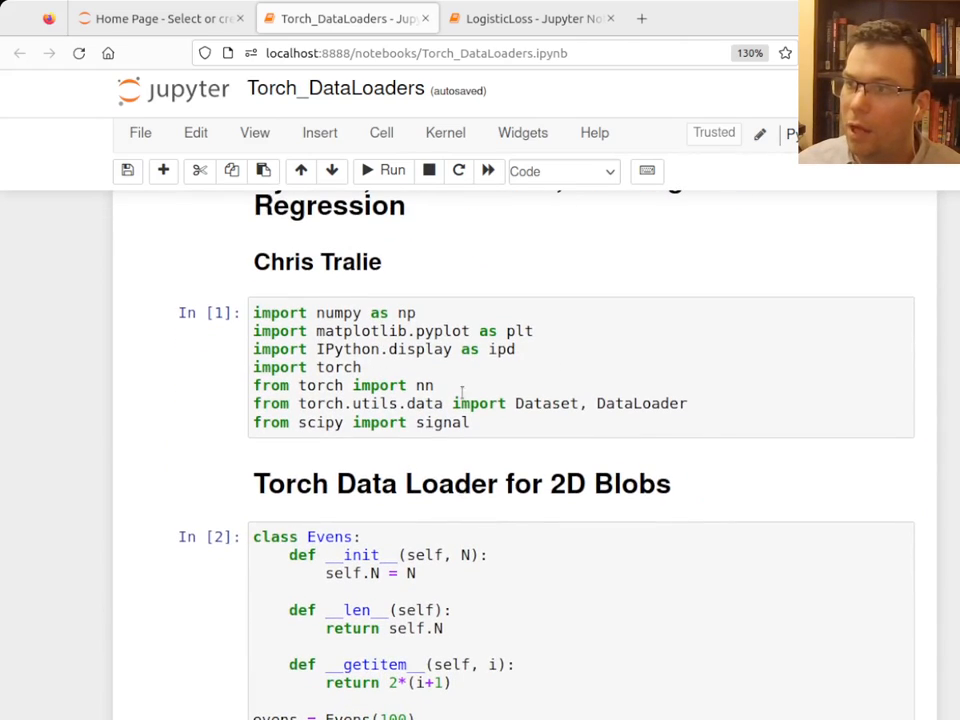
scroll(down, 3)
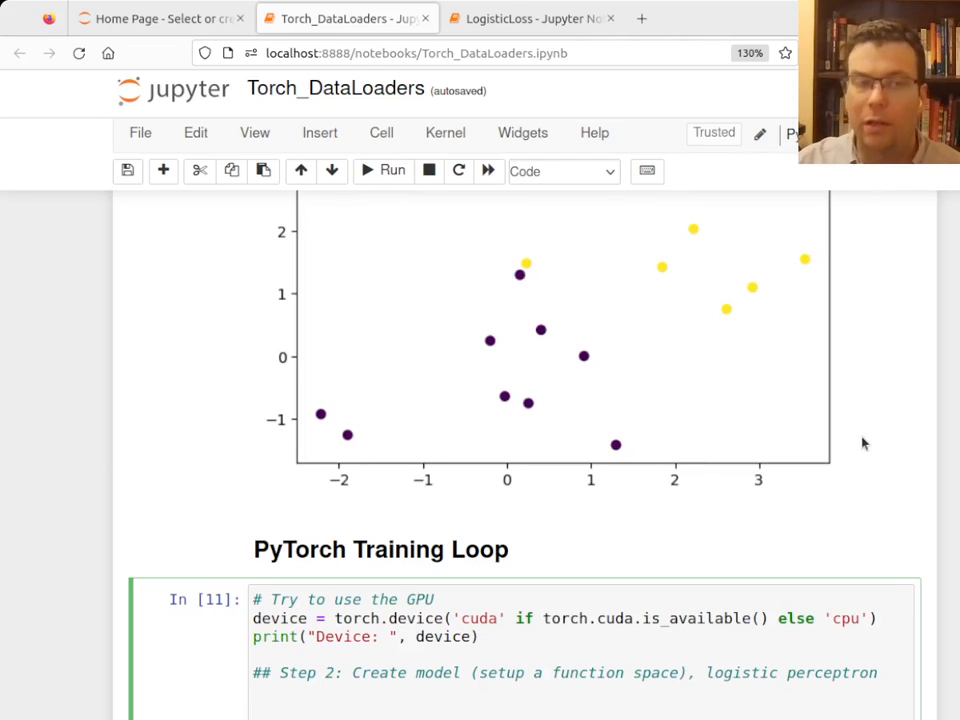
Step: Define perceptron = nn.Linear(dim, 1) and move it with perceptron.to(gpu)
text(perceptron)
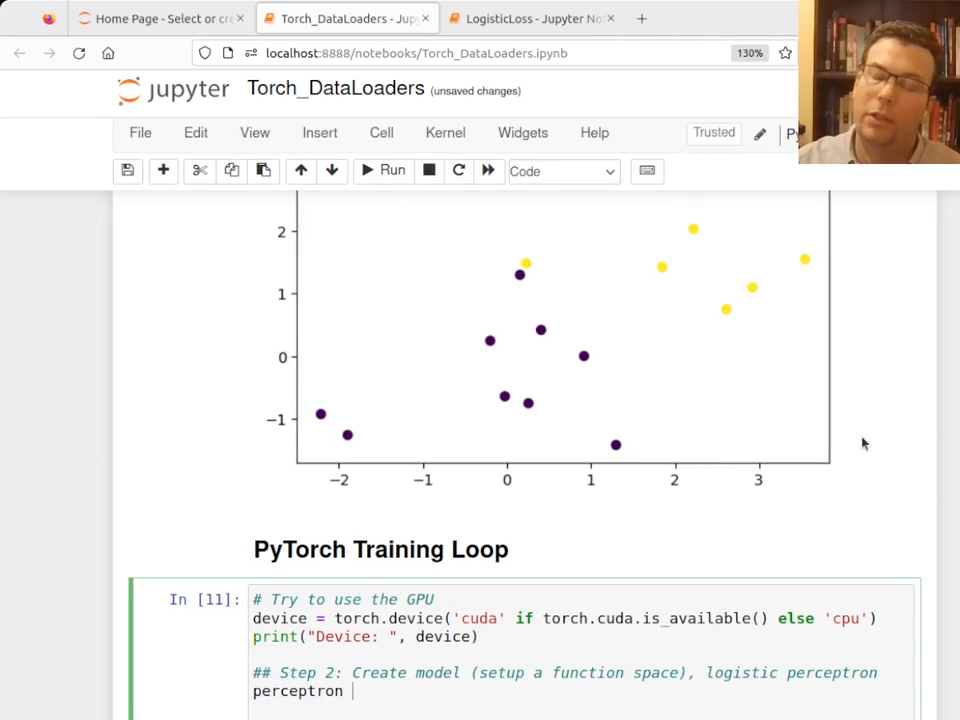
text(nn.LIne)
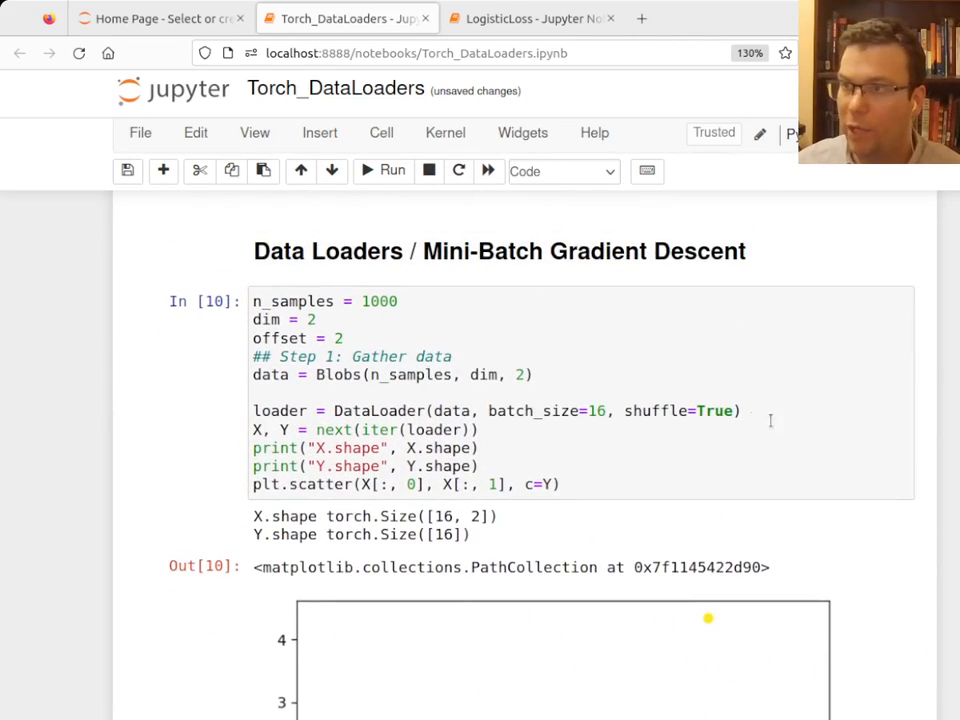
scroll(down, 3)
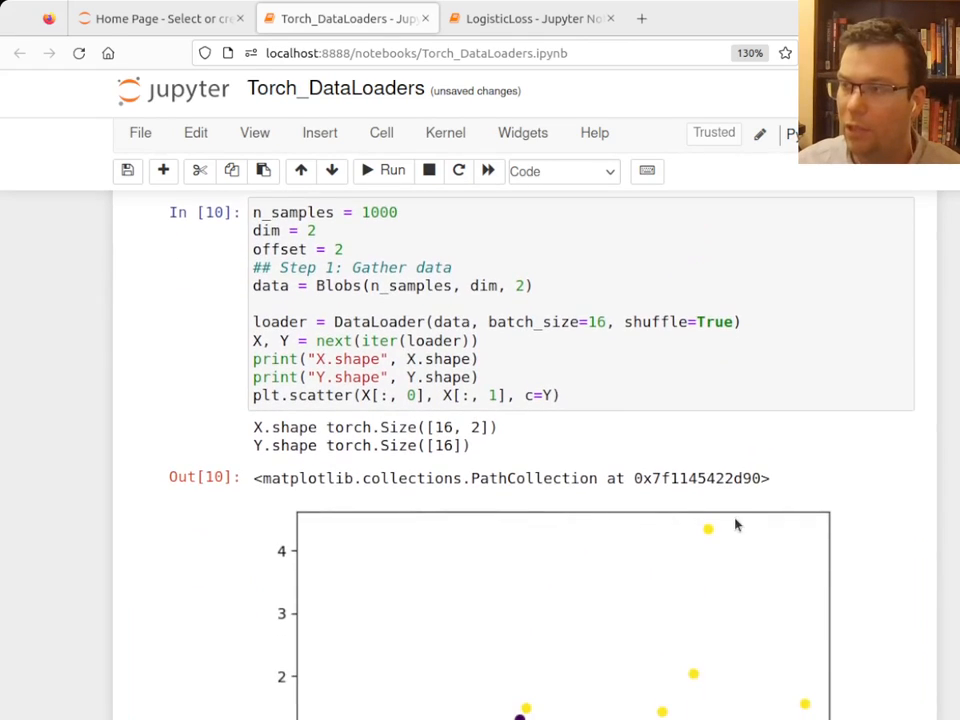
scroll(down, 3)
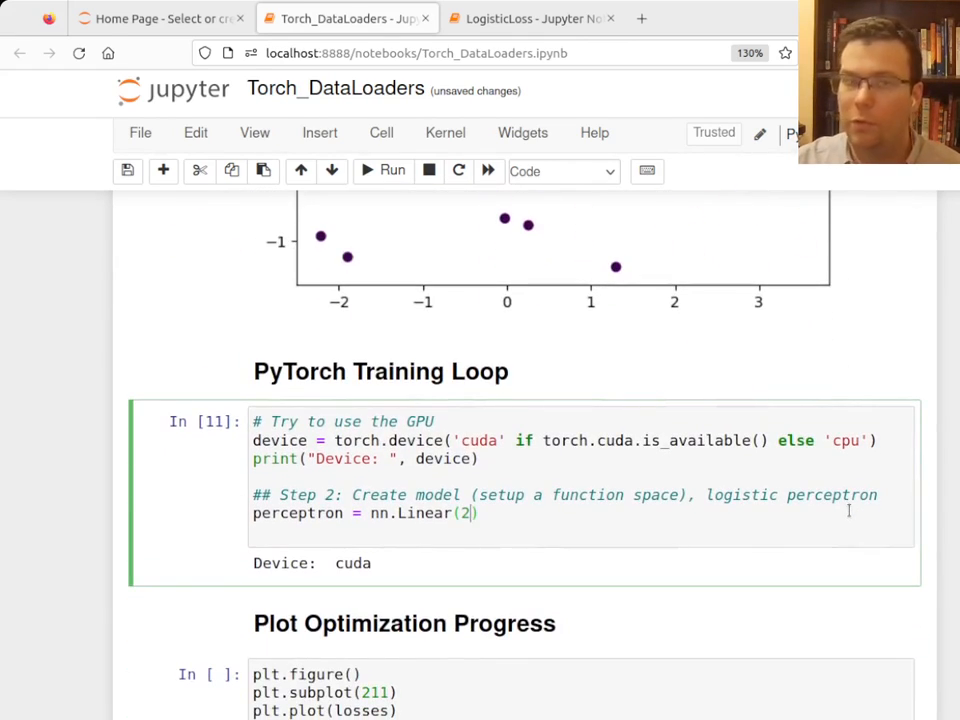
key(Backspace)
text(dim, )
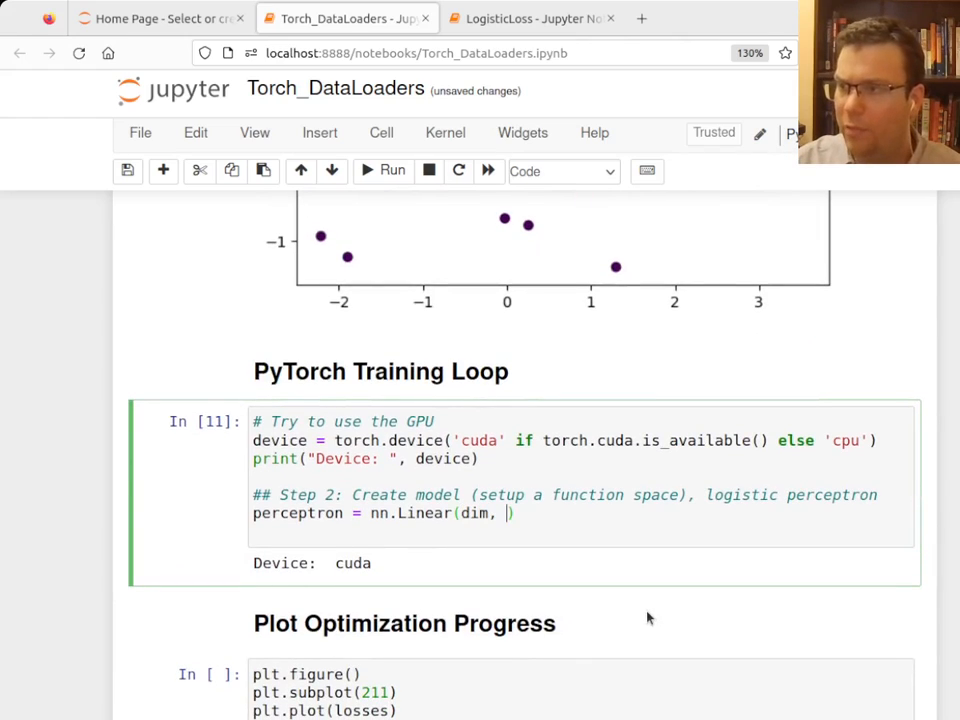
text(1)
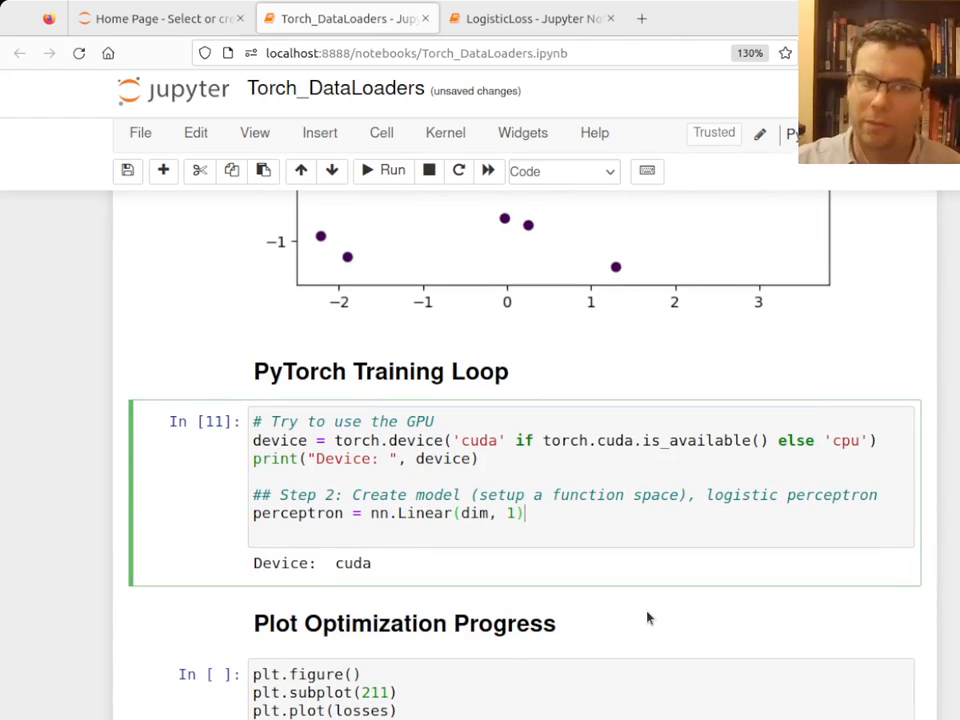
text(per)
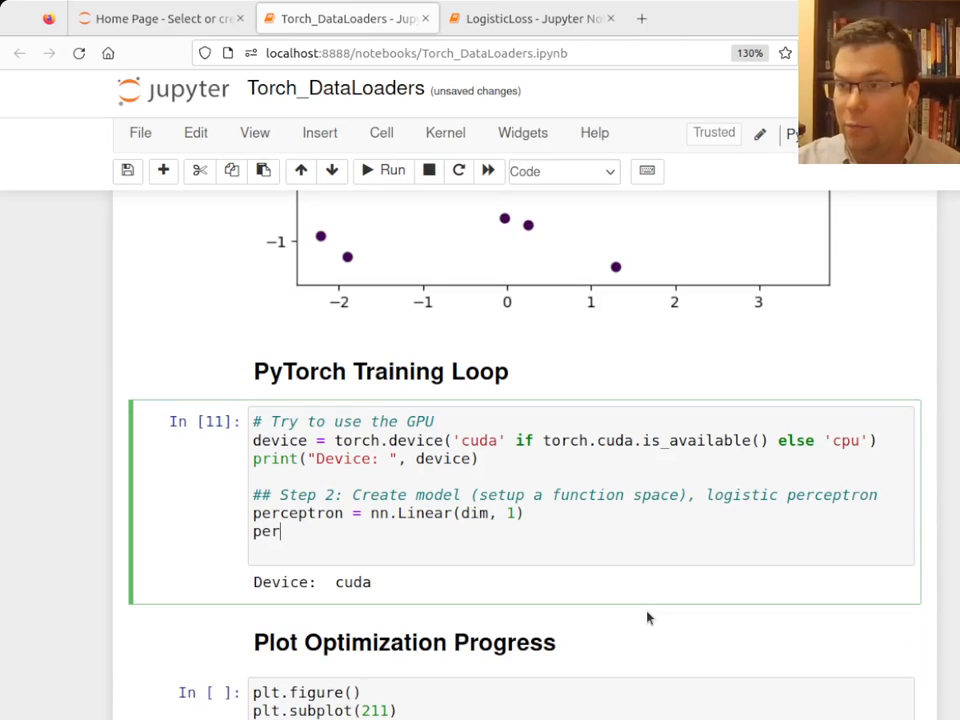
text(ceptron =)
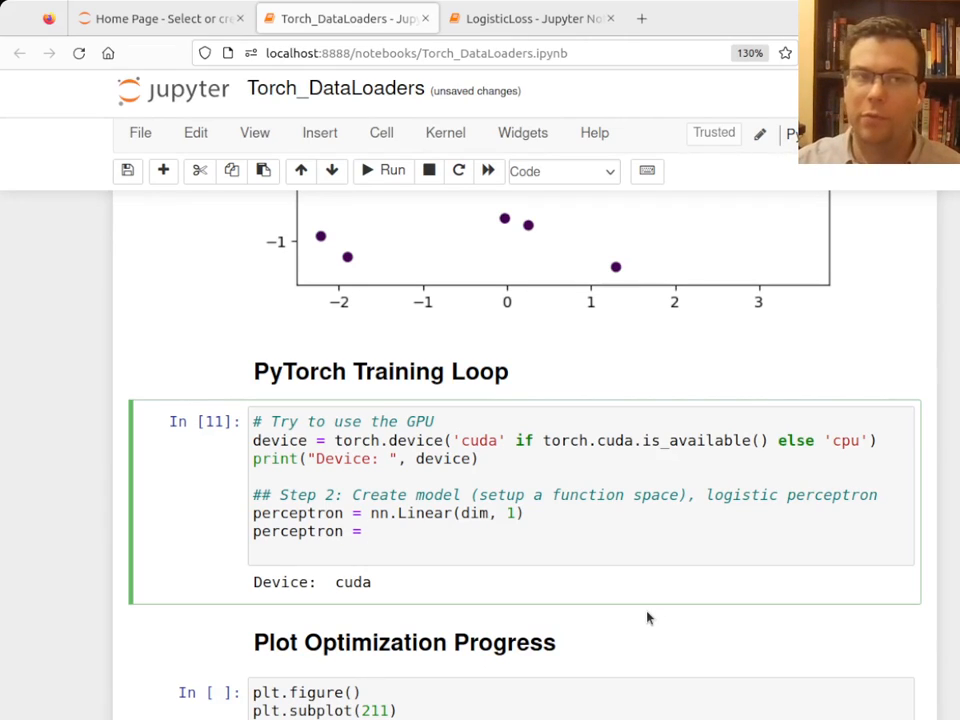
text(pe)
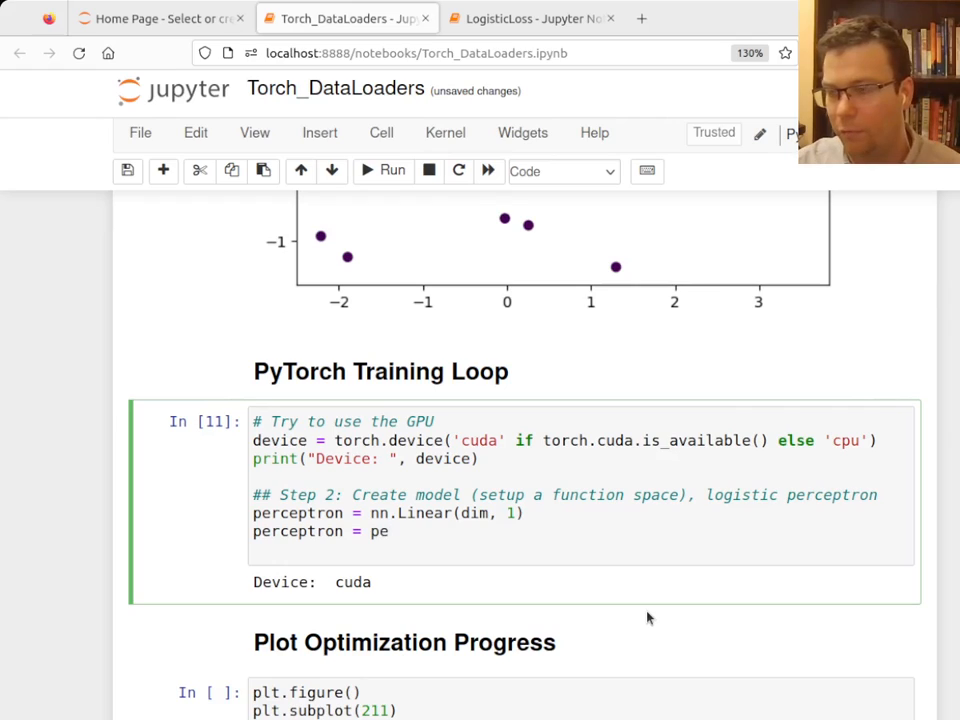
text(rceptro)
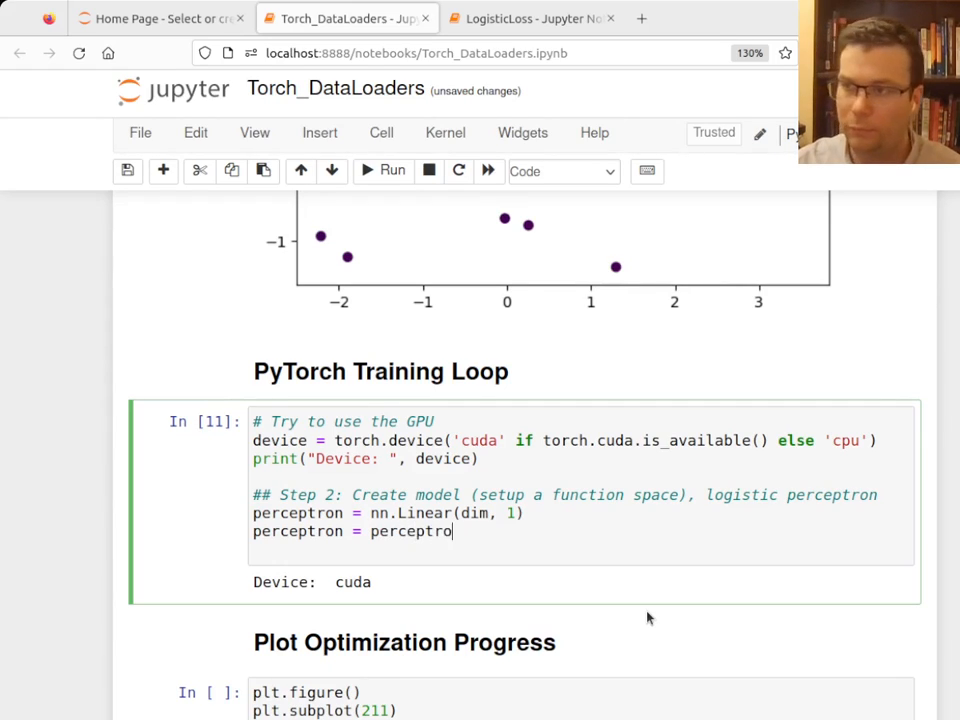
text(.to(gpu))
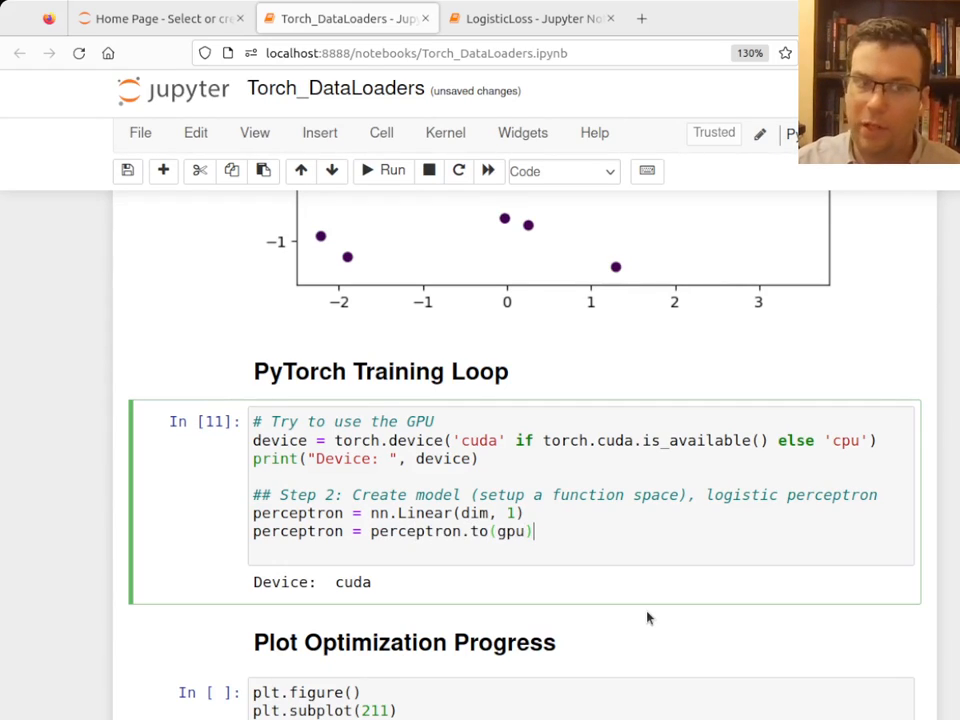
key(Enter)
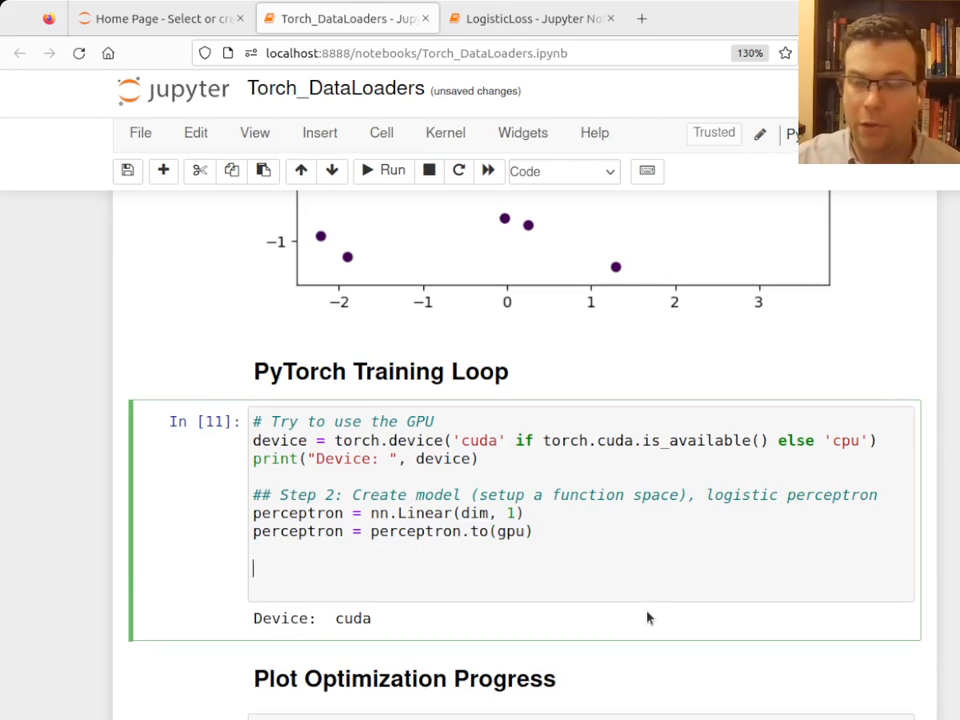
Step: Add '## Step 3' and loss_fn = torch.nn.BCEWithLogitsLoss(), correcting the mistyped class name
text(## Step3)
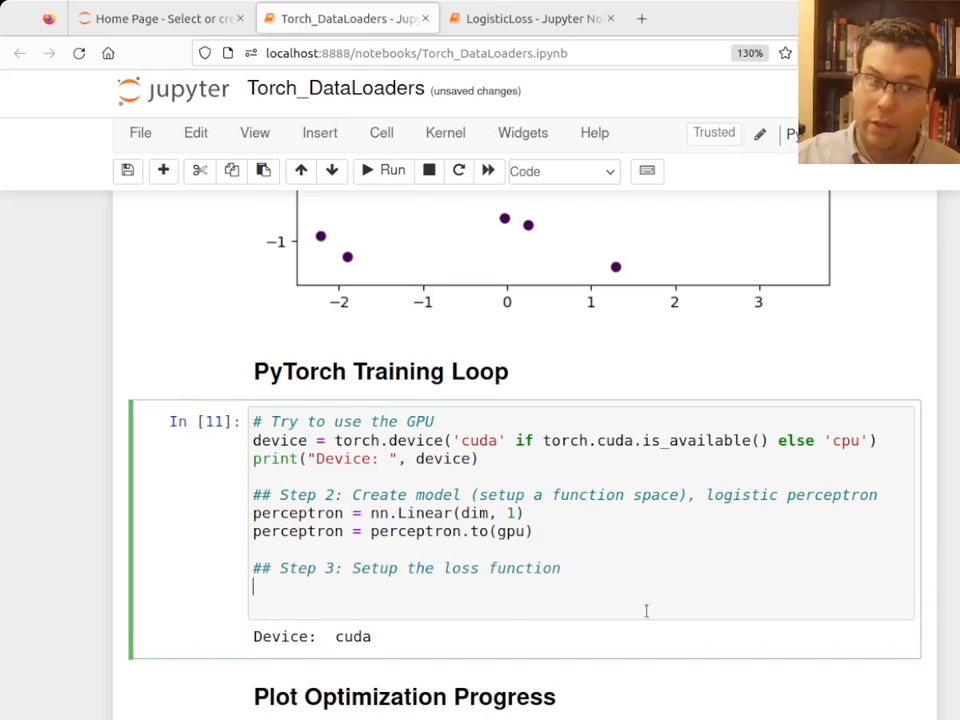
text(los)
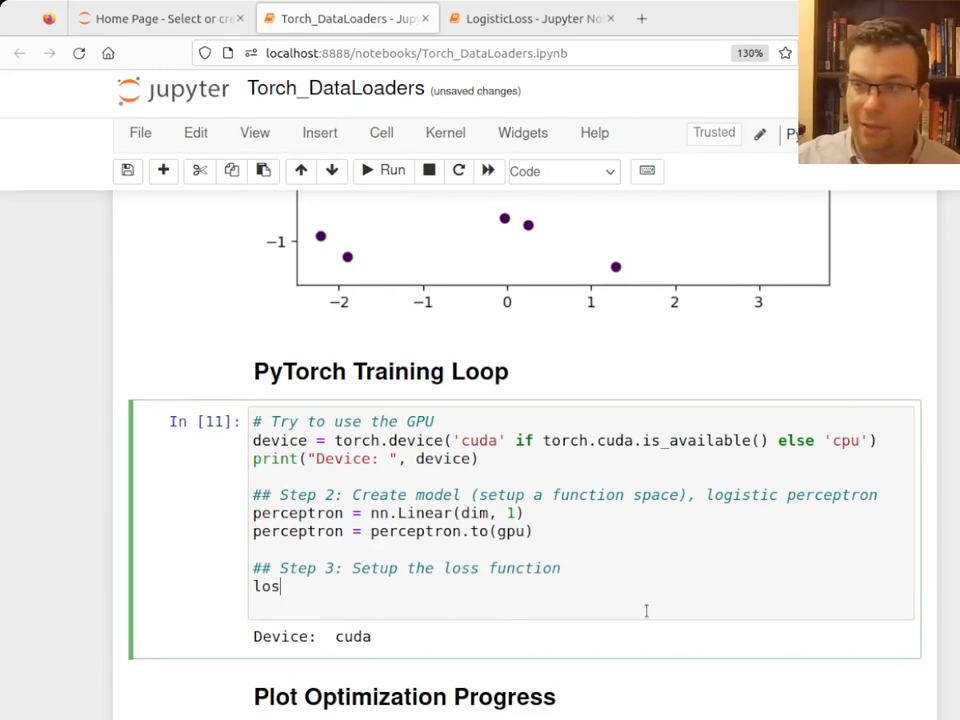
text(s_fn =)
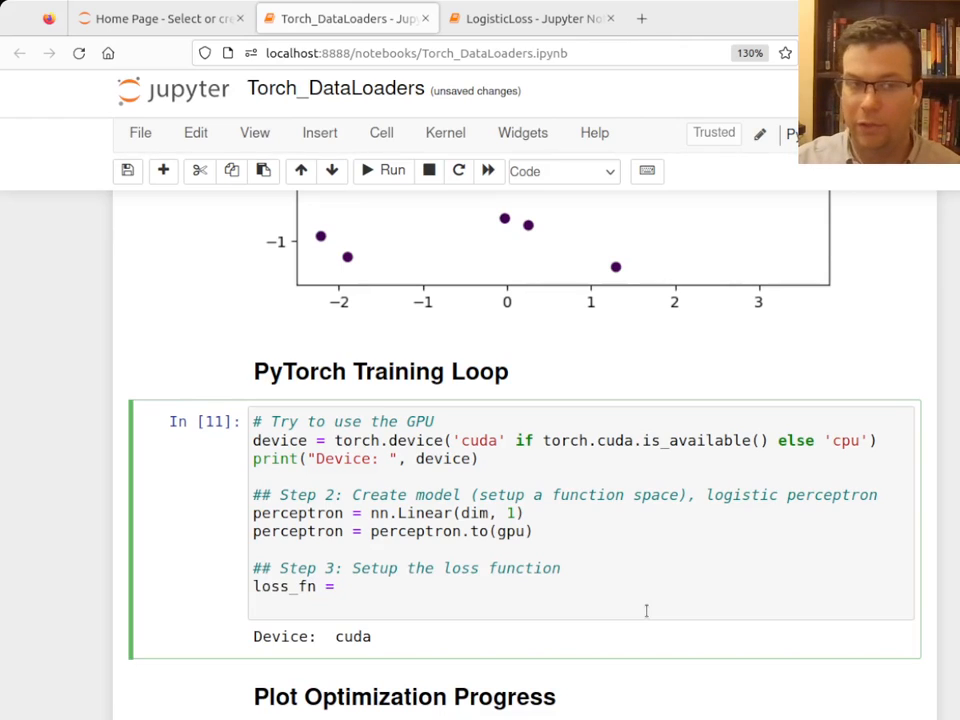
text(toch)
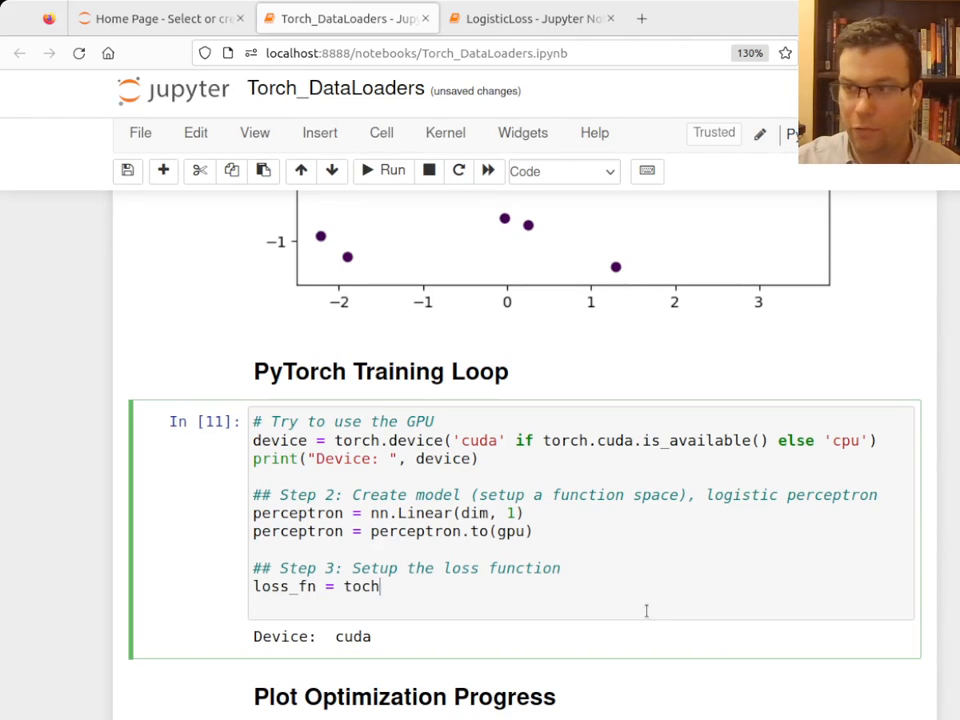
text(.nn.BCE)
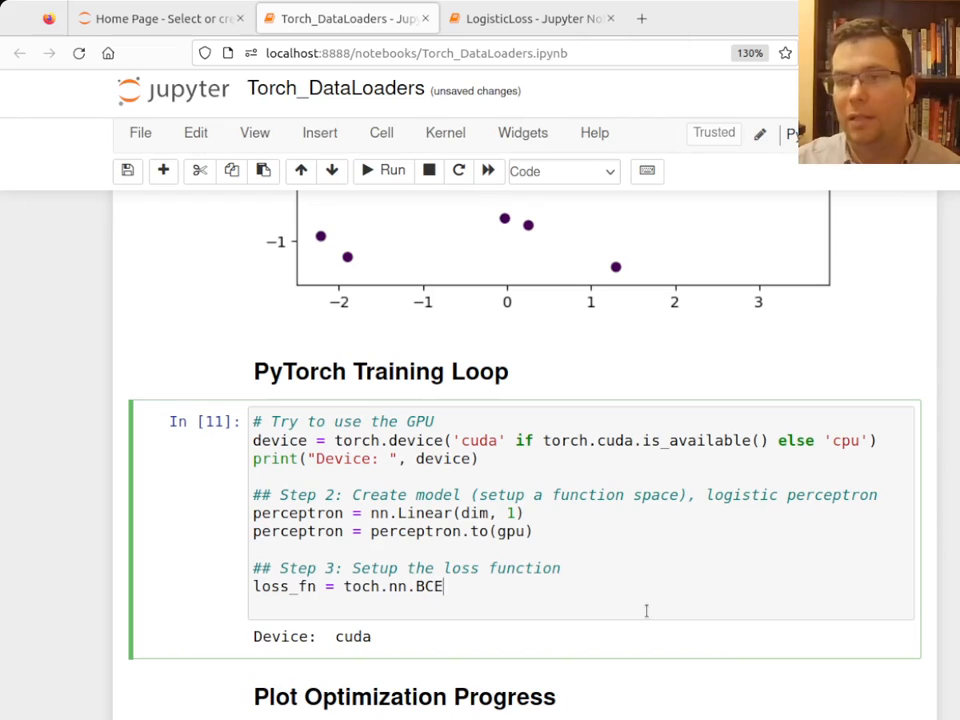
text(WithL)
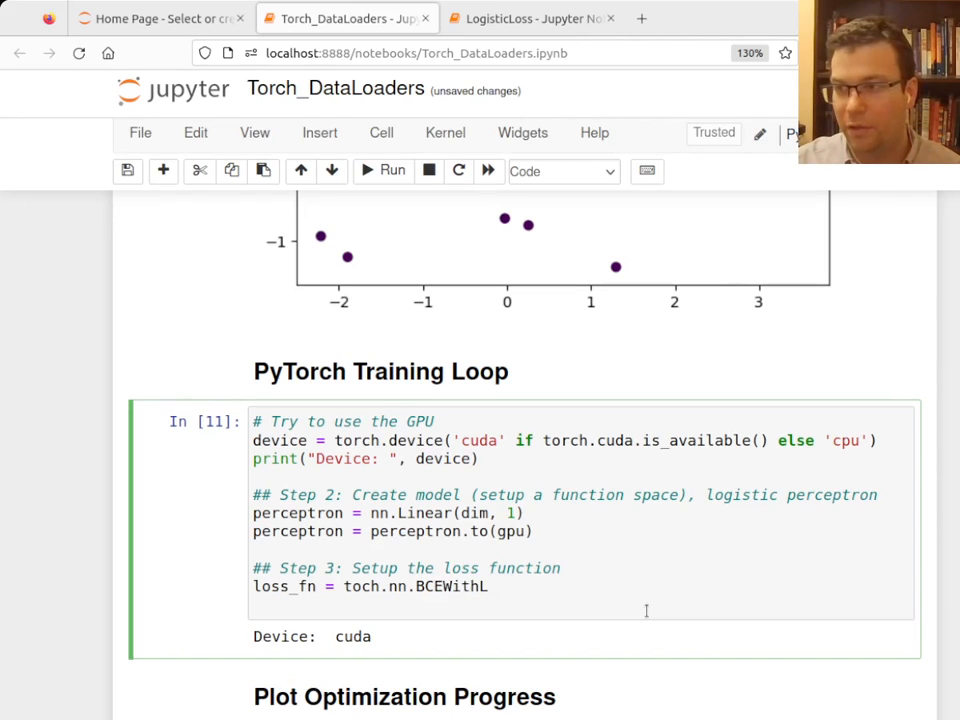
key(Backspace)
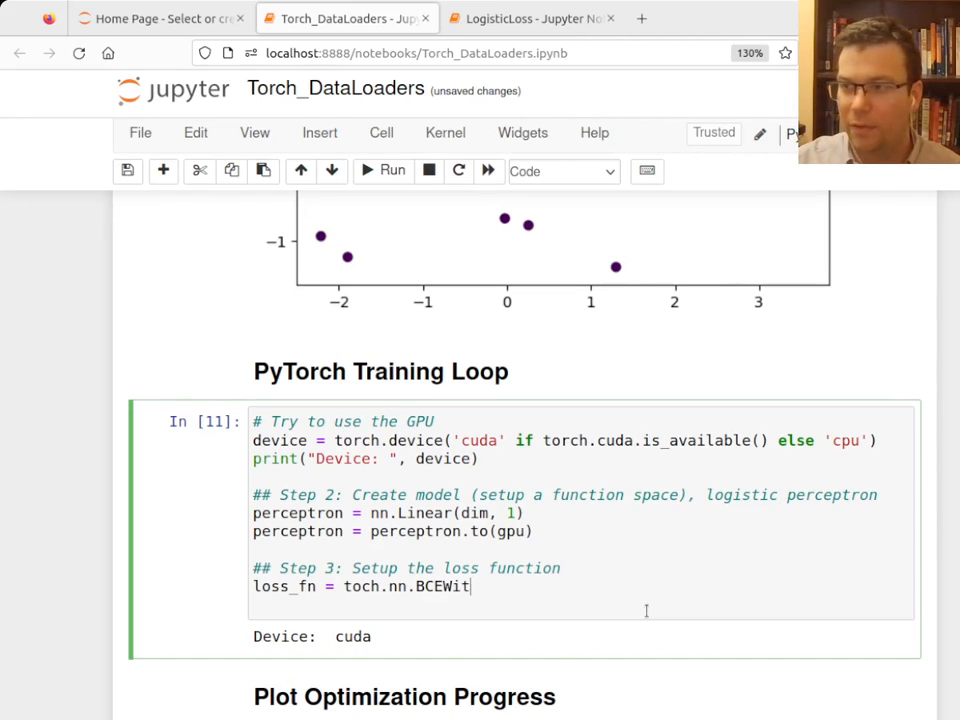
key(BackSpace)
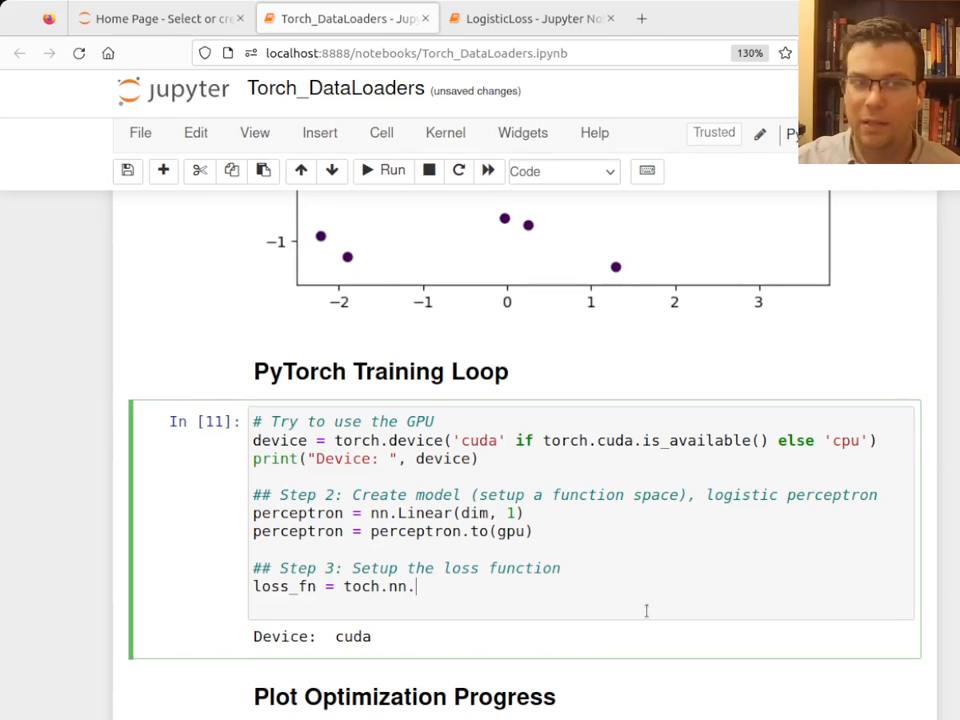
text(BCE)
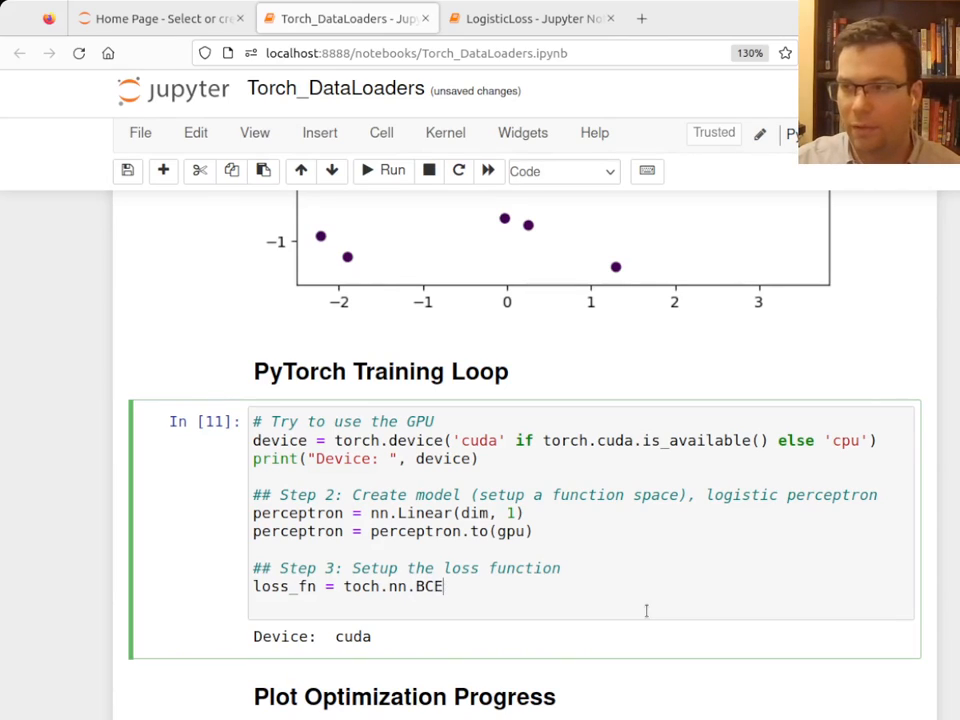
text(WithLog)
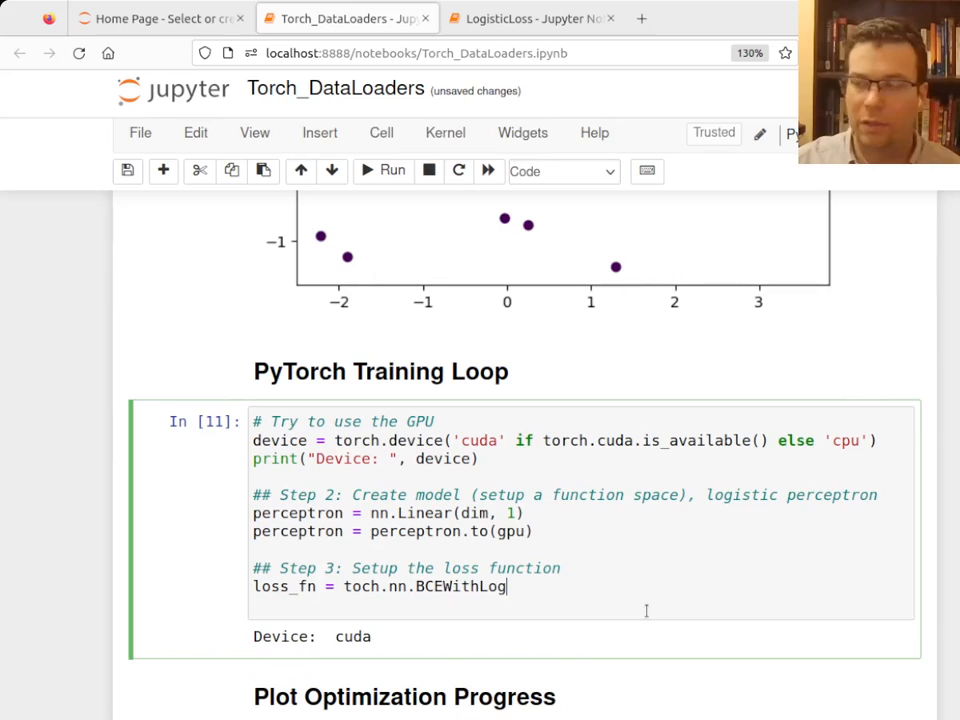
text(itsLoss()
click(394, 530)
text(device)
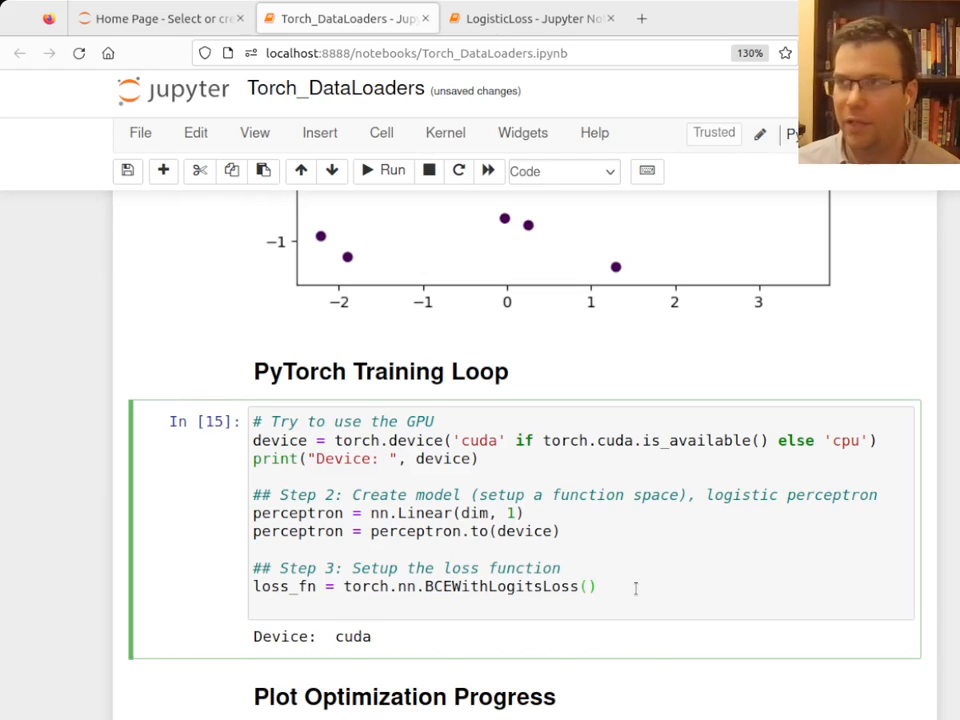
mouse_move(658, 260)
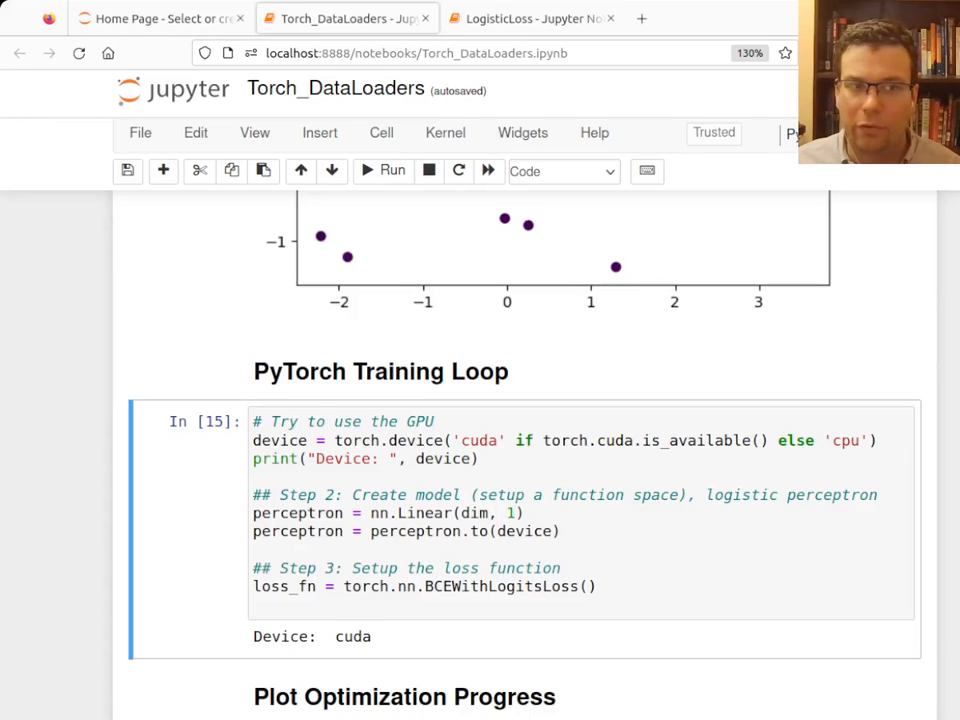
Step: Add optimizer = torch.optim.Adam(perceptron.parameters(), lr=0.001) and save the notebook
click(608, 586)
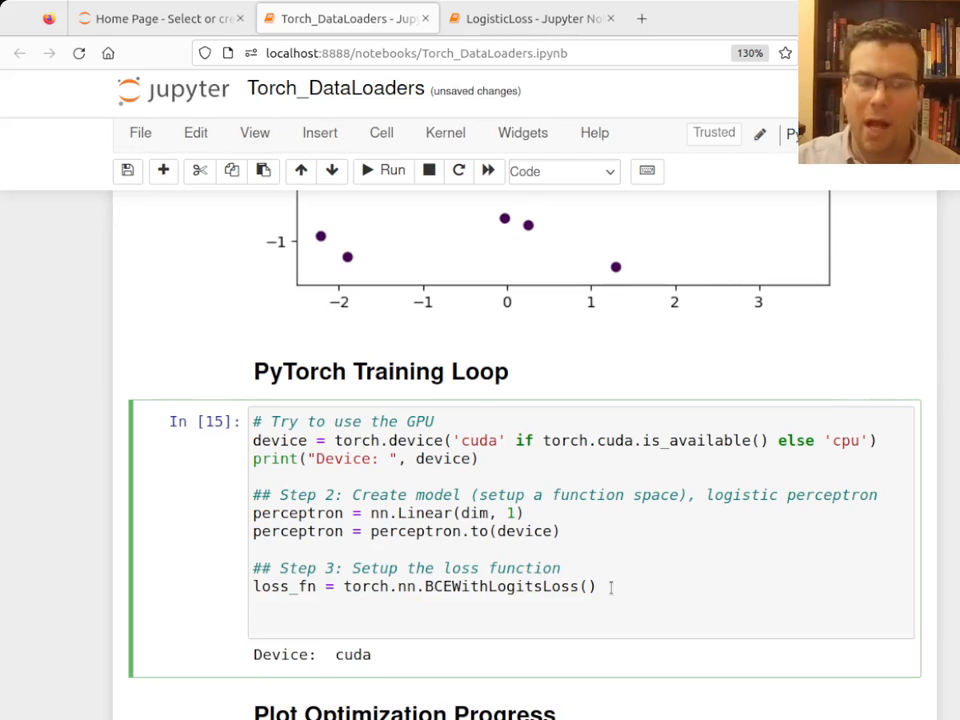
text(optimizer =)
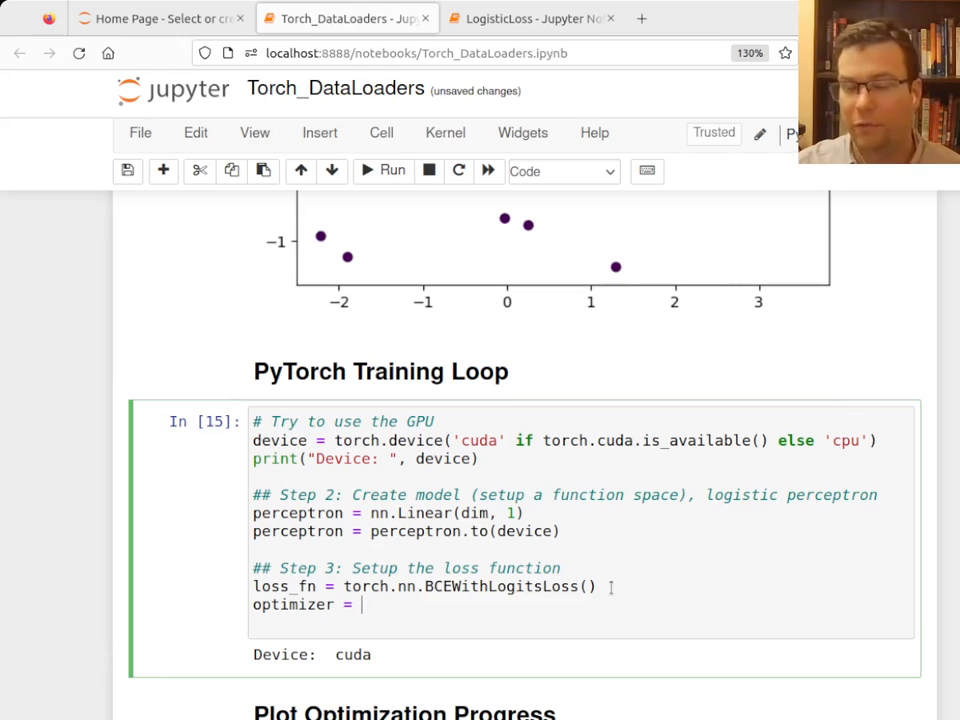
text(torch)
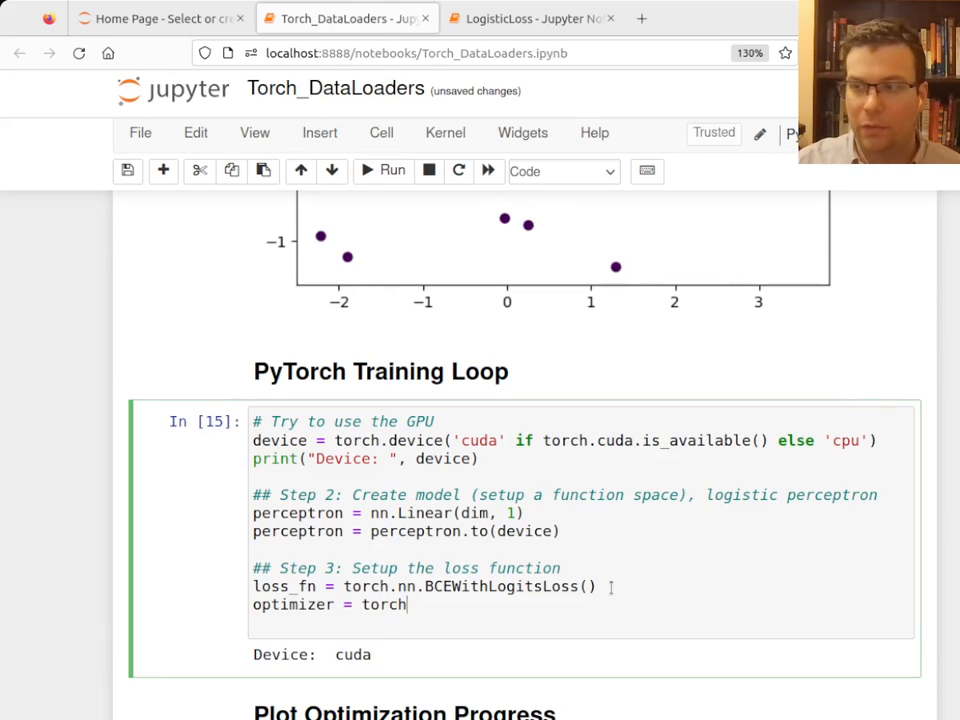
text(.op)
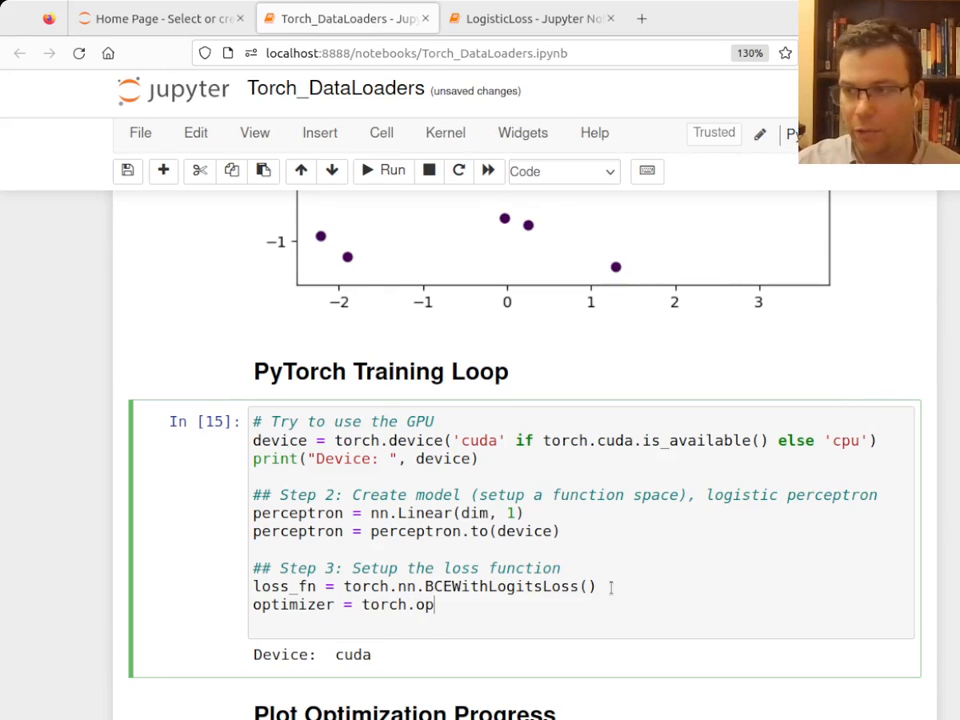
text(tim.)
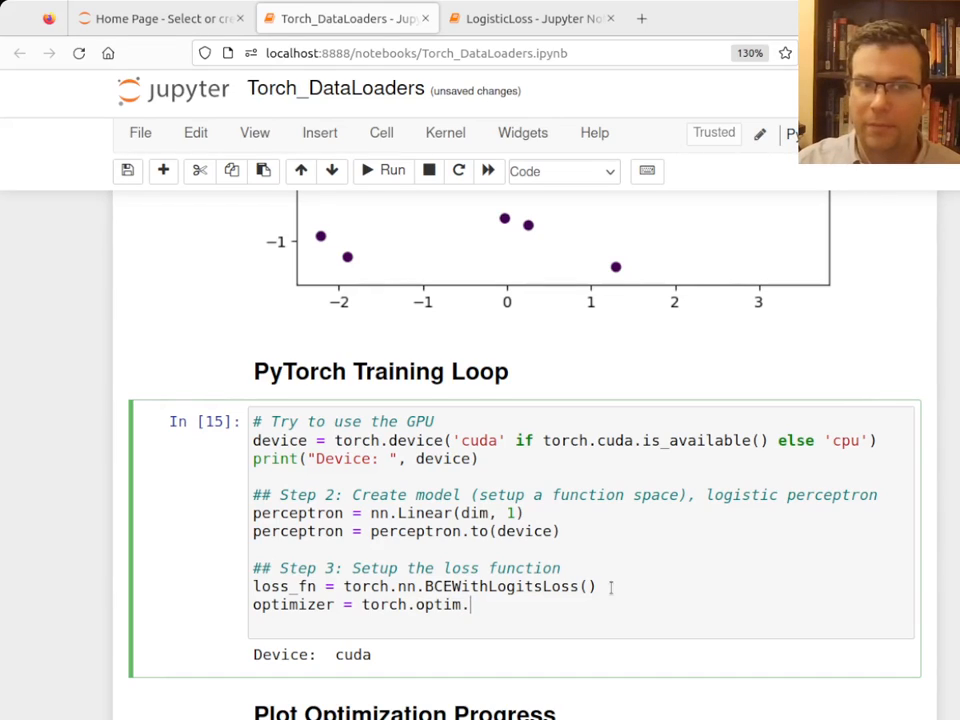
text(Adam(p))
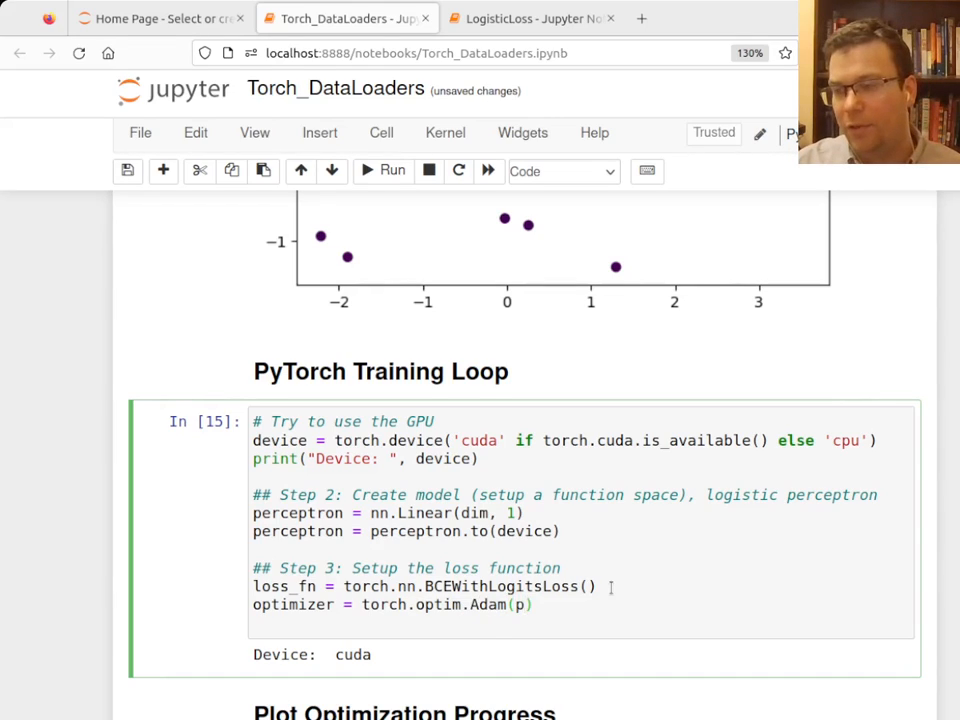
text(erce)
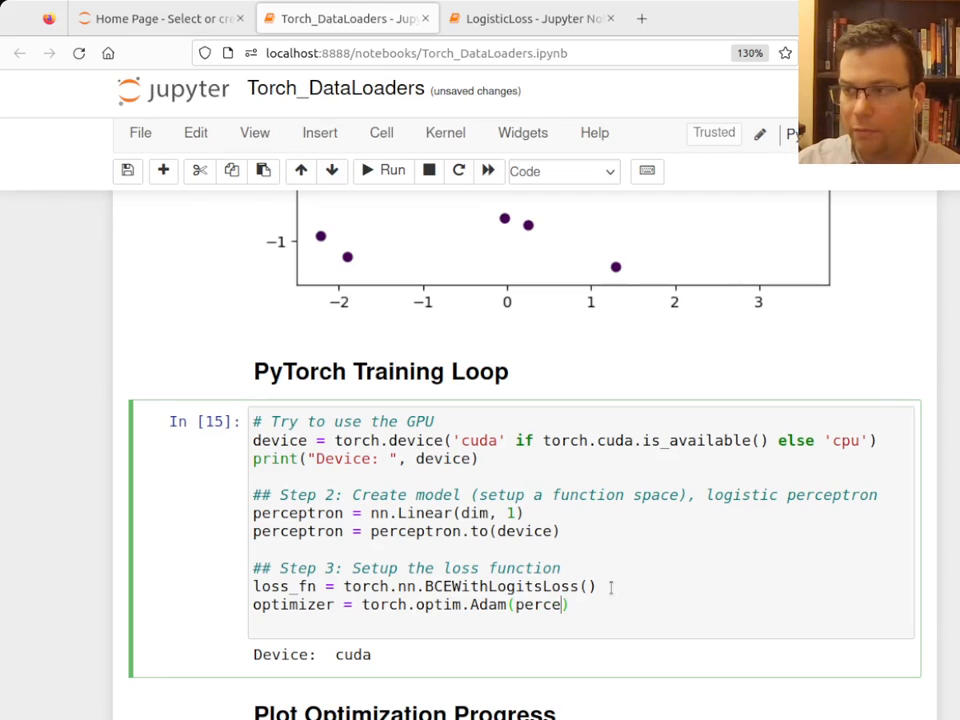
text(ptron.pam)
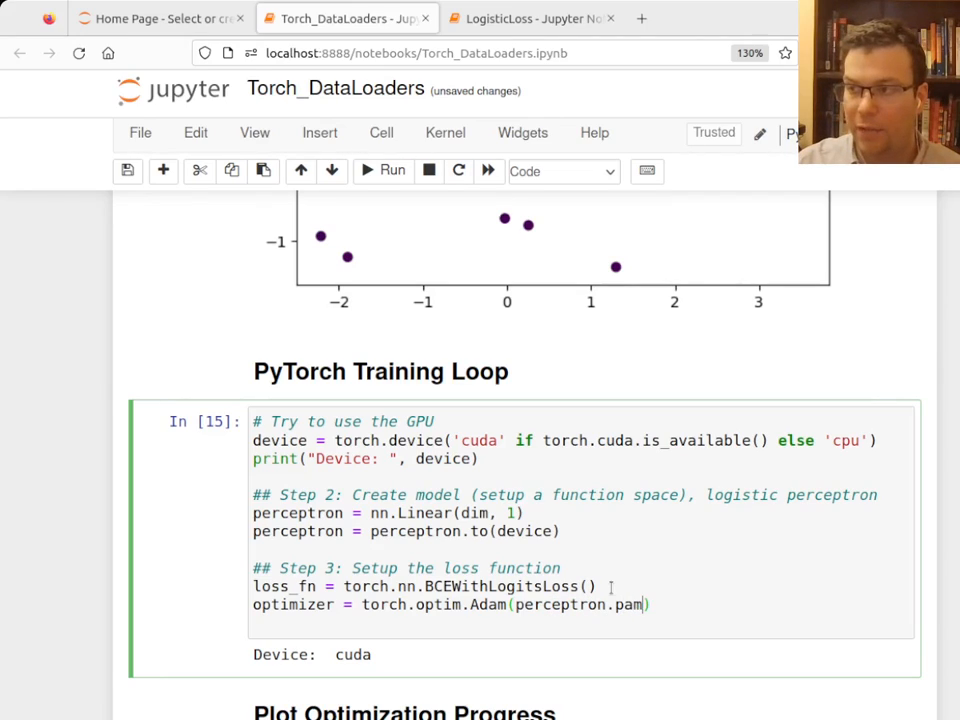
text(eters())
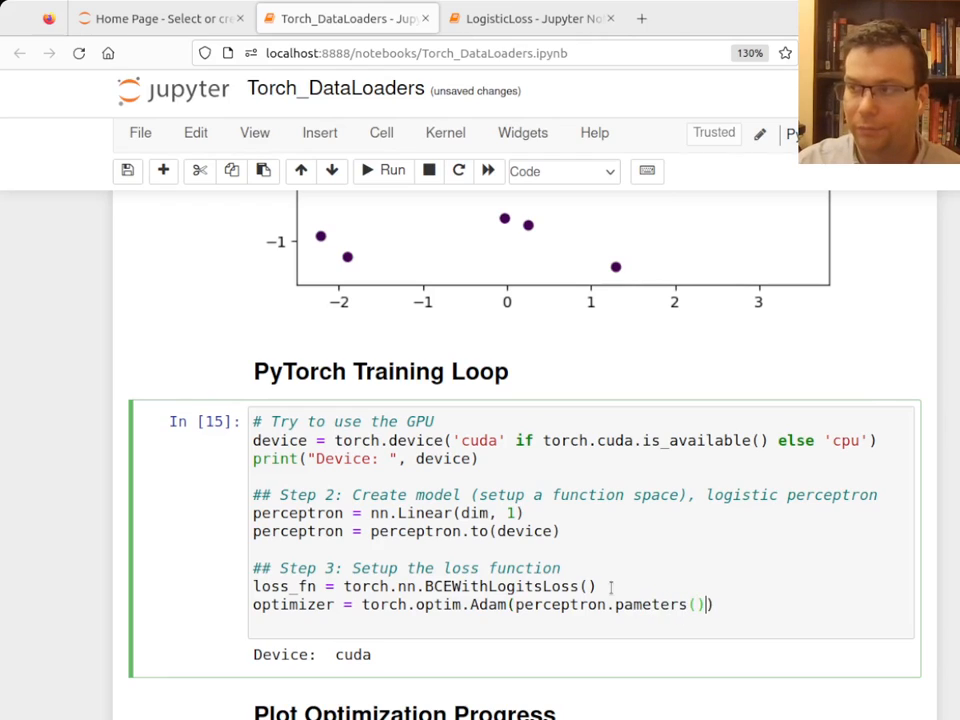
text(, lr)
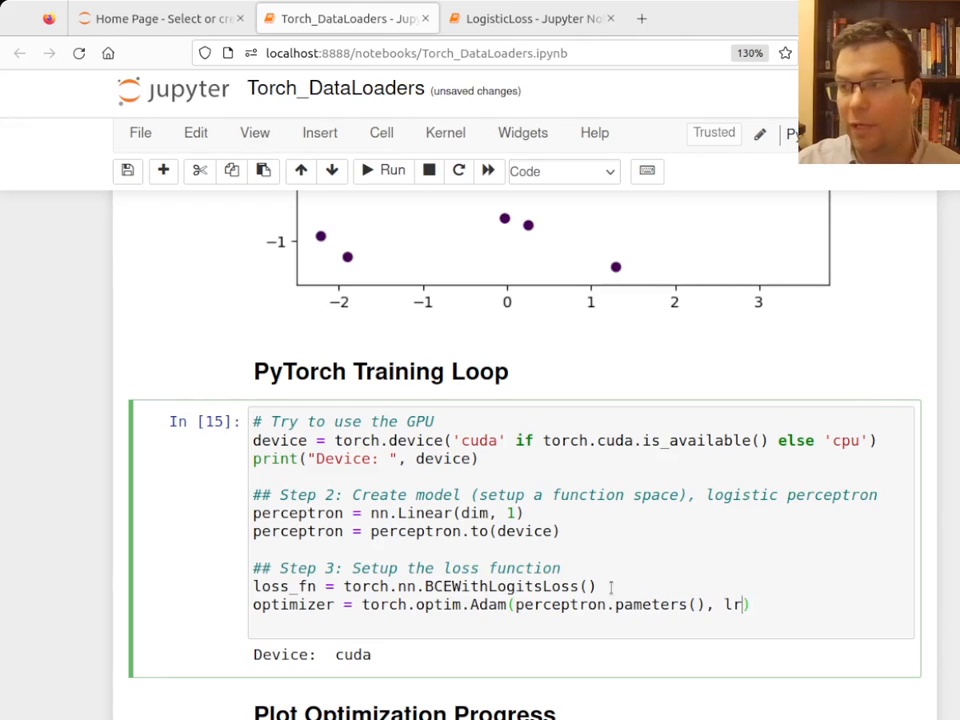
text(0.)
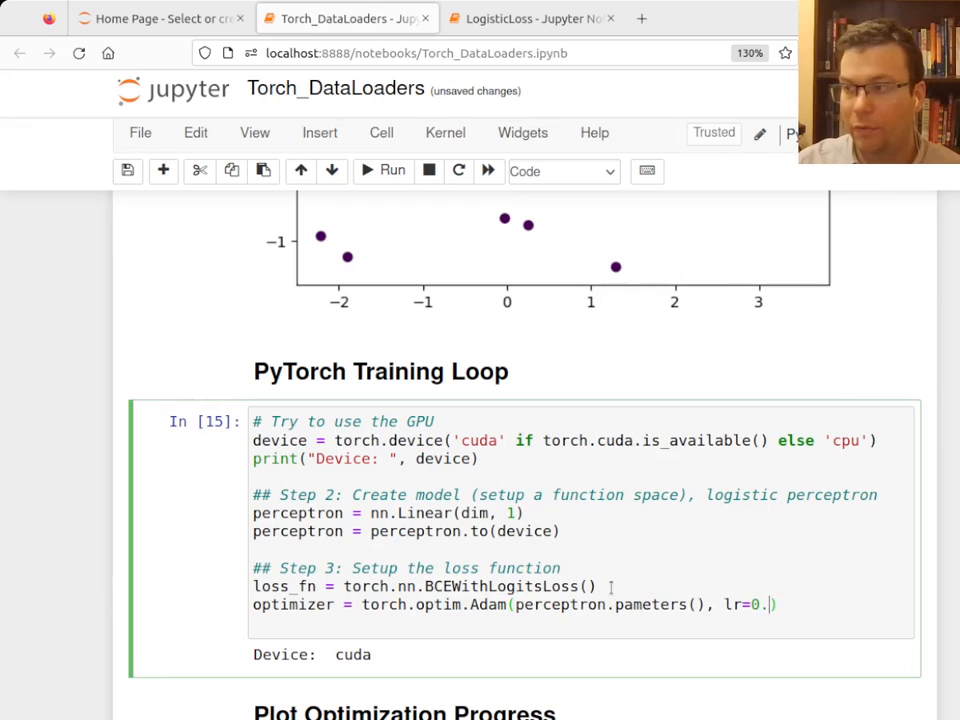
text(001)
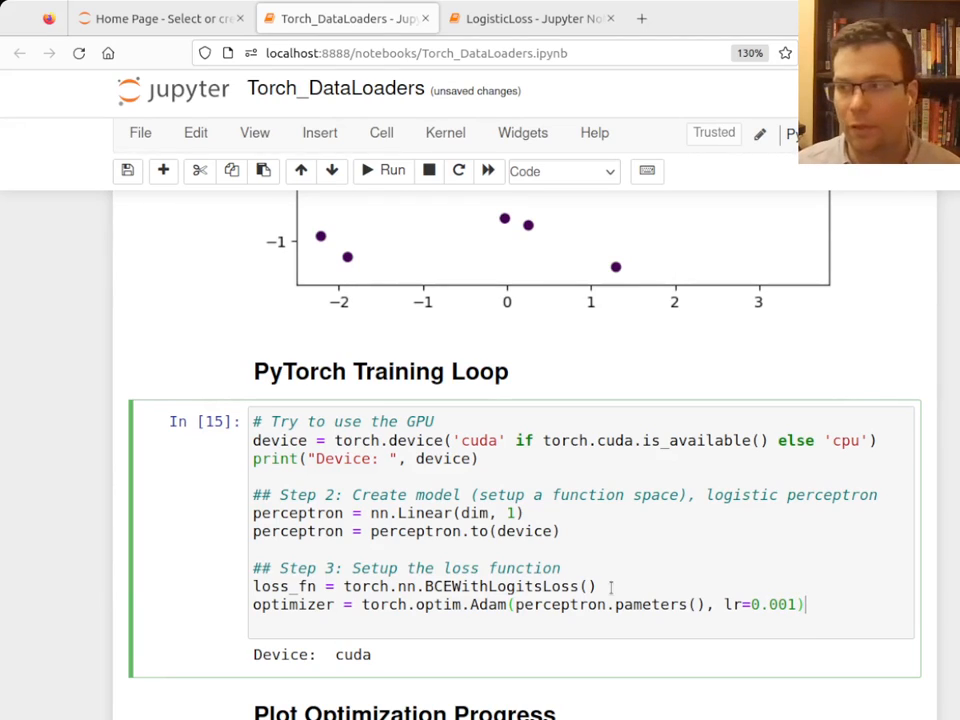
key(ctrl+s)
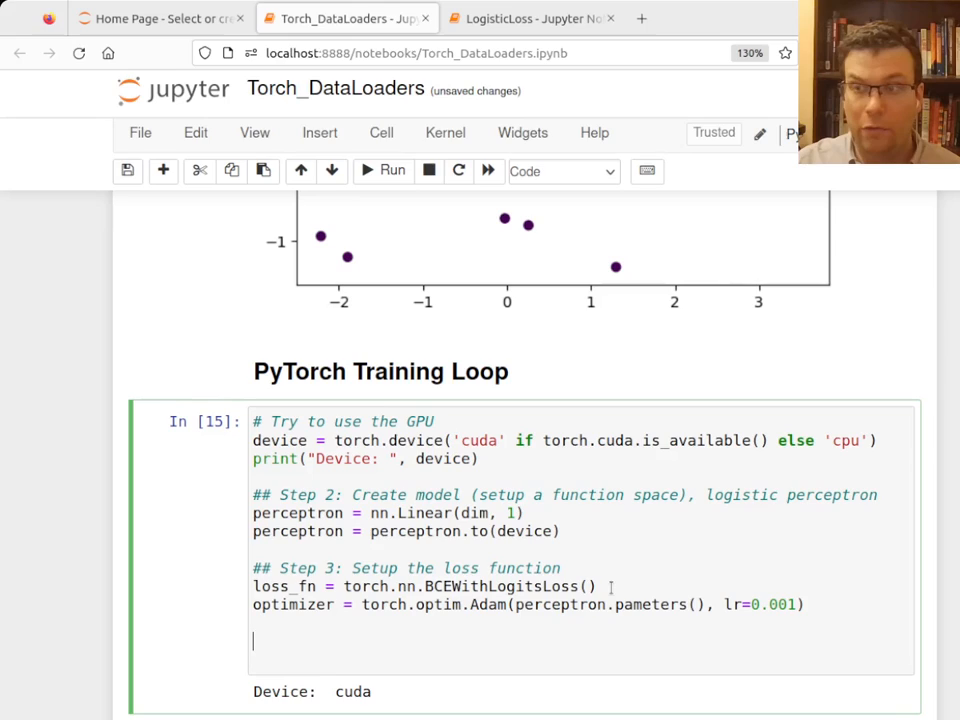
Step: Set n_epoch = 50 with a comment explaining each epoch loops through the entire dataset
text(n_)
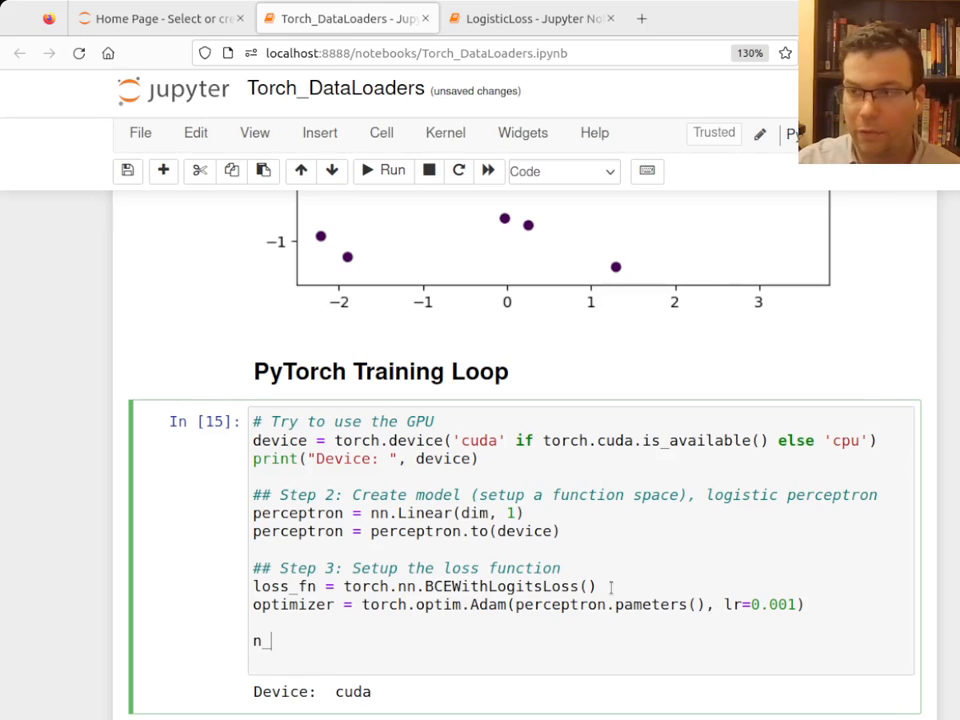
text(epoch)
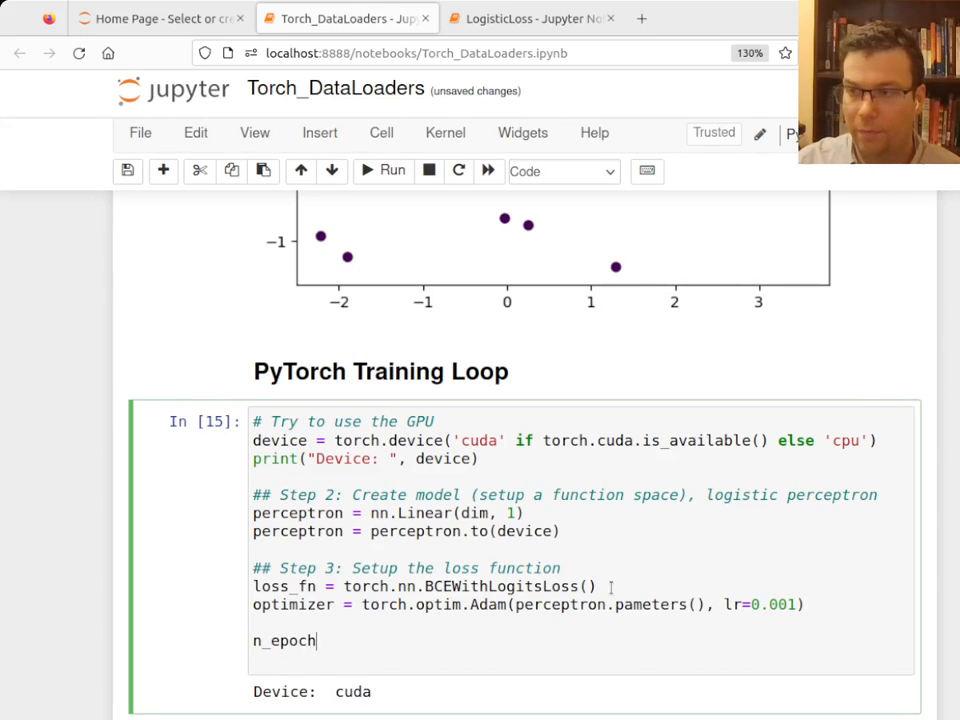
text(= 50 # Eo)
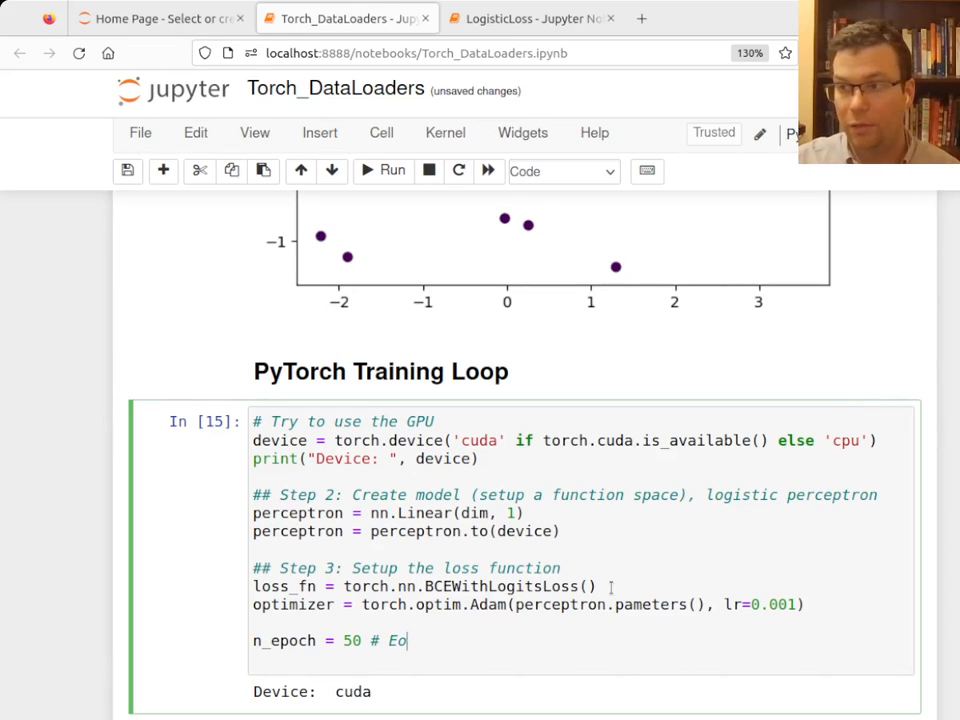
text(ach "epoch")
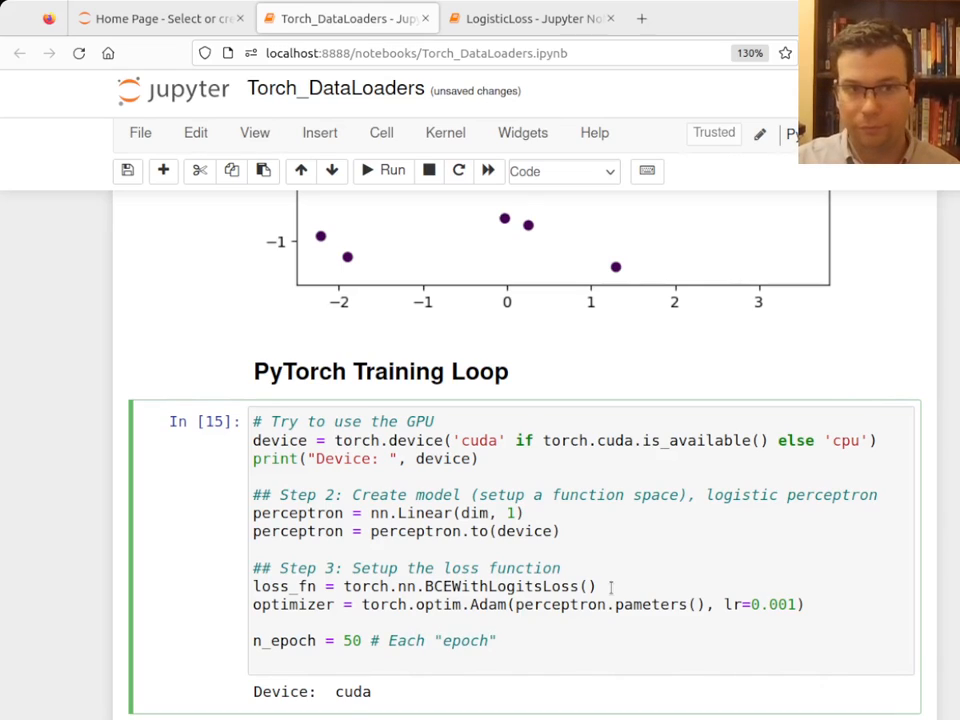
text(is a loop th)
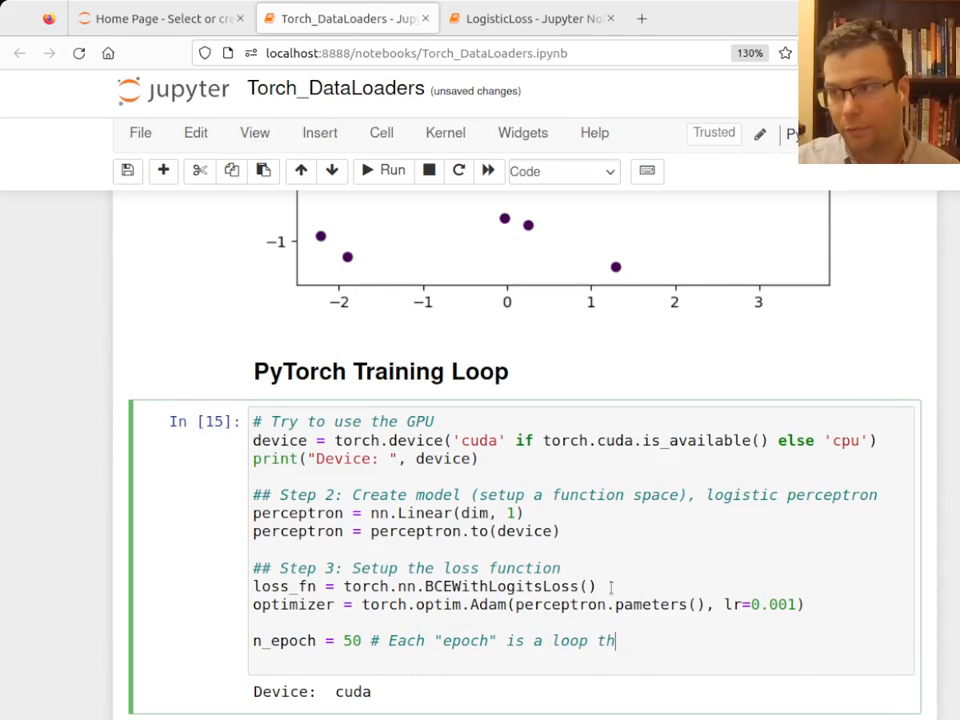
text(rough the entire dataset)
text(# and we use this to)
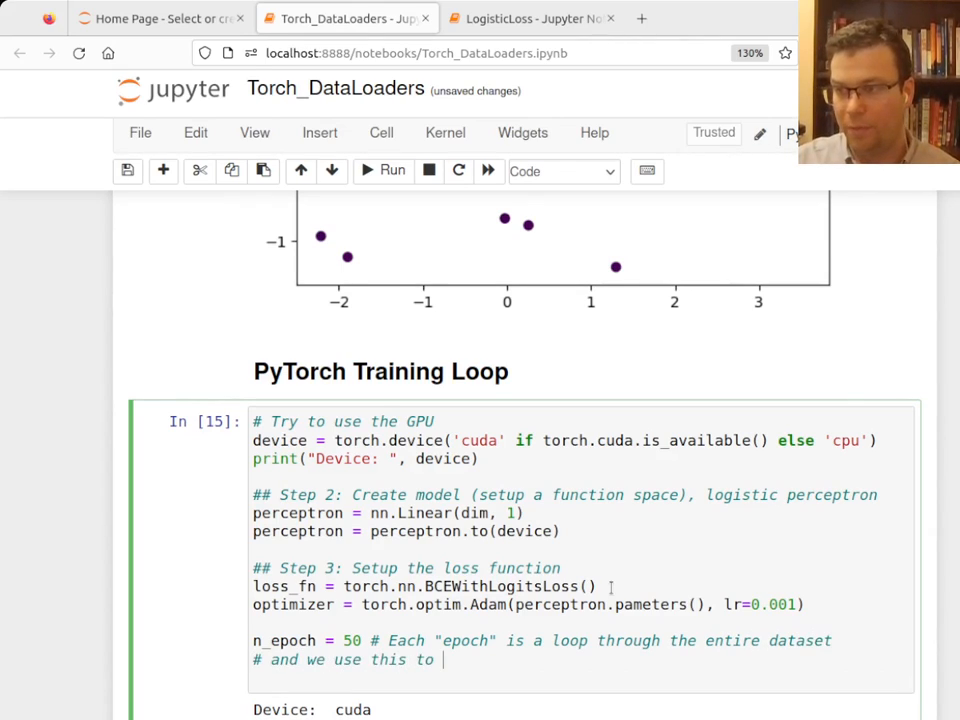
text(update the parameters)
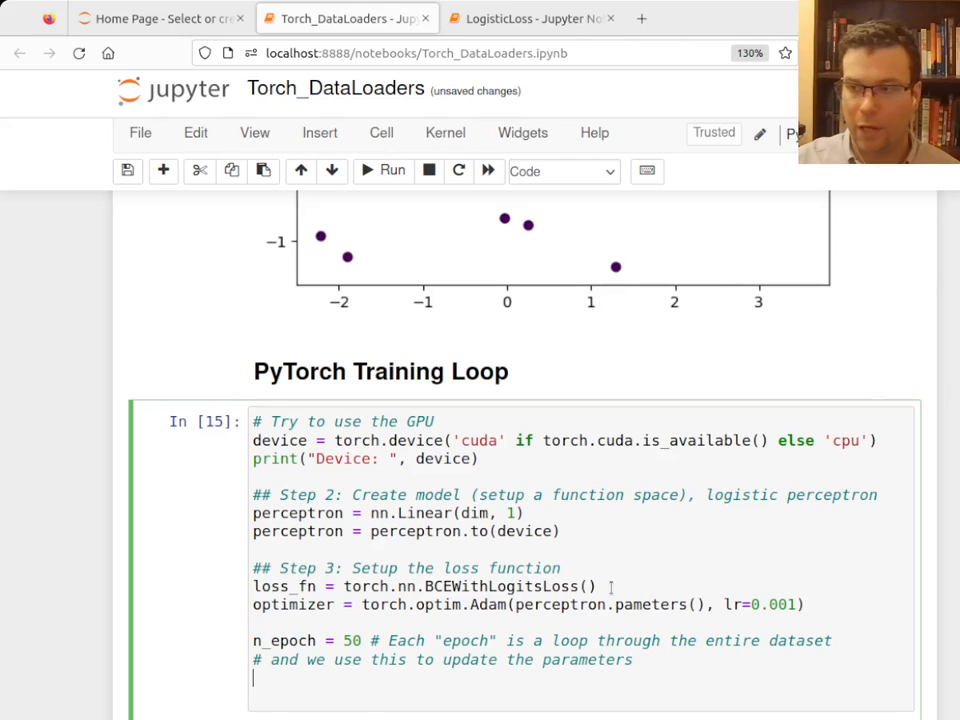
Step: Initialise empty losses = [] and accuracy = [] lists for tracking training
text(losses = [])
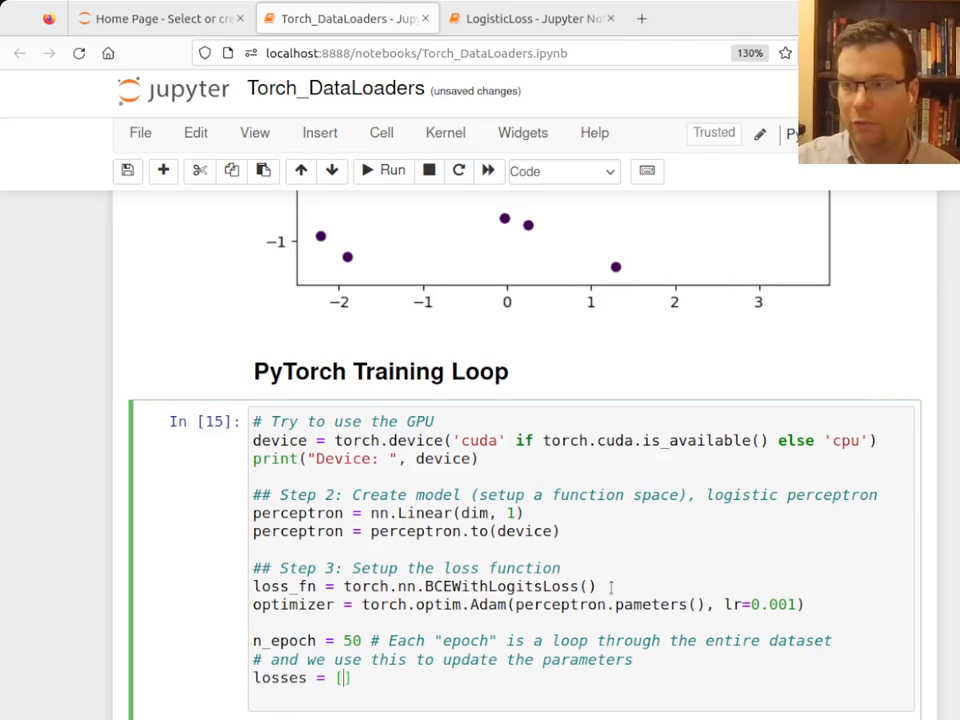
text(acc)
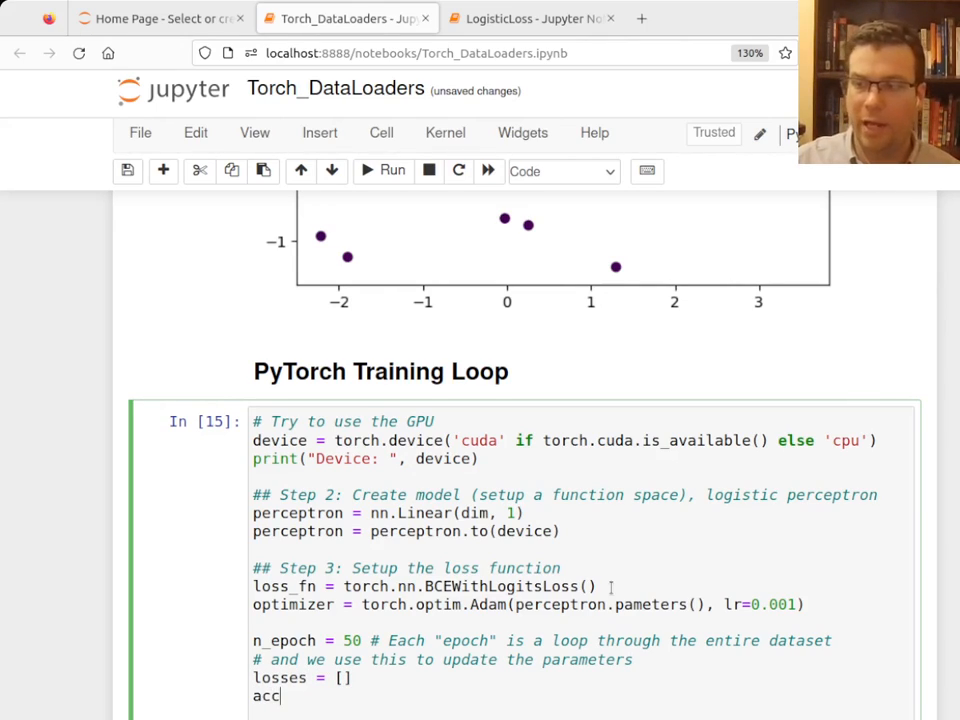
text(uracy = [])
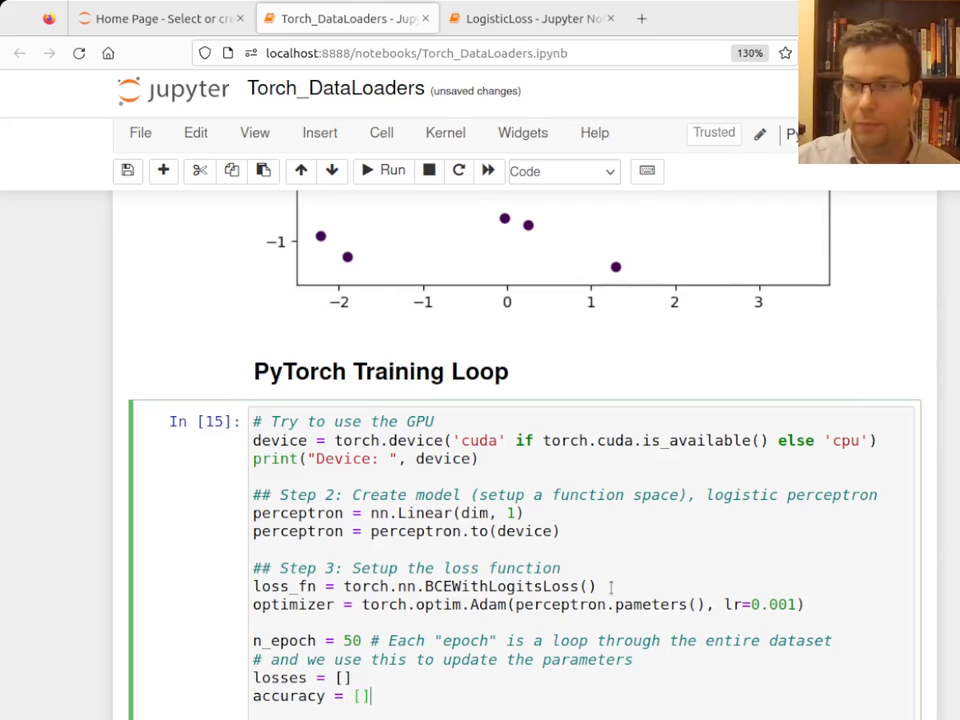
click(392, 170)
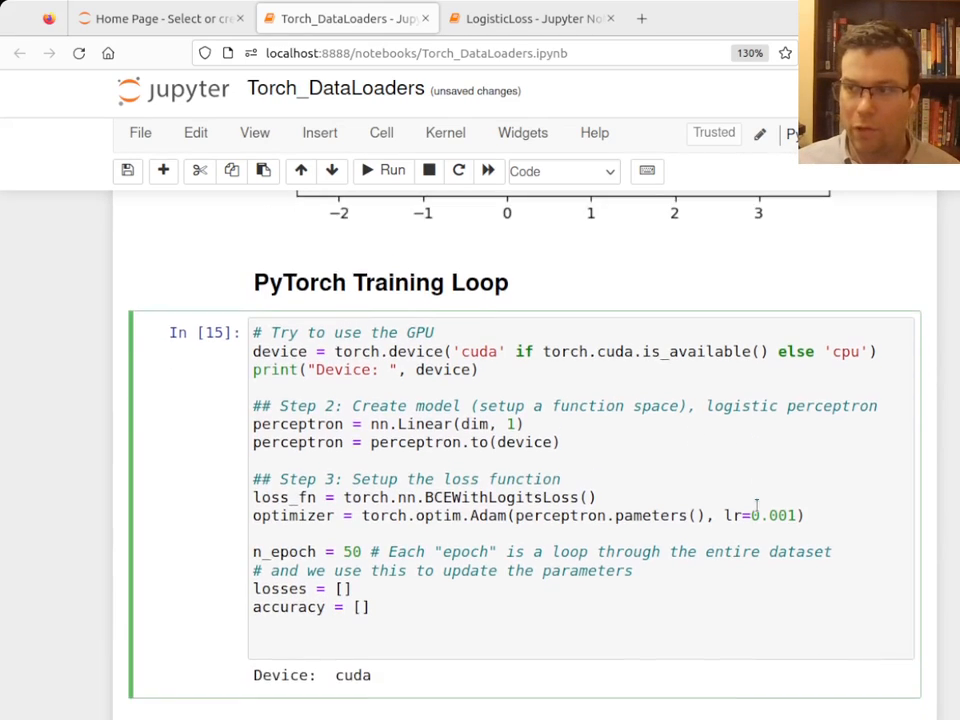
Step: Loop over epochs with for epoch in range(n_epoch), printing a progress dot each epoch
text(for)
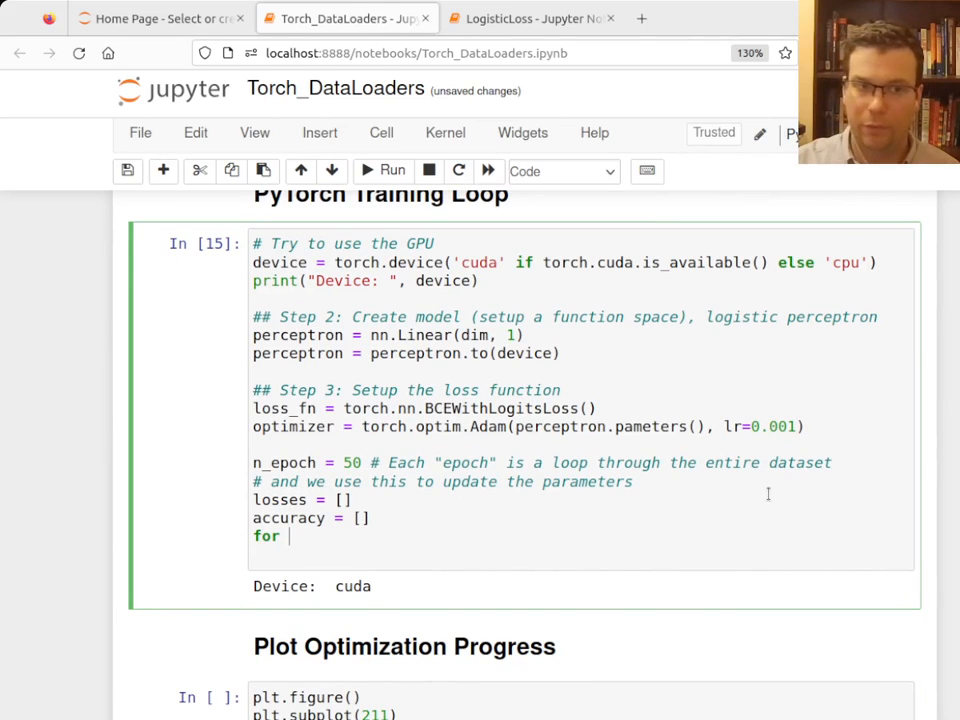
text(epoch in range)
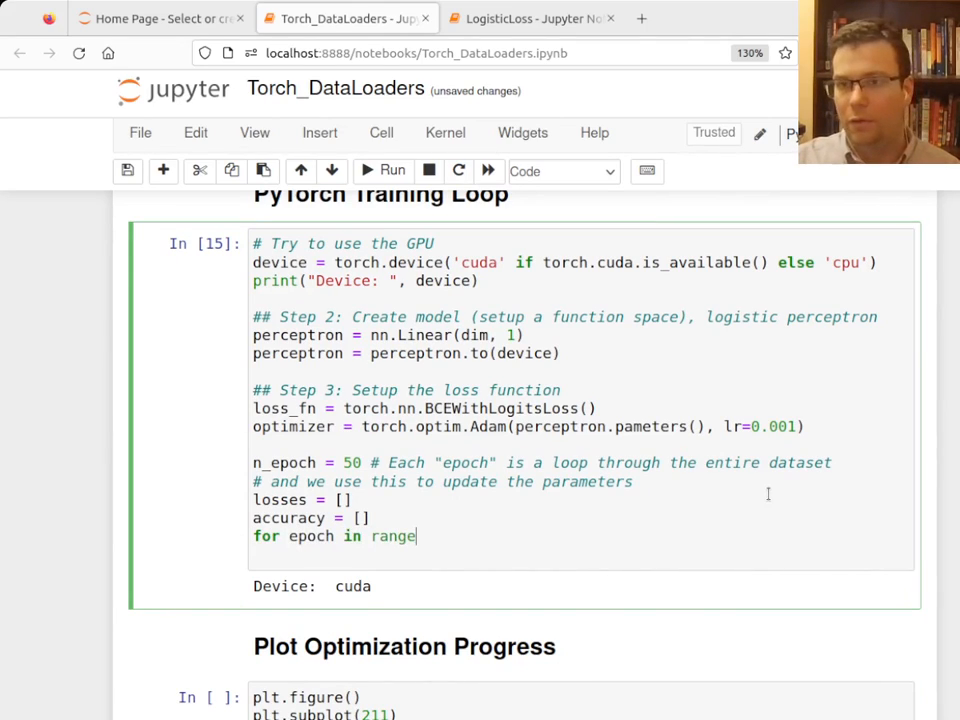
text(())
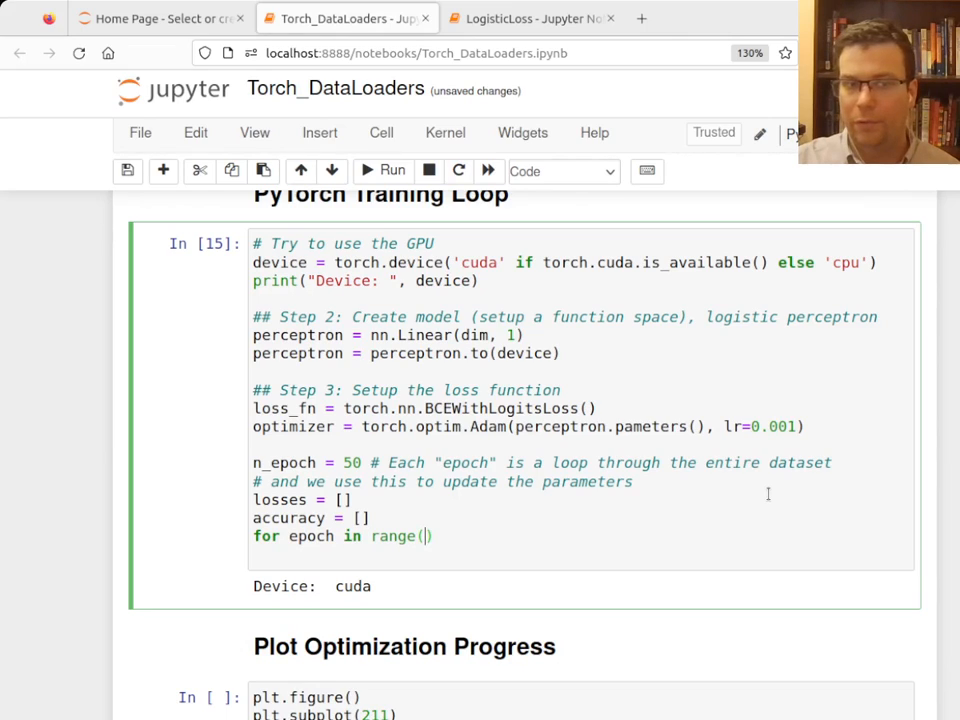
text(n_epochs)
text(print(".)
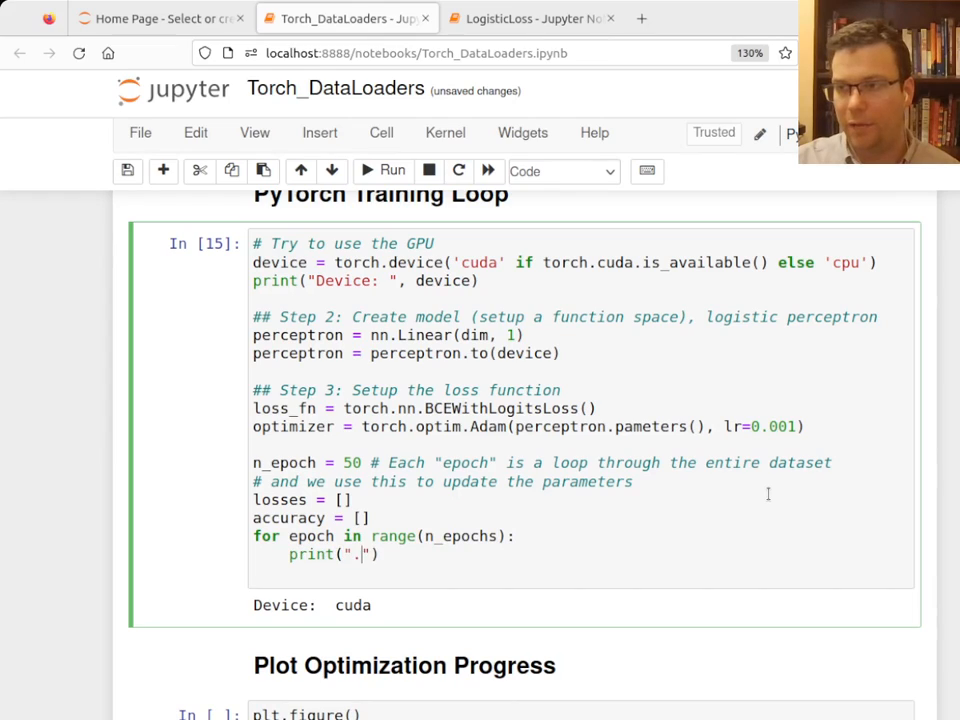
text(, end="")
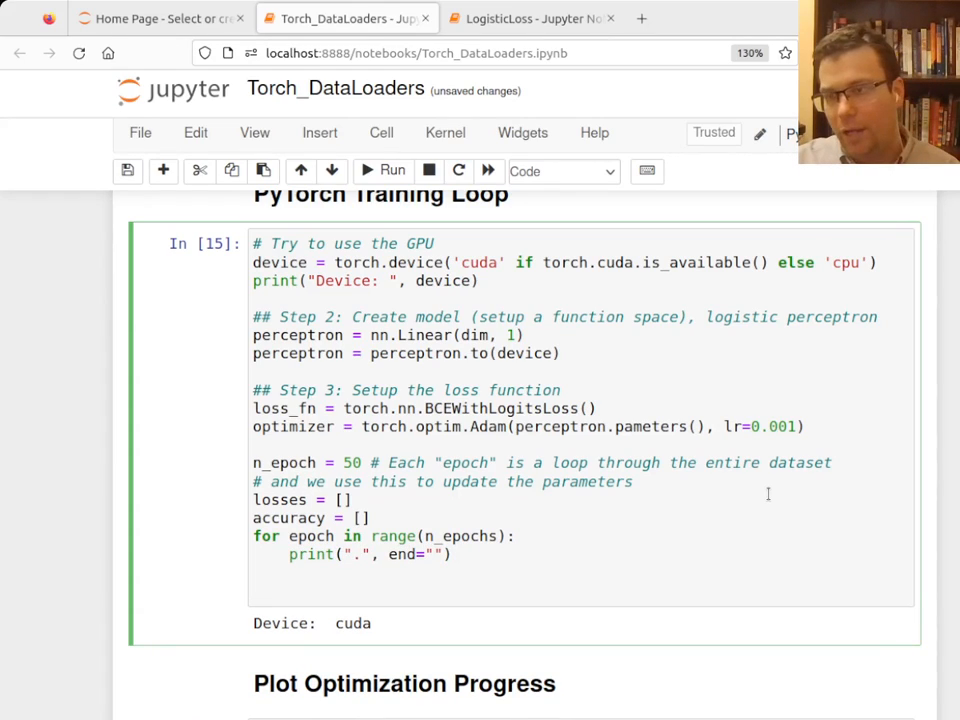
Step: Create loader = DataLoader(data, batch_size=16, shuffle=True) inside the epoch loop
scroll(down, 3)
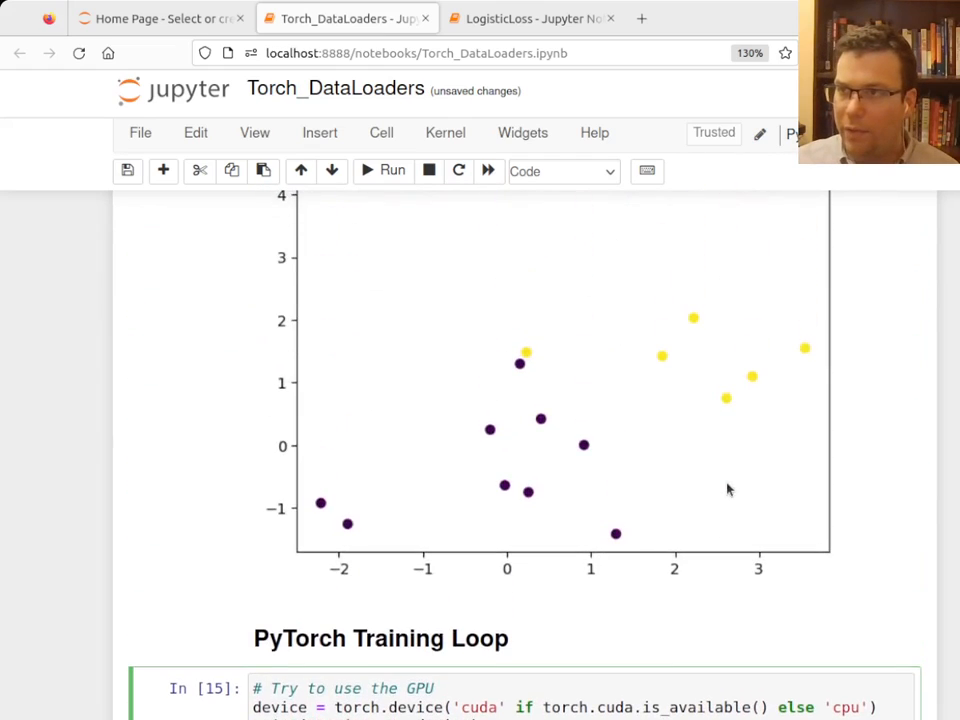
scroll(down, 3)
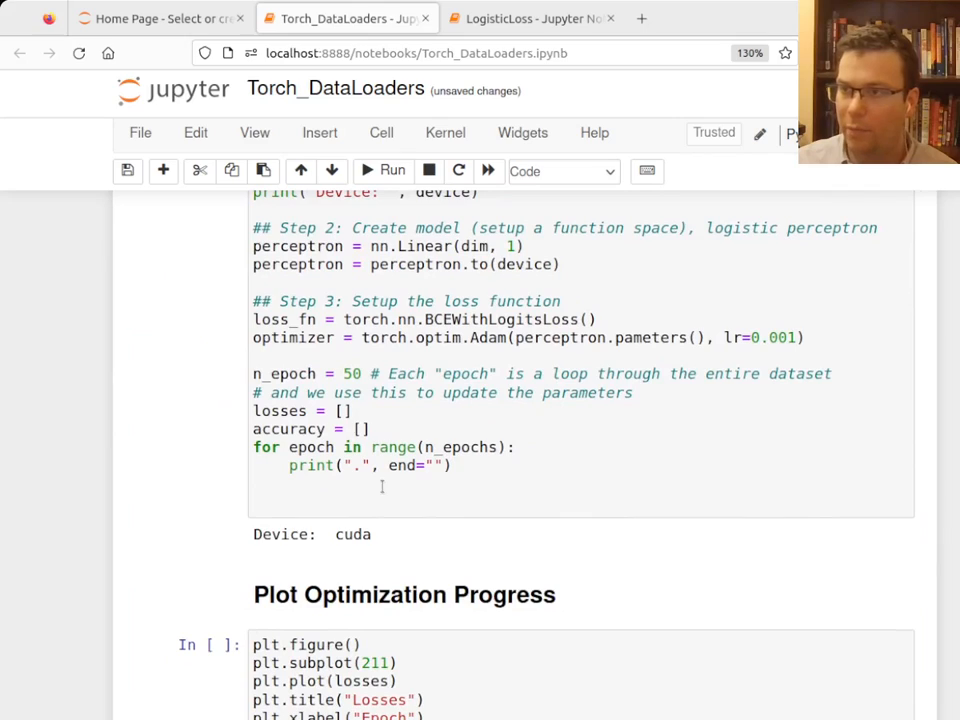
text(loader = DataLoader(data, batch_size=16, shuffle=True))
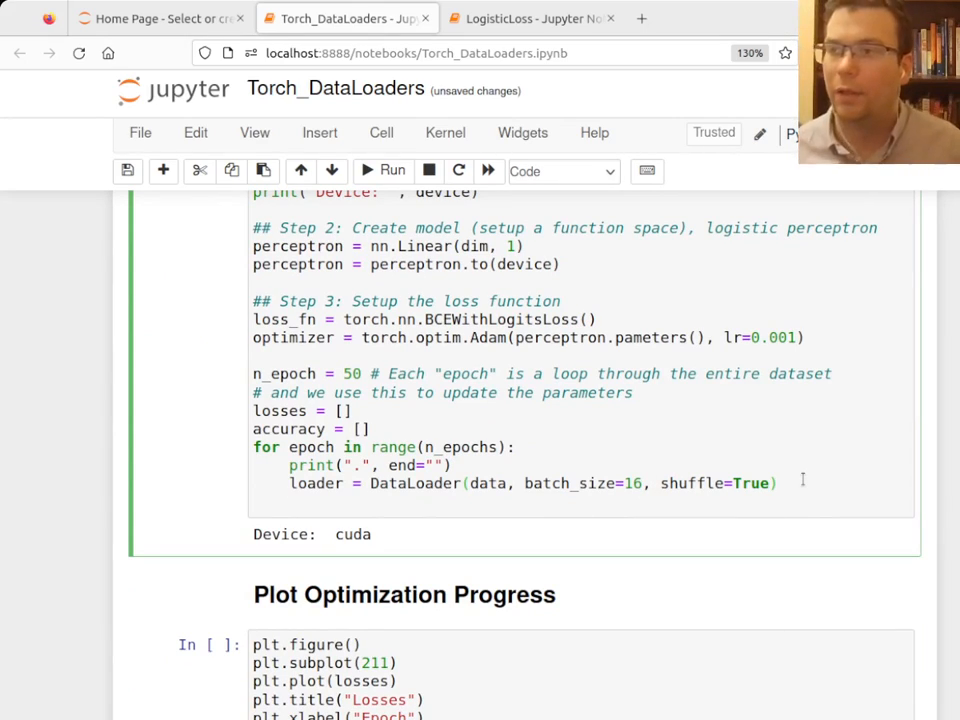
key(enter)
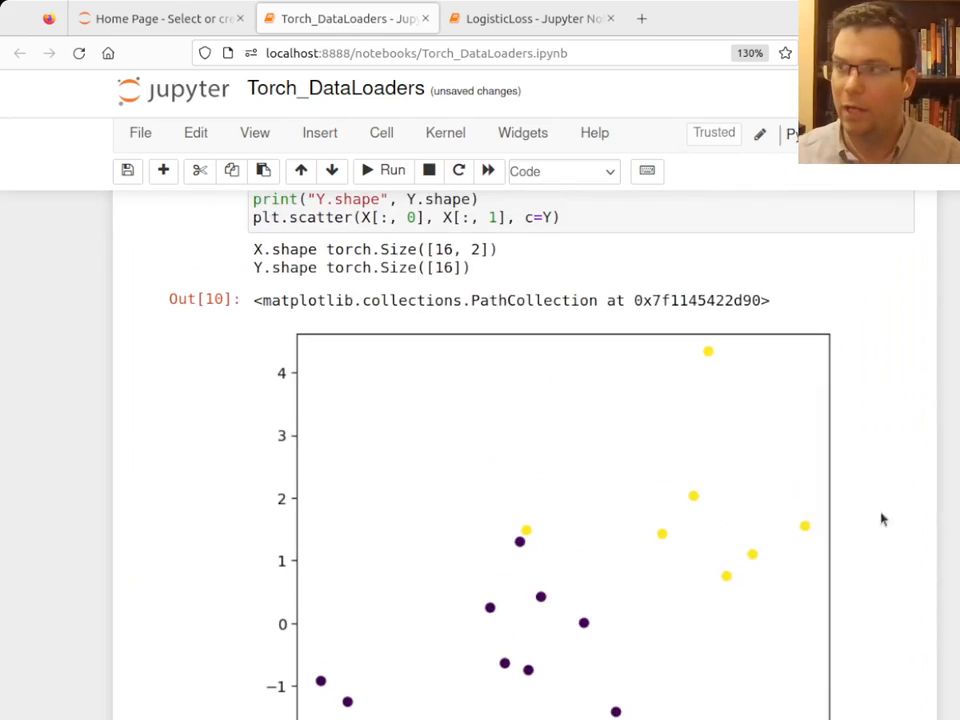
Step: Iterate mini-batches with for X, Y in loader, moving X and Y to the device, with comments
scroll(down, 3)
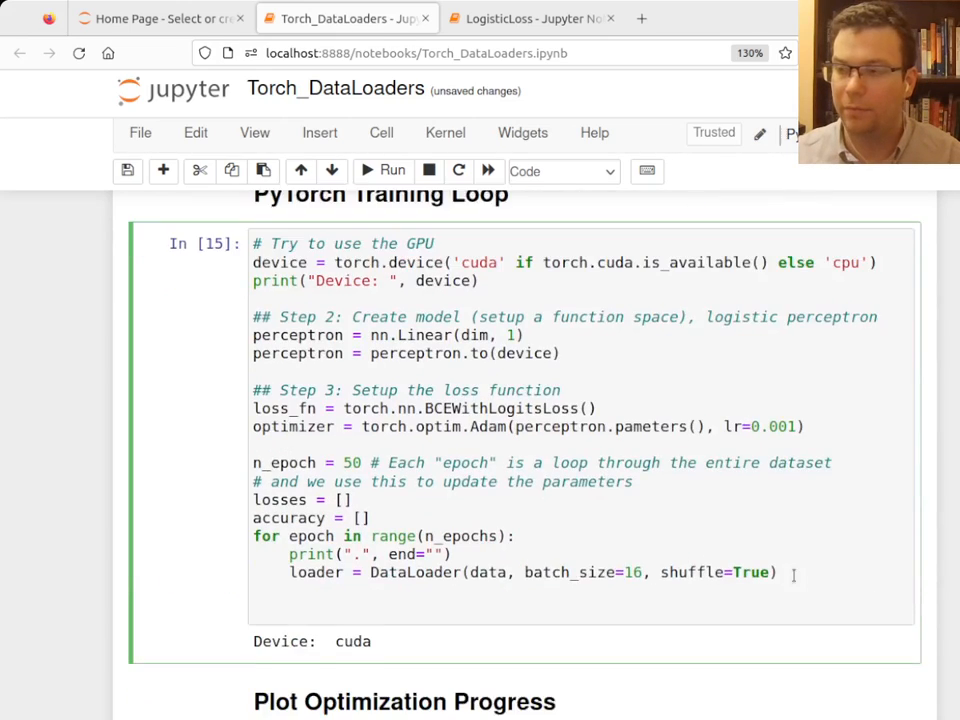
text(for)
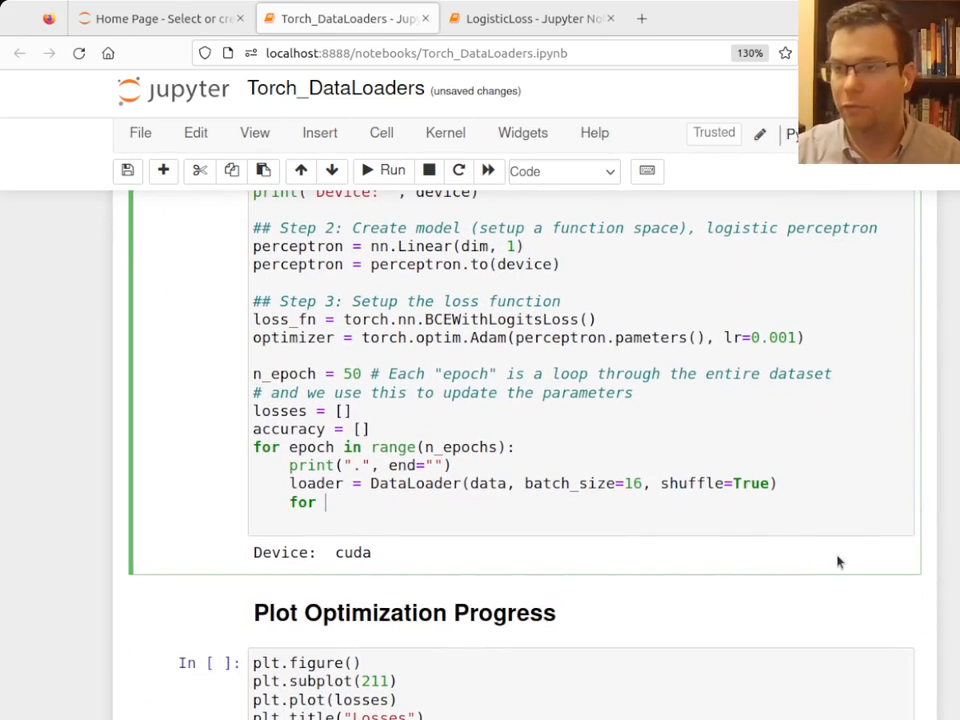
text(X, Y in loader:)
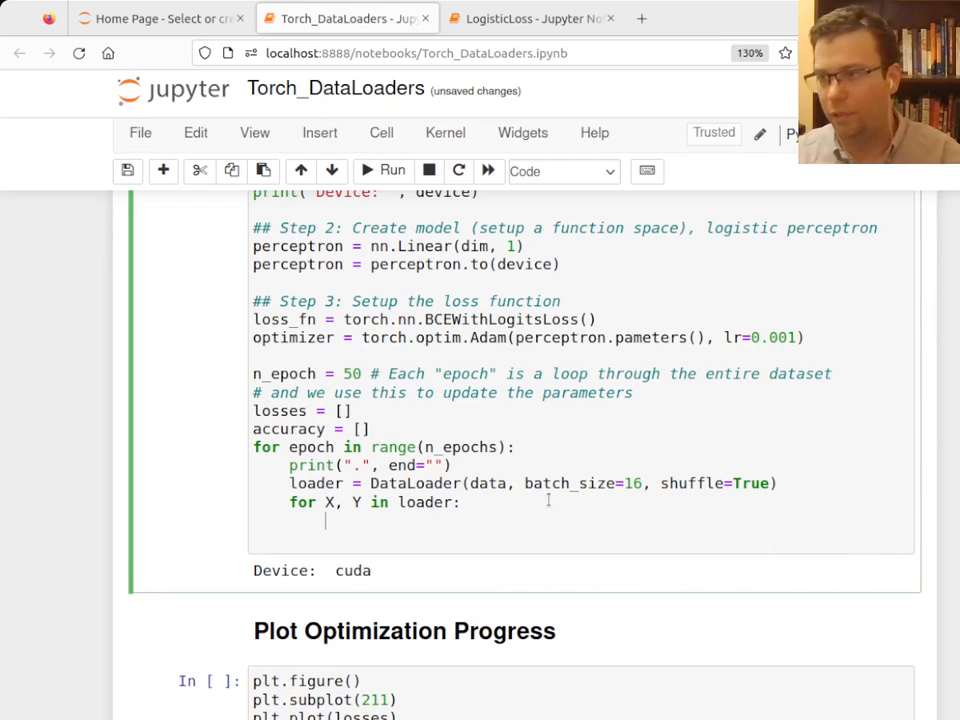
text(# Go through each mini)
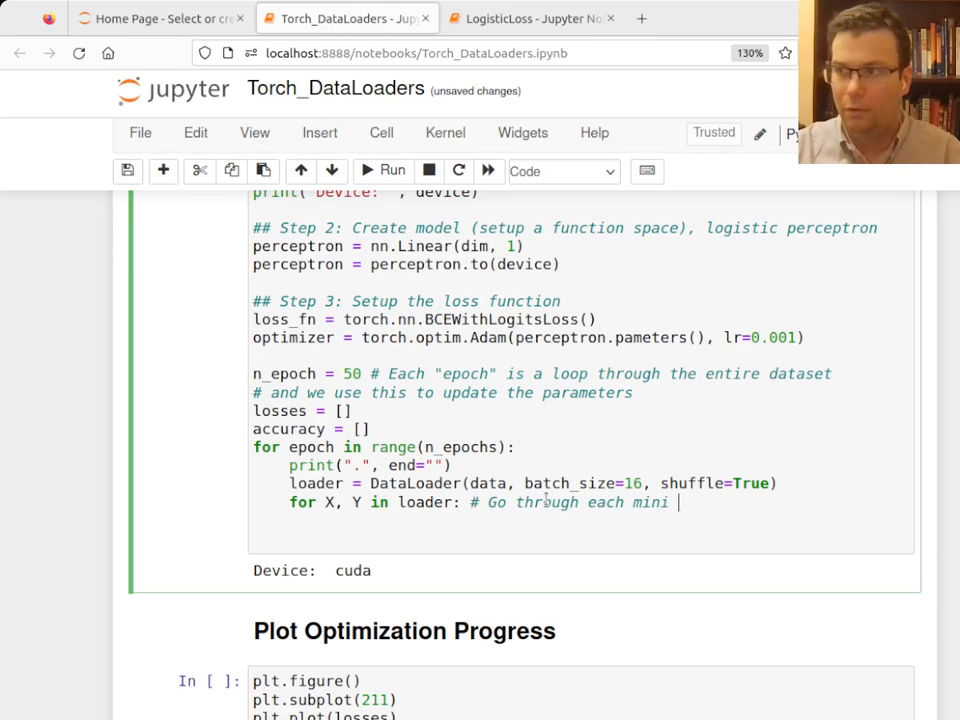
text(batch)
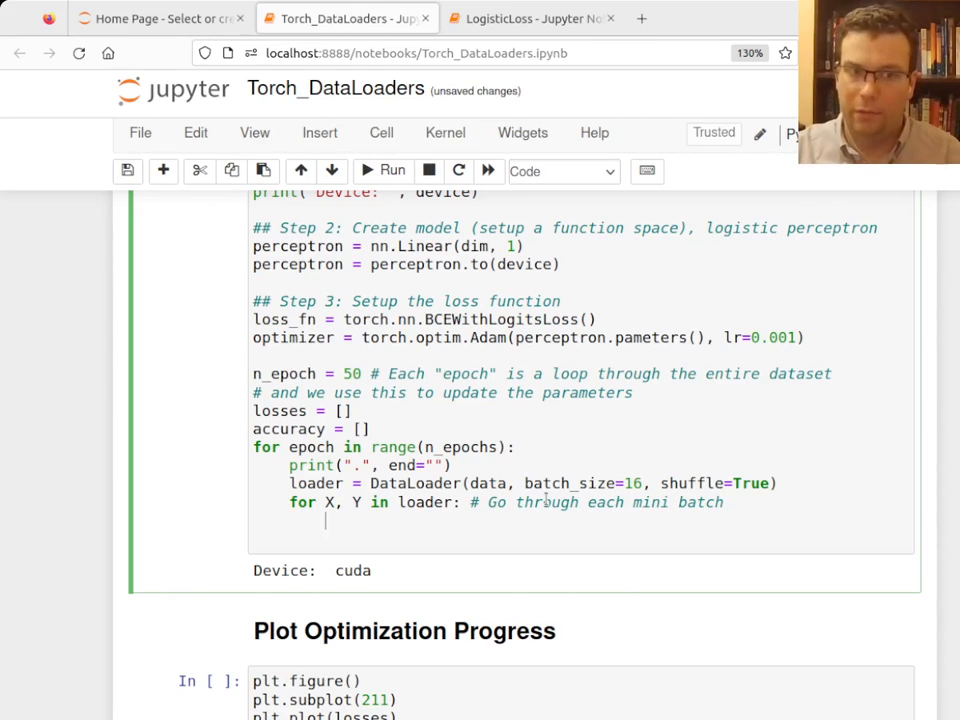
text(# Move inputs/o)
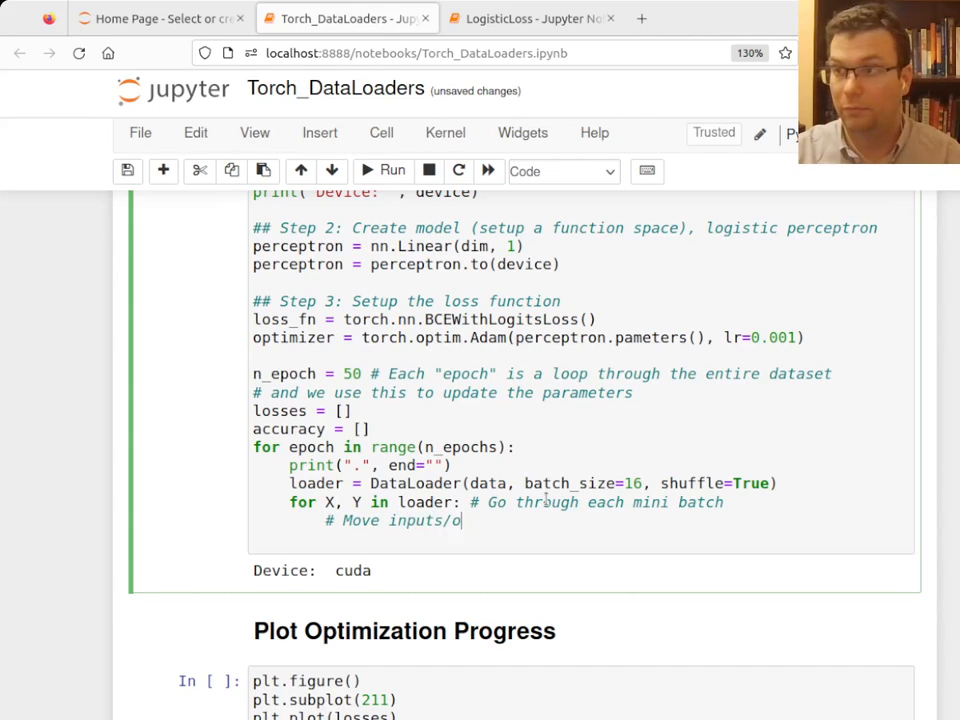
text(utputs to GPU)
text(X =)
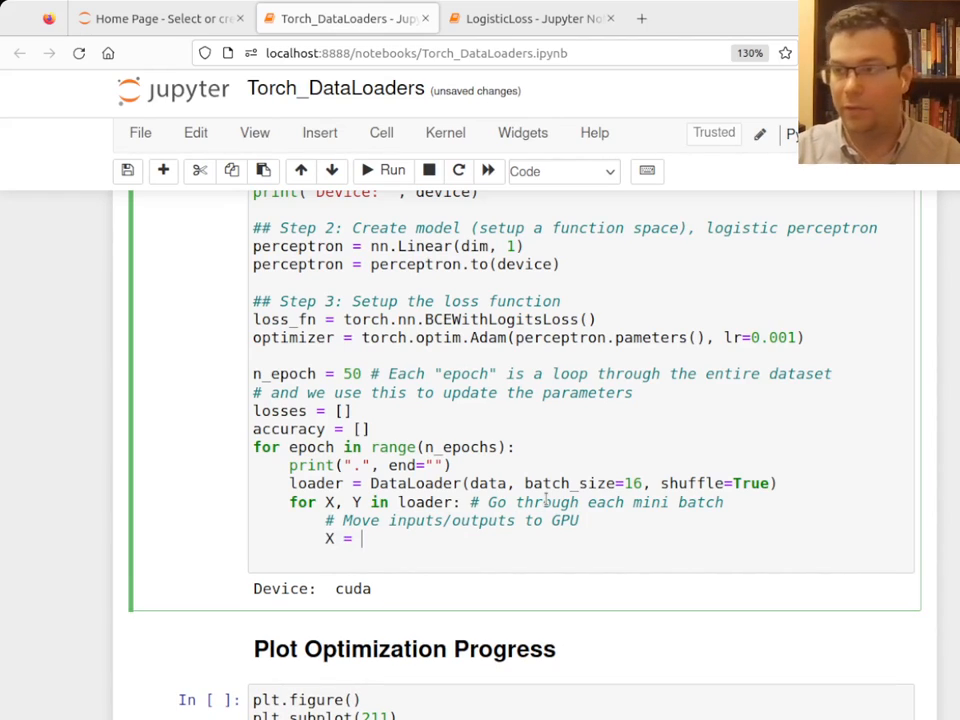
text(X.to(device)
text(Y = Y.to(device)
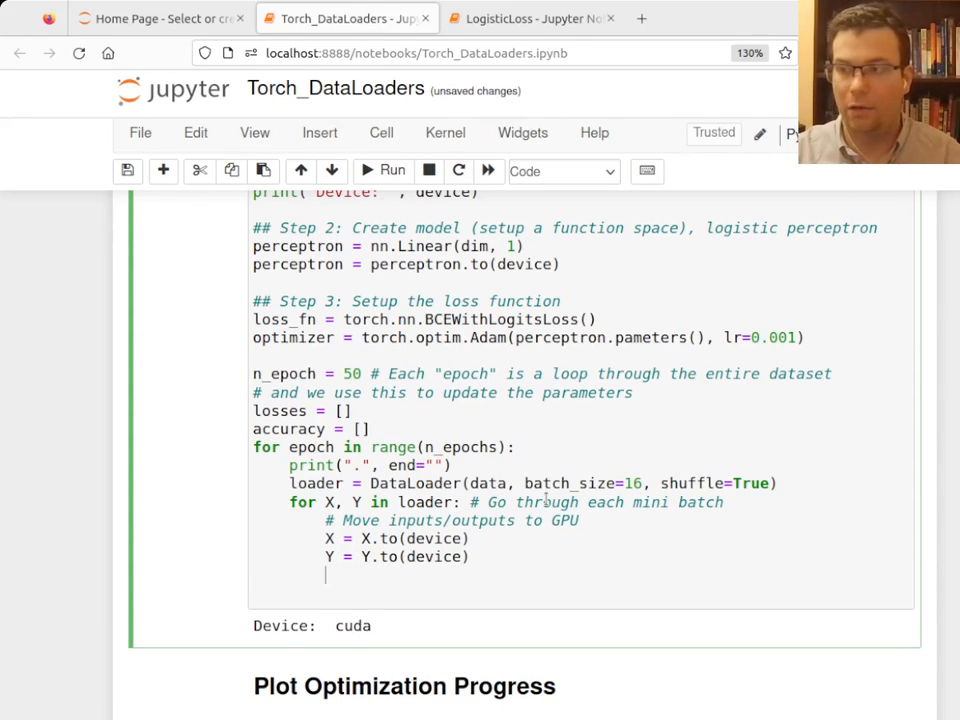
Step: Reset the optimizer's gradients with optimizer.zero_grad(), with a comment
text(# Reset the optimizer)
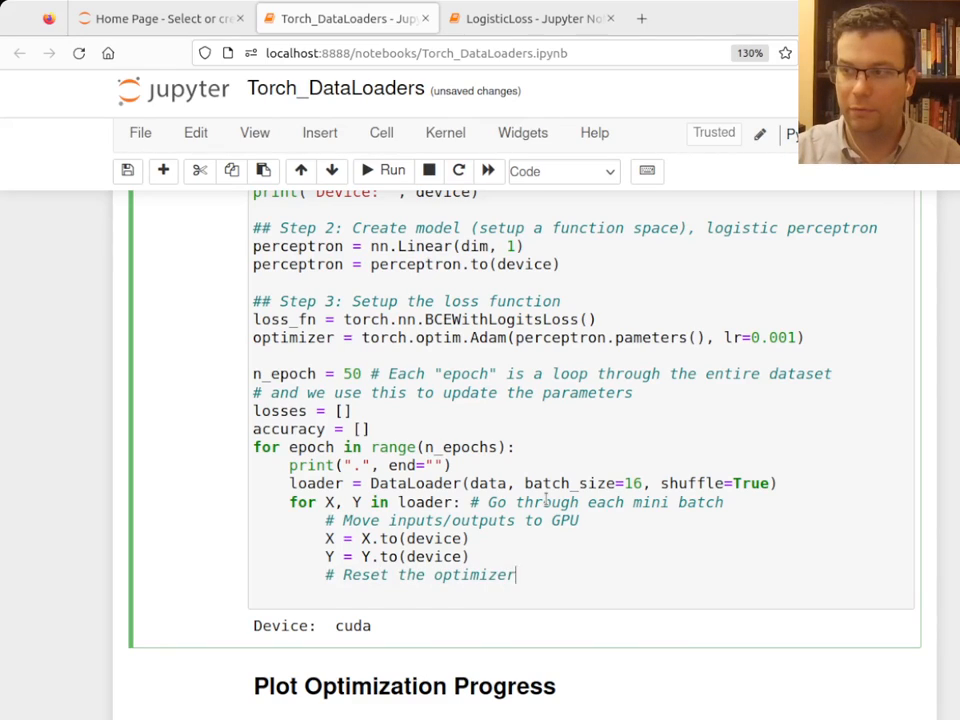
text('s gradients)
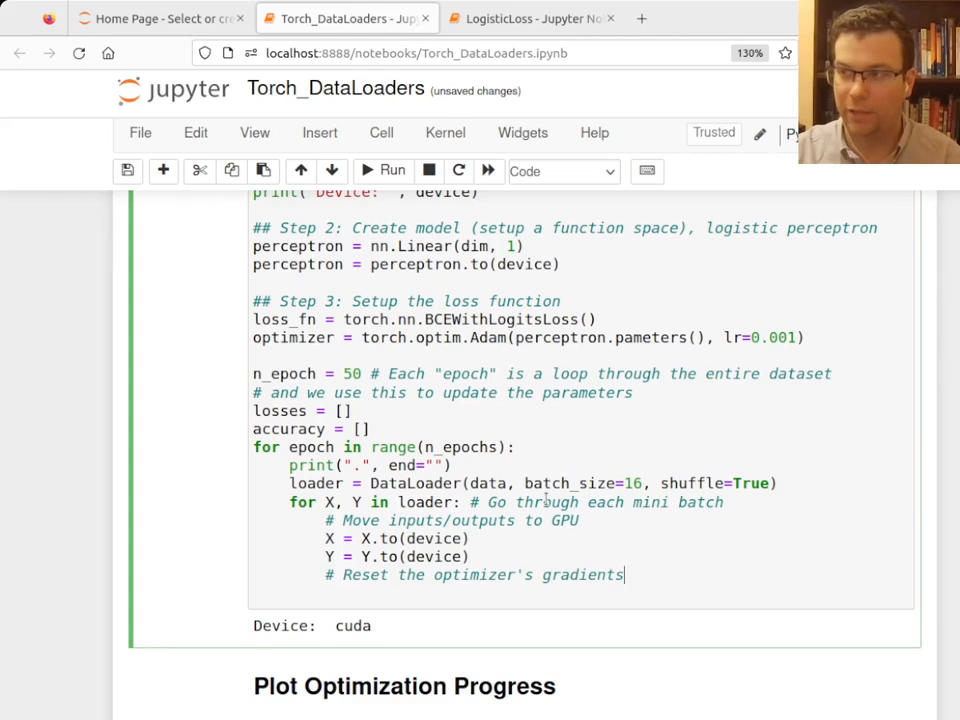
text(optimizer.zero_grad)
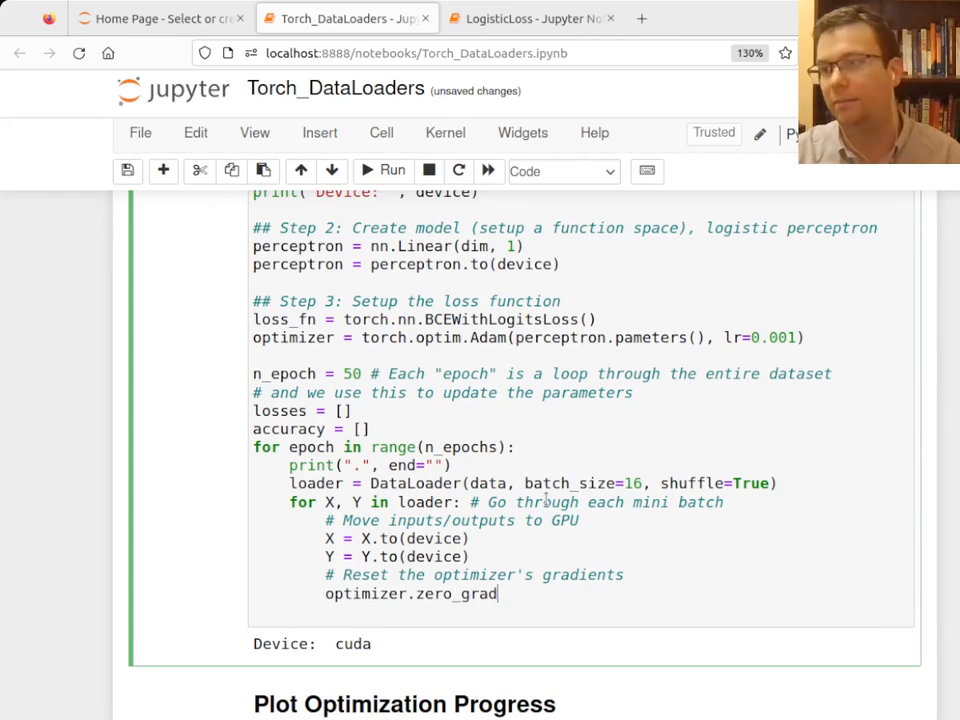
text(())
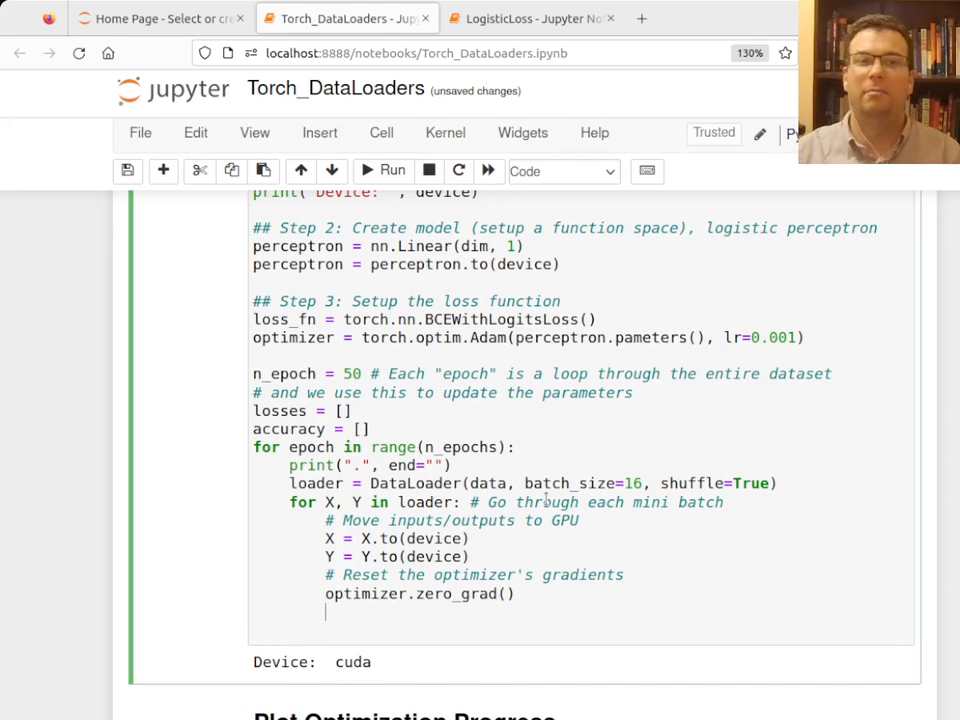
Step: Compute Y_est = perceptron(X) with a comment about running the model on all inputs
text(# Run)
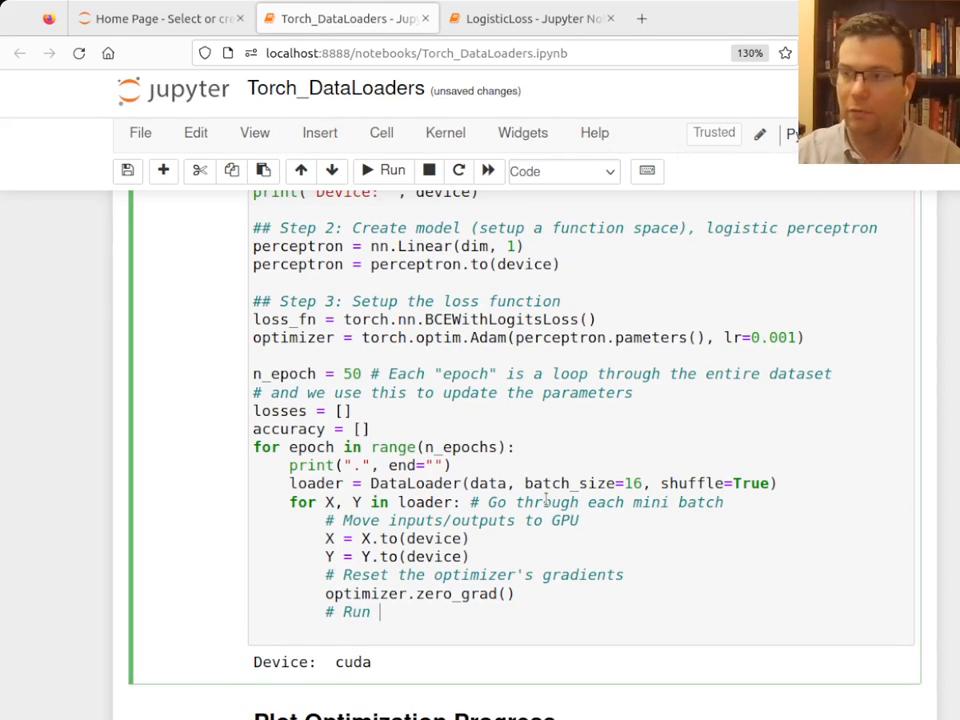
text(the percep)
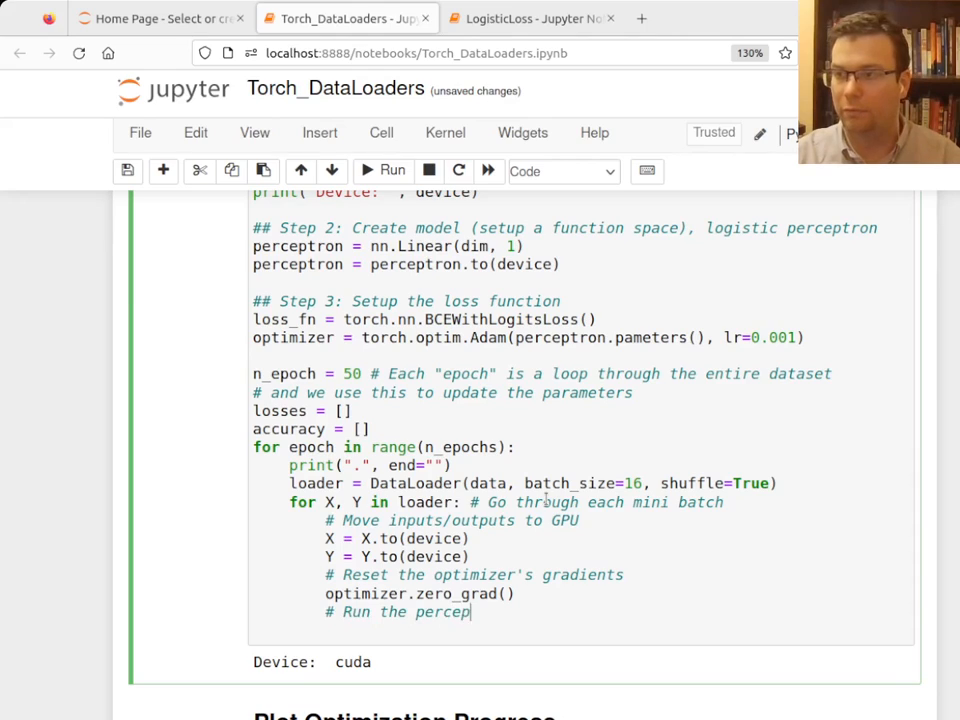
text(tron model on all inputs)
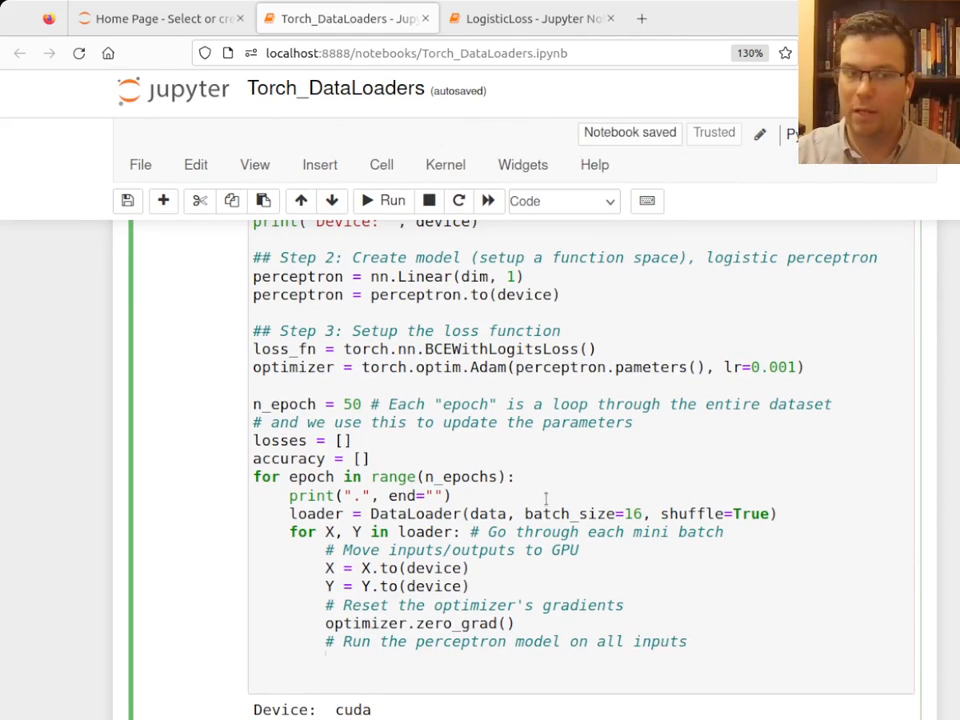
text(Y_est =)
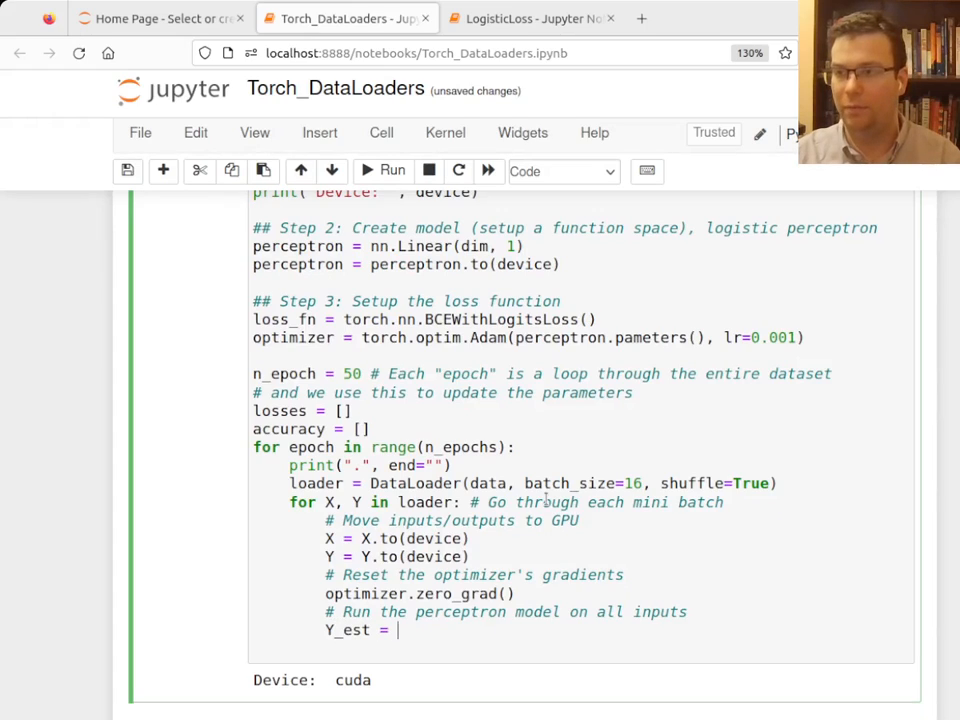
text(model)
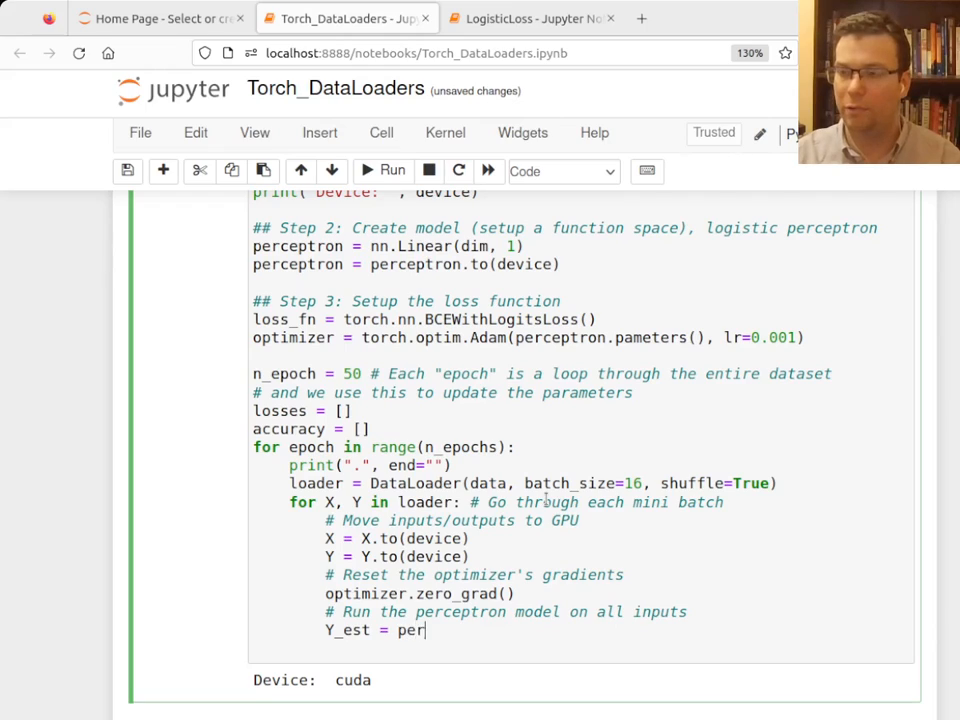
text(ceptron())
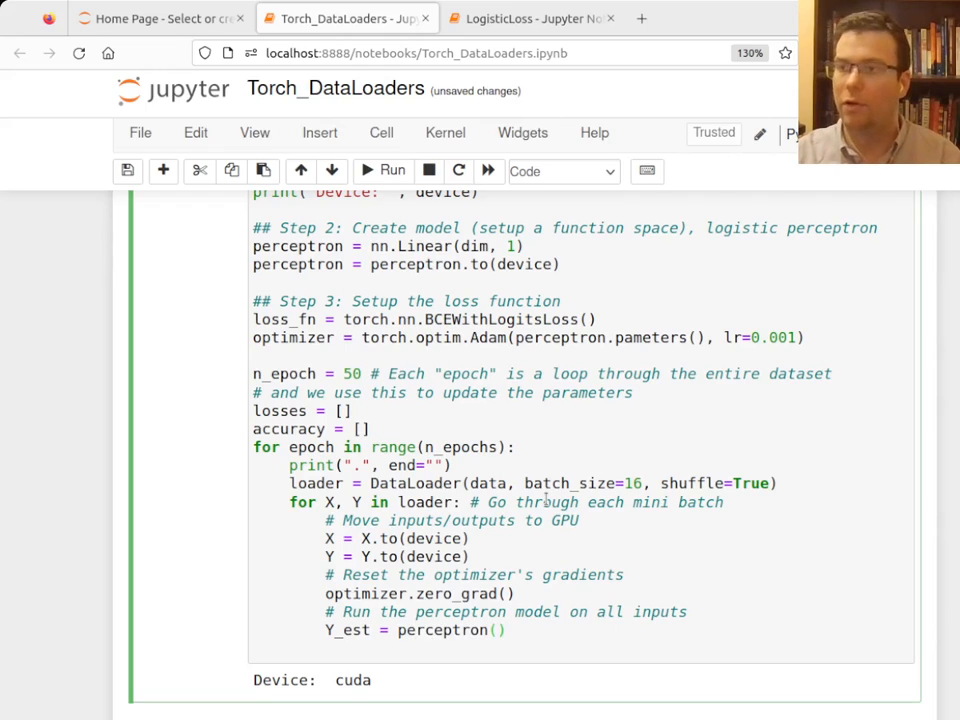
text(X)
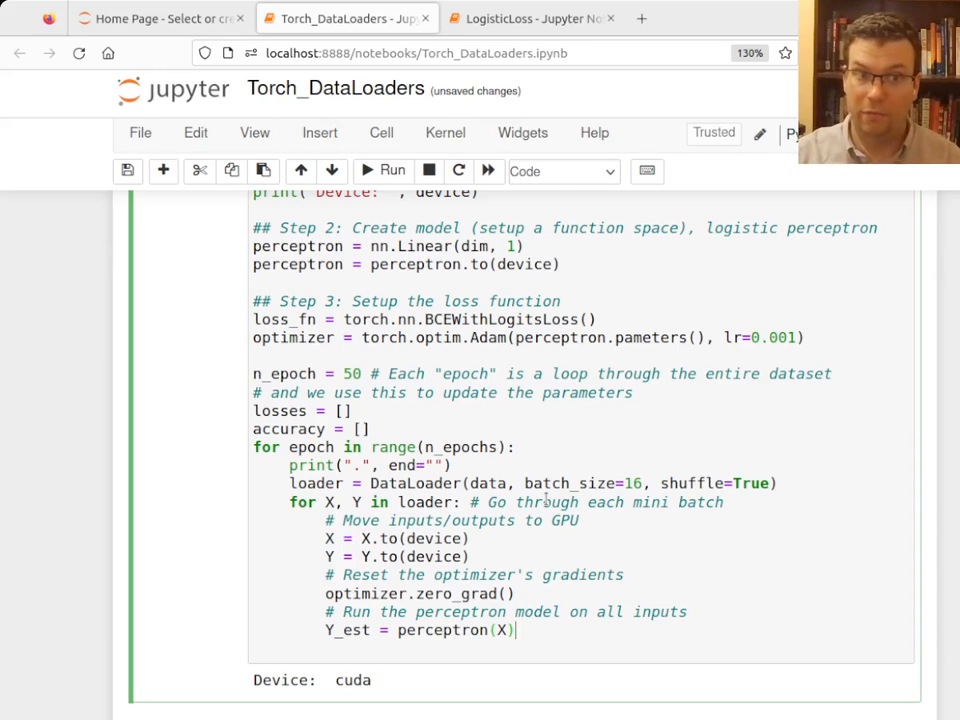
key(enter)
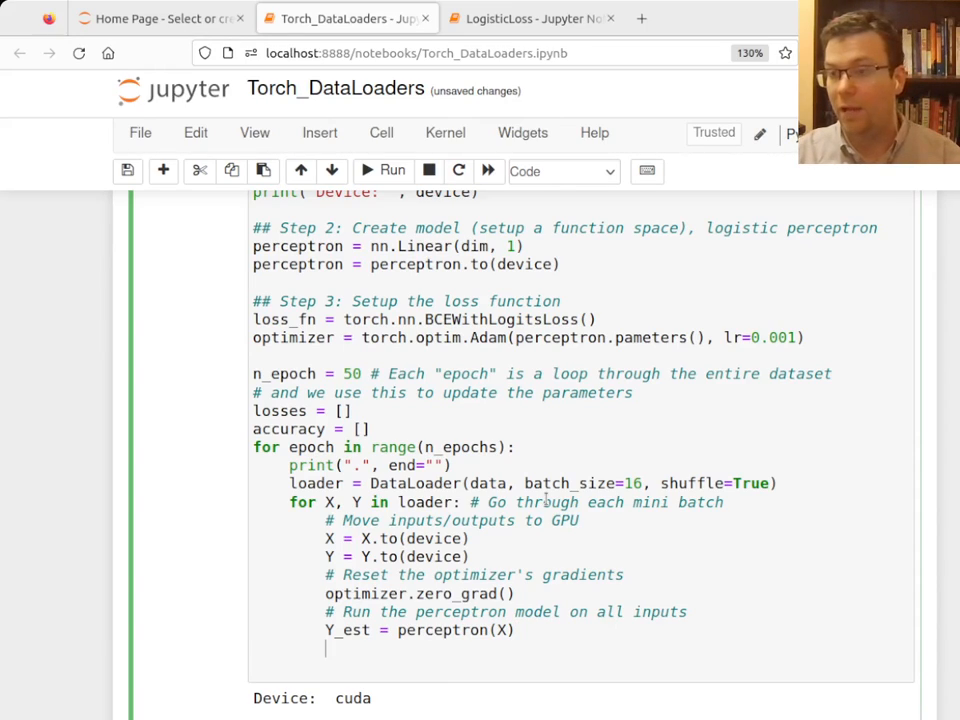
Step: Compute loss = loss_fn(Y_est[:, 0], Y) with a comment comparing estimates to targets
text(# Compute the loss f)
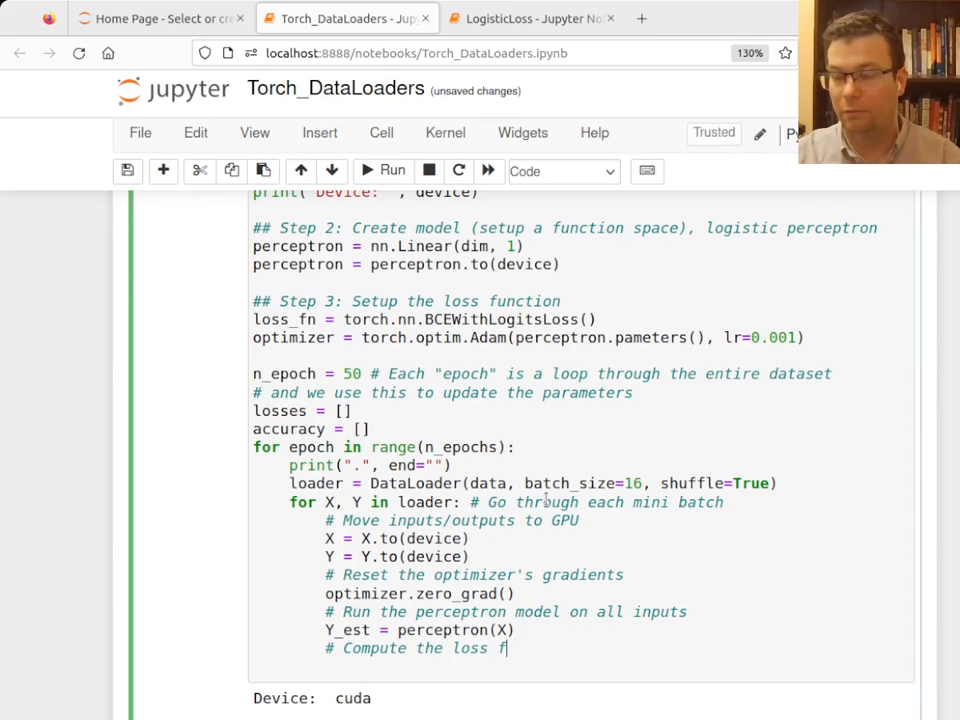
text(unction comparing Y_est to Y)
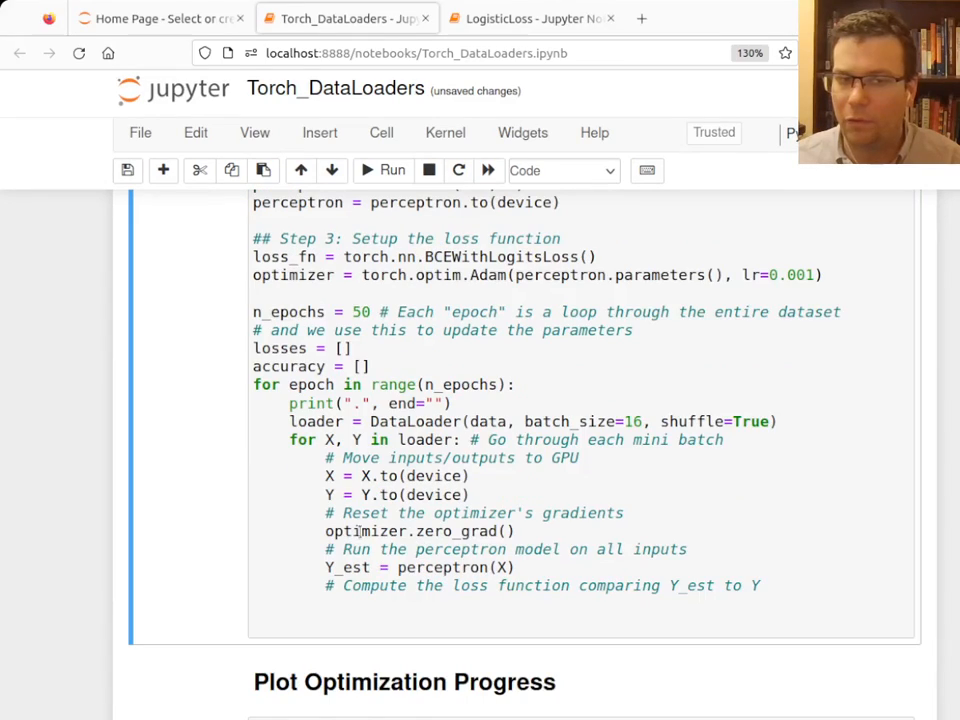
text(lo)
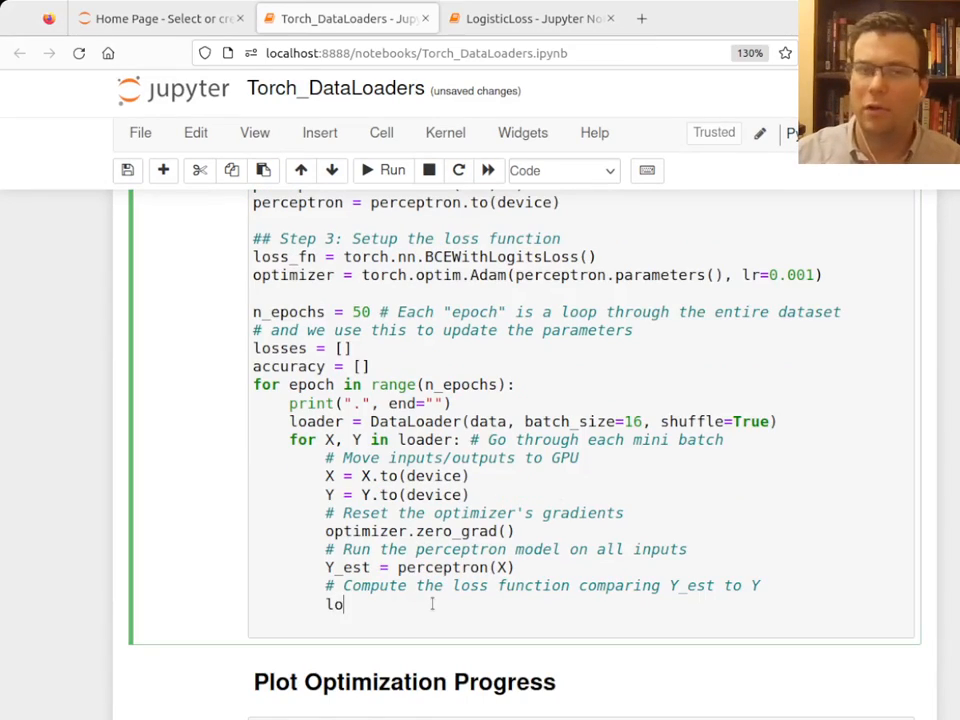
text(ss = loss_fn())
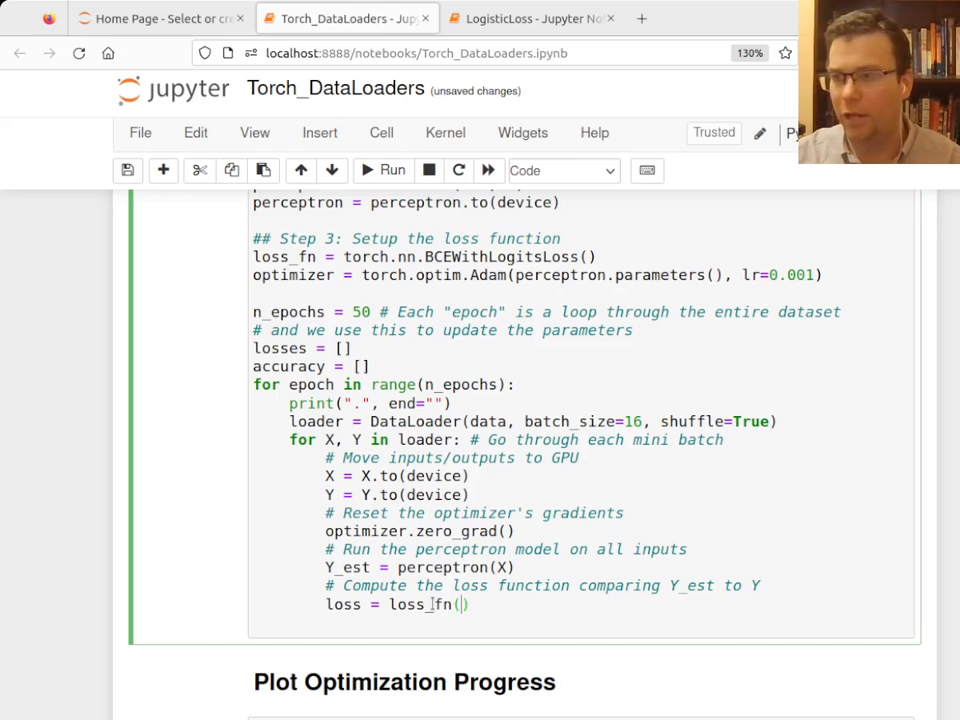
text(Y_est[:, 0)
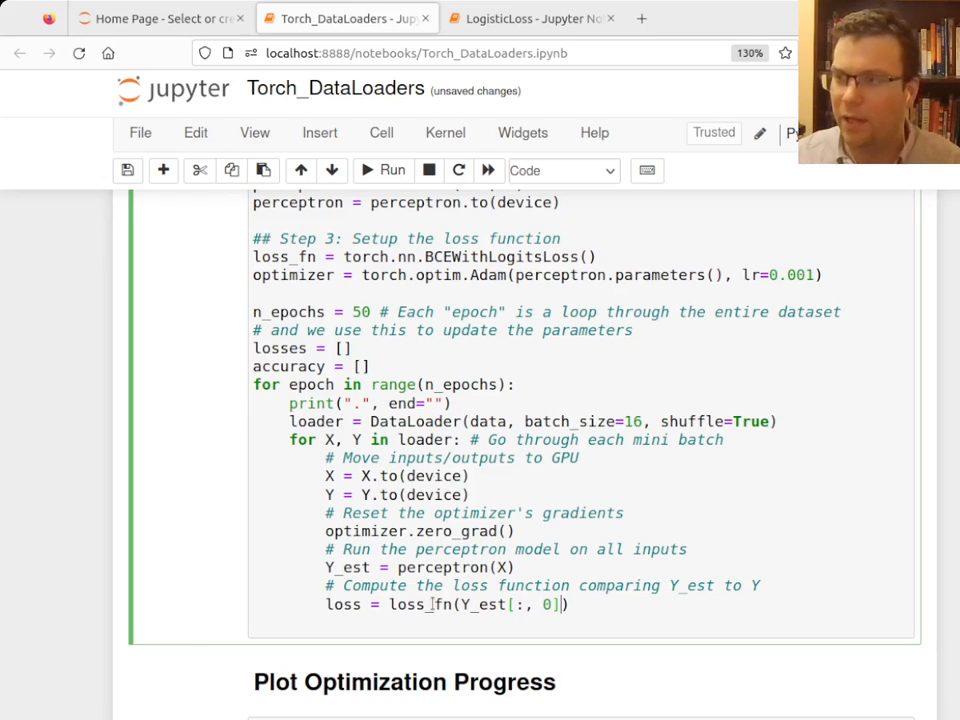
text(, Y))
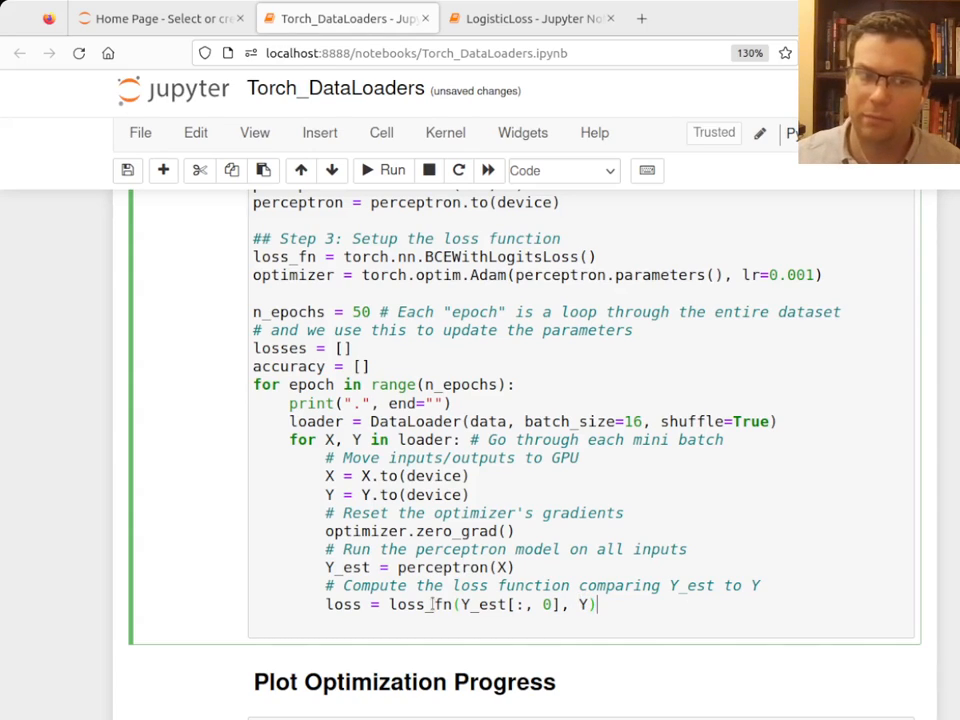
key(enter)
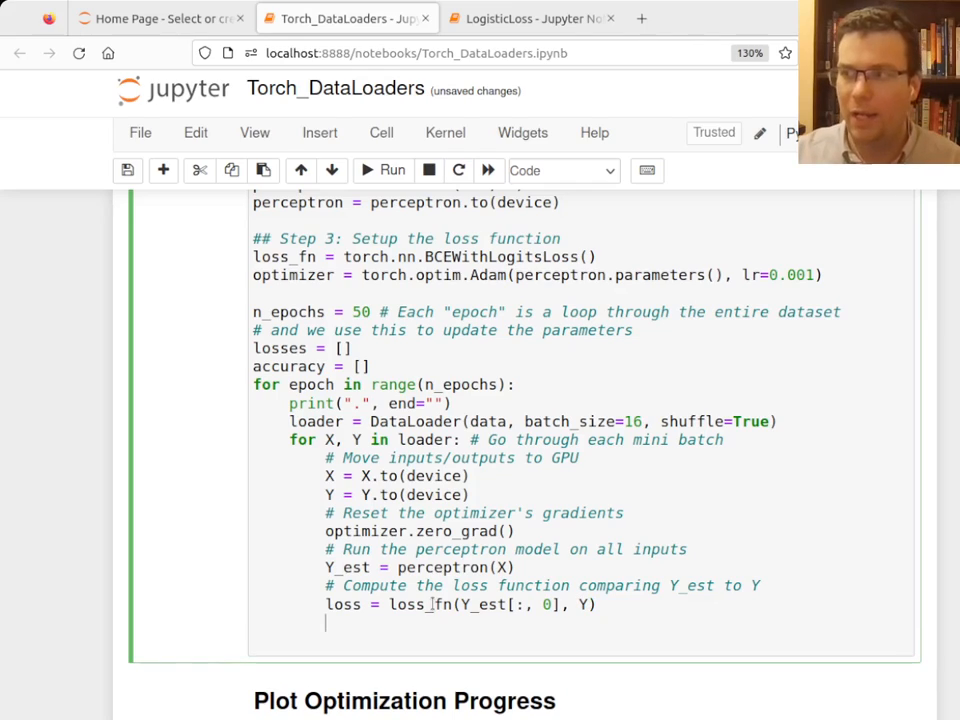
Step: Add a gradient comment and the backward() call, then switch to the LogisticLoss notebook
text(# Compute the gradi)
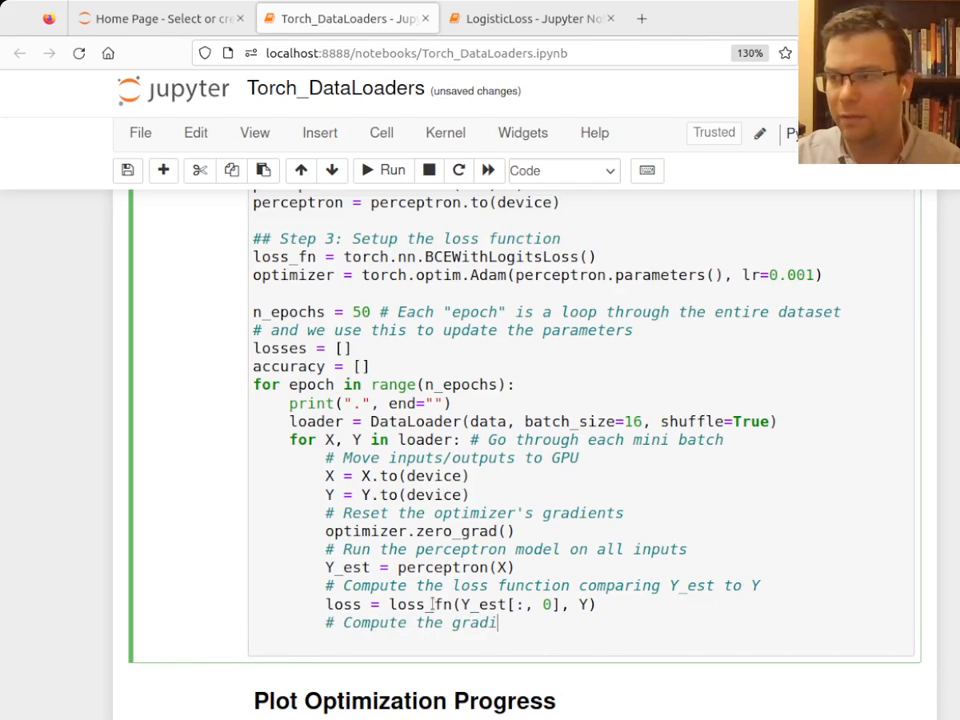
text(ents of the loss function with respect)
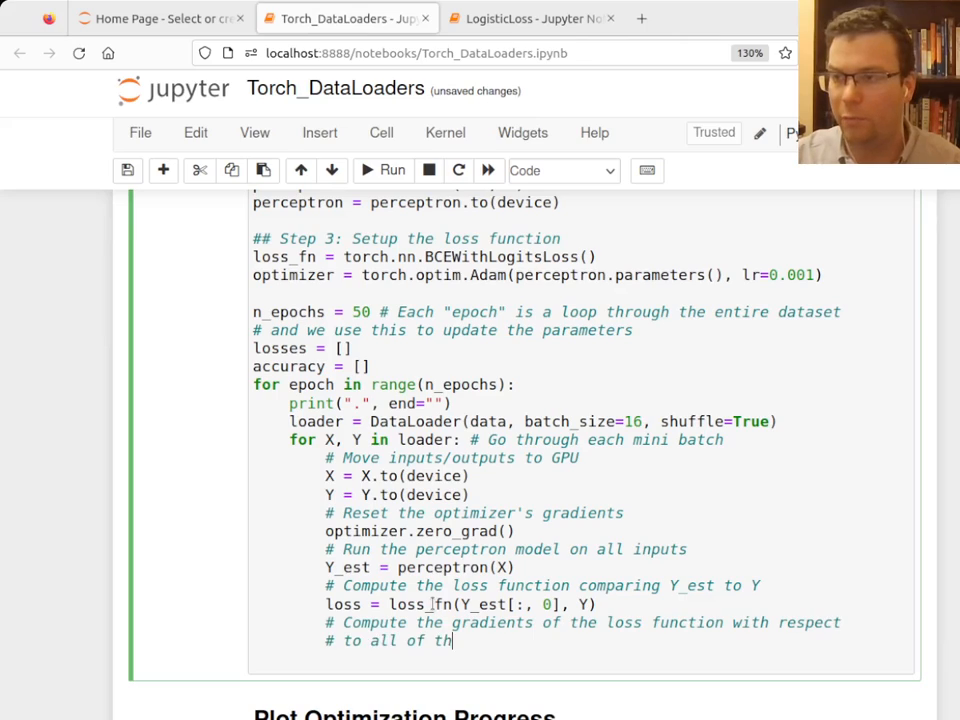
text(e parameters of the mode)
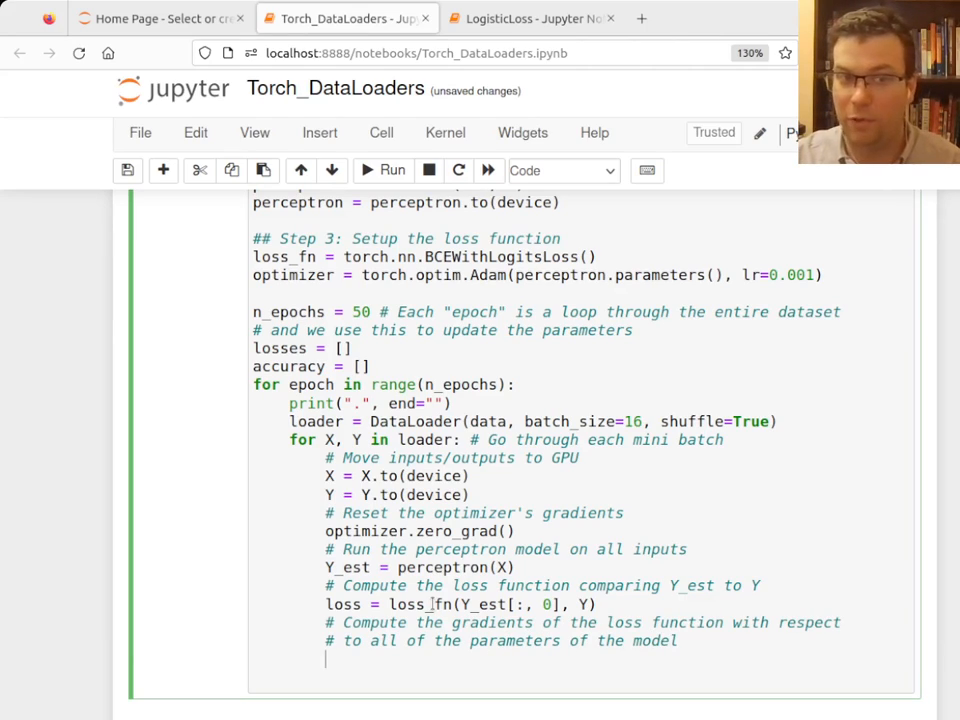
text(loaa.)
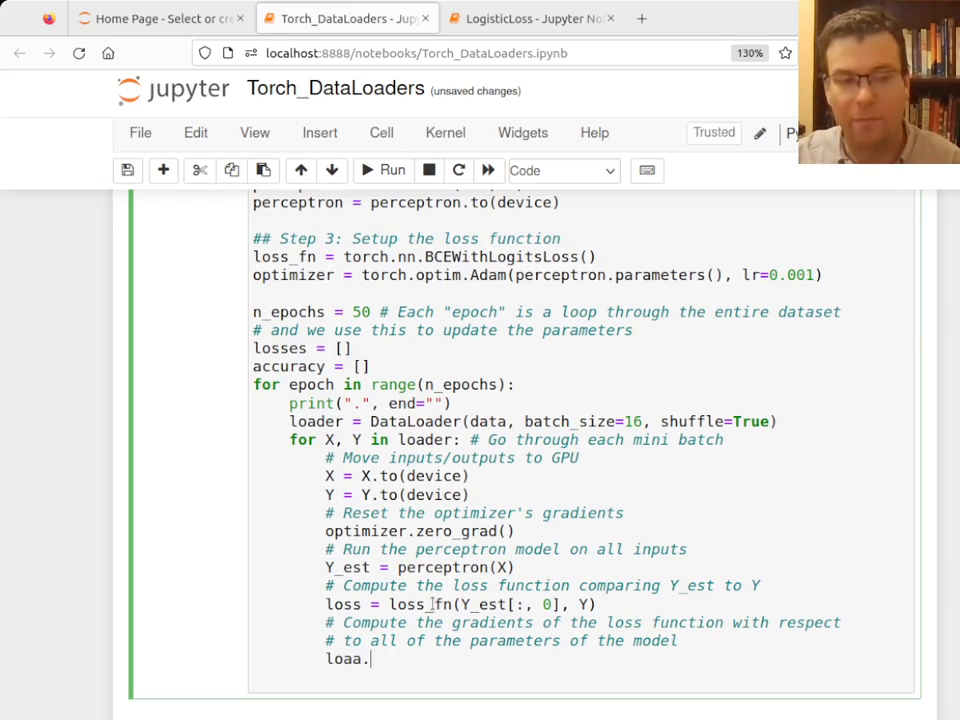
text(backward())
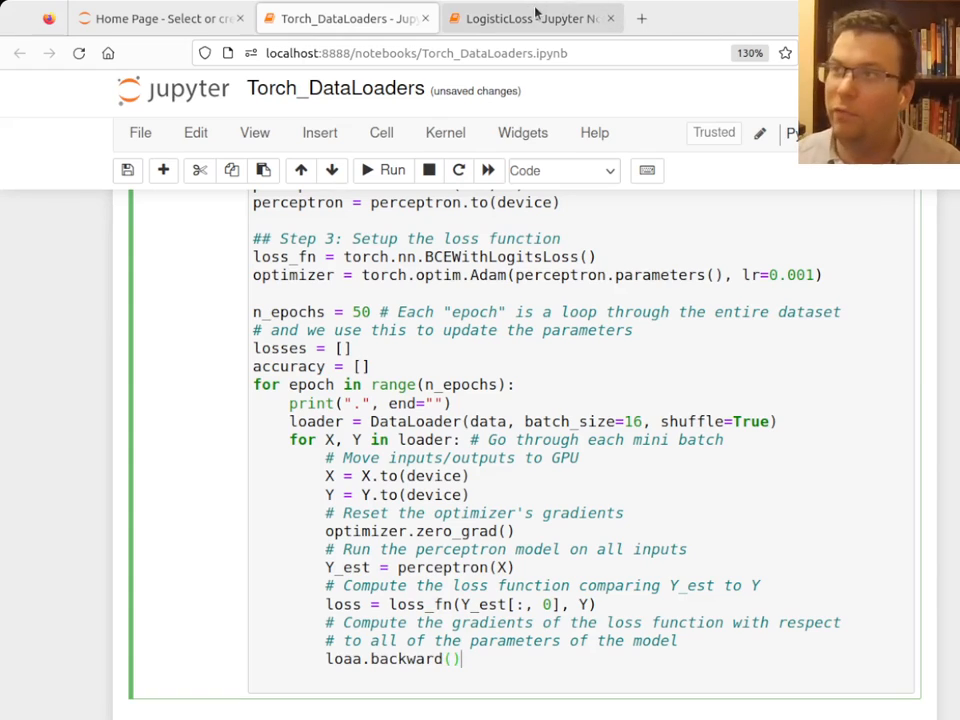
click(530, 18)
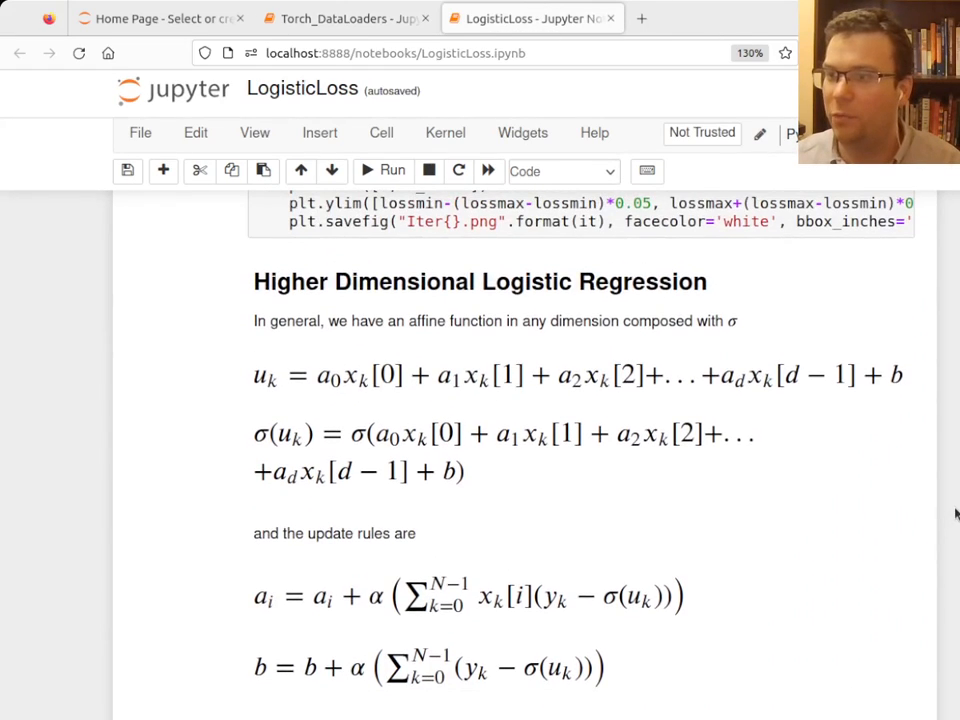
Step: Review the logistic regression update-rule equations in LogisticLoss and return to the training loop
scroll(down, 3)
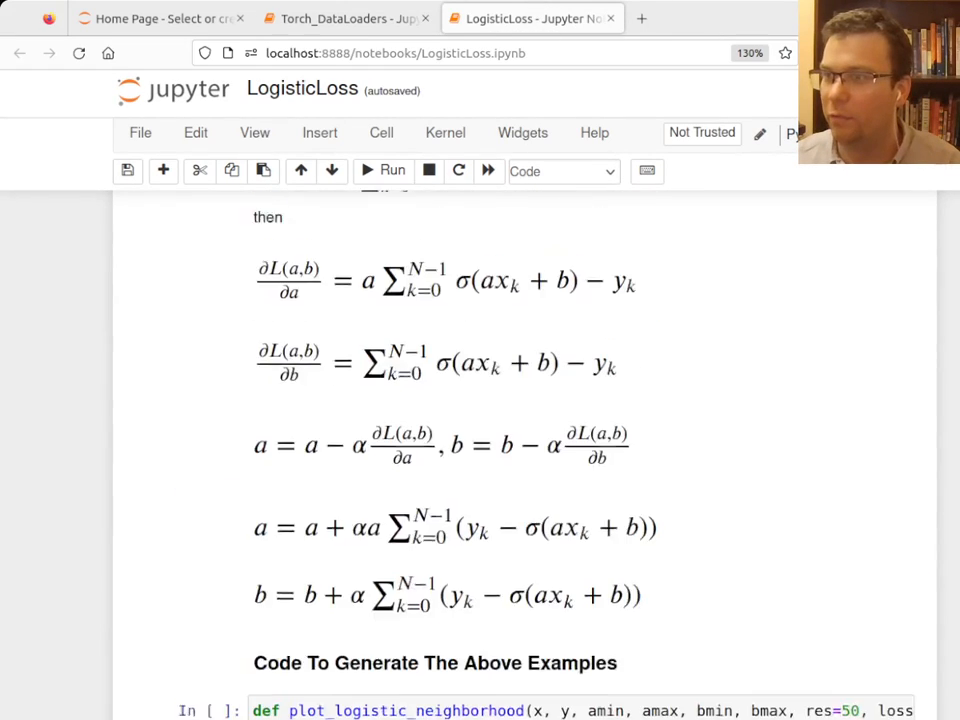
scroll(down, 3)
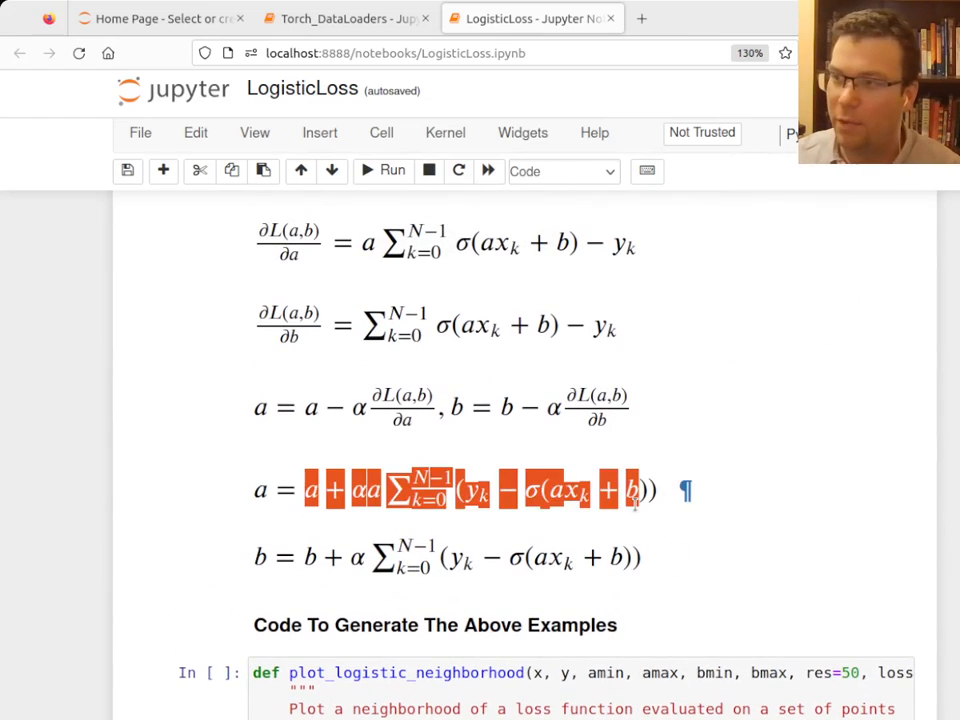
click(344, 18)
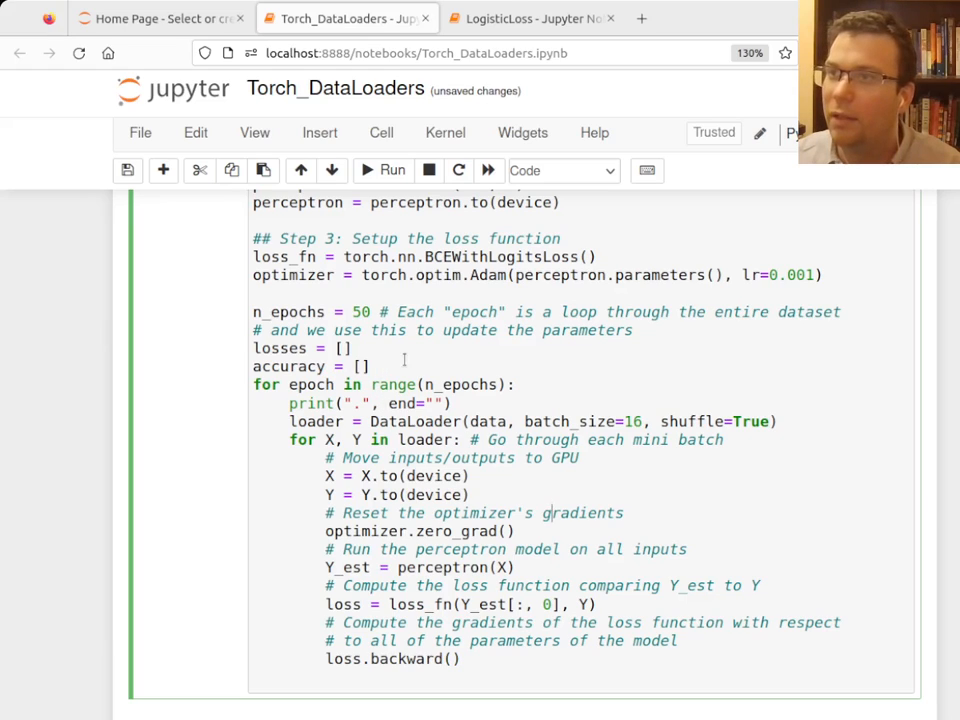
Step: Add optimizer.step() with a comment on updating by gradient and optimization scheme, then view LogisticLoss
scroll(down, 3)
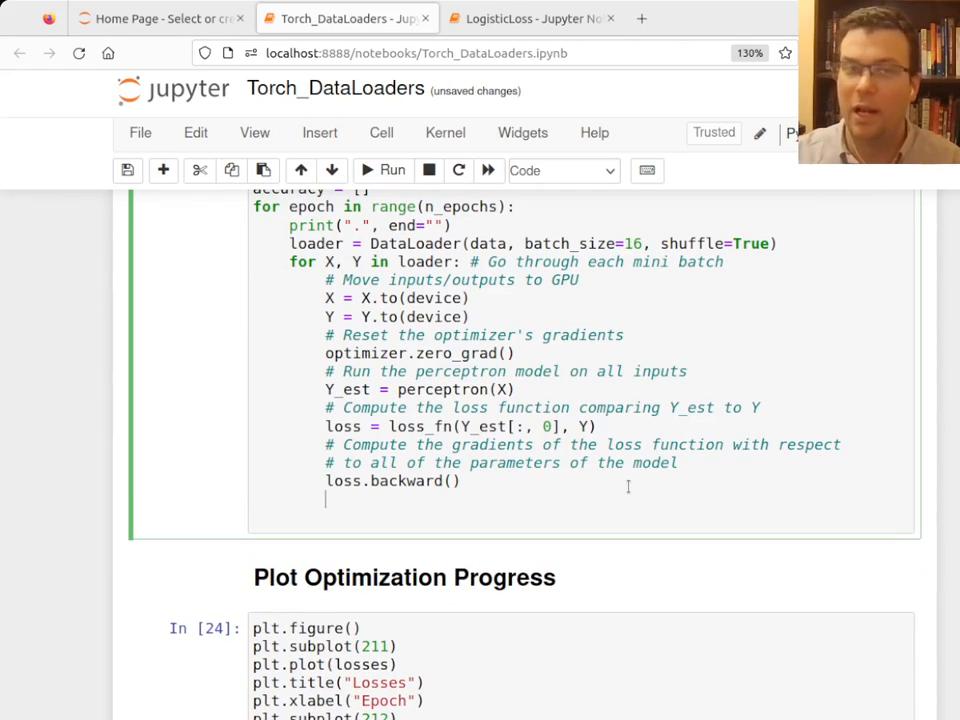
text(#)
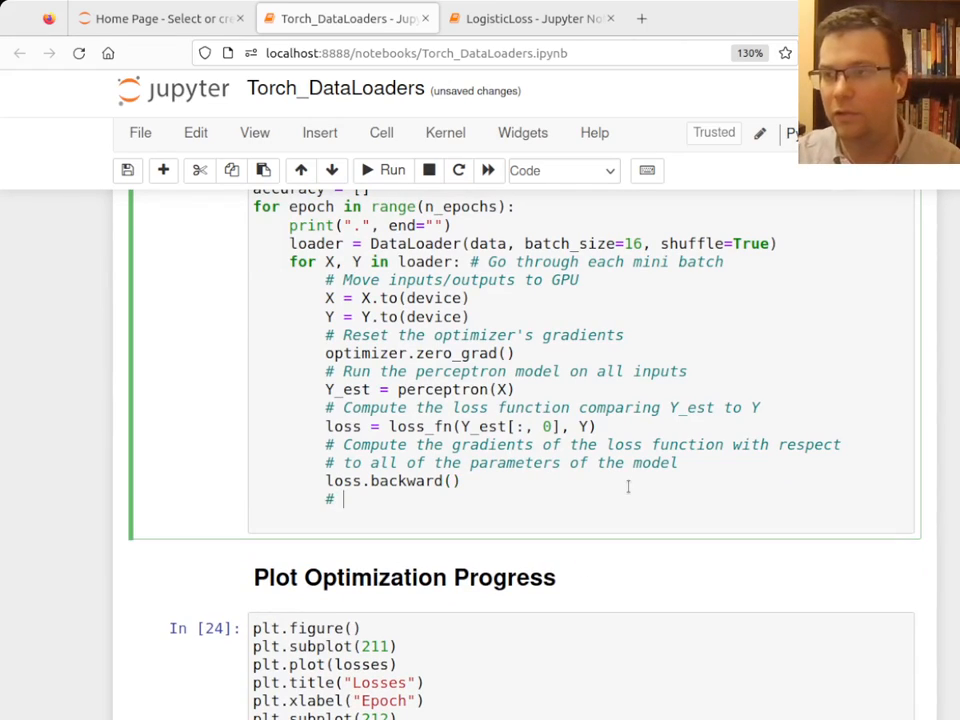
text(Update the parameters bas)
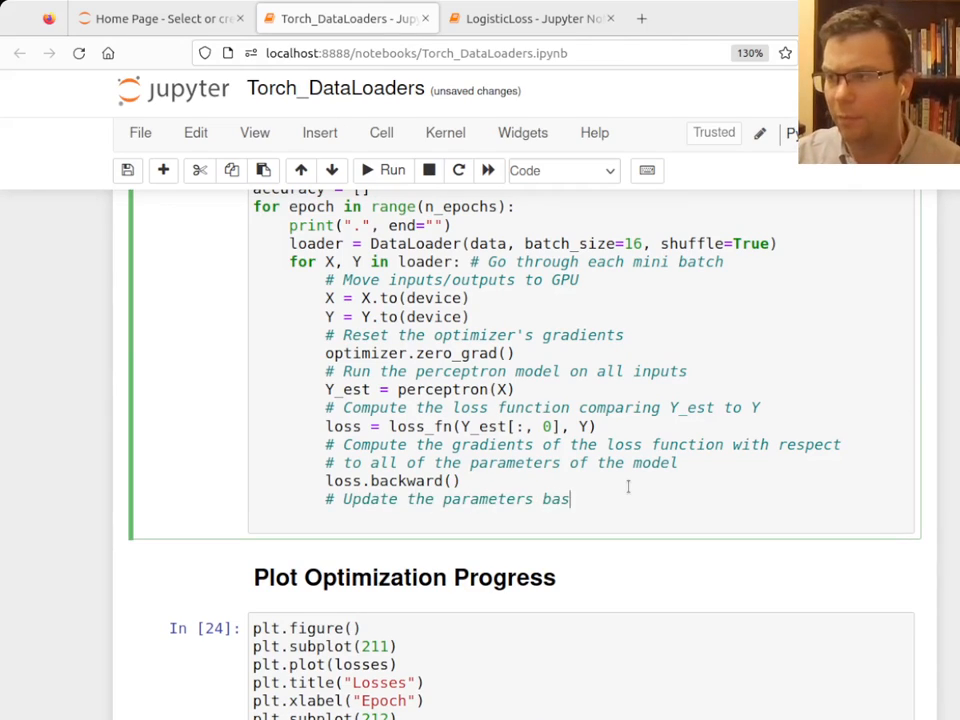
text(ed on the gradient a)
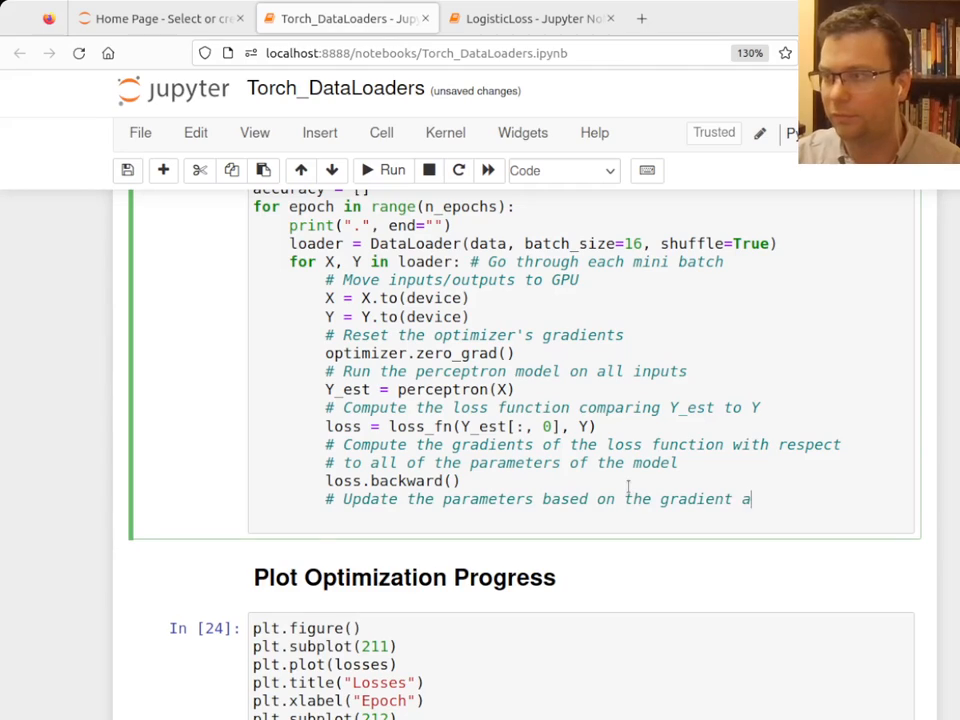
text(nd)
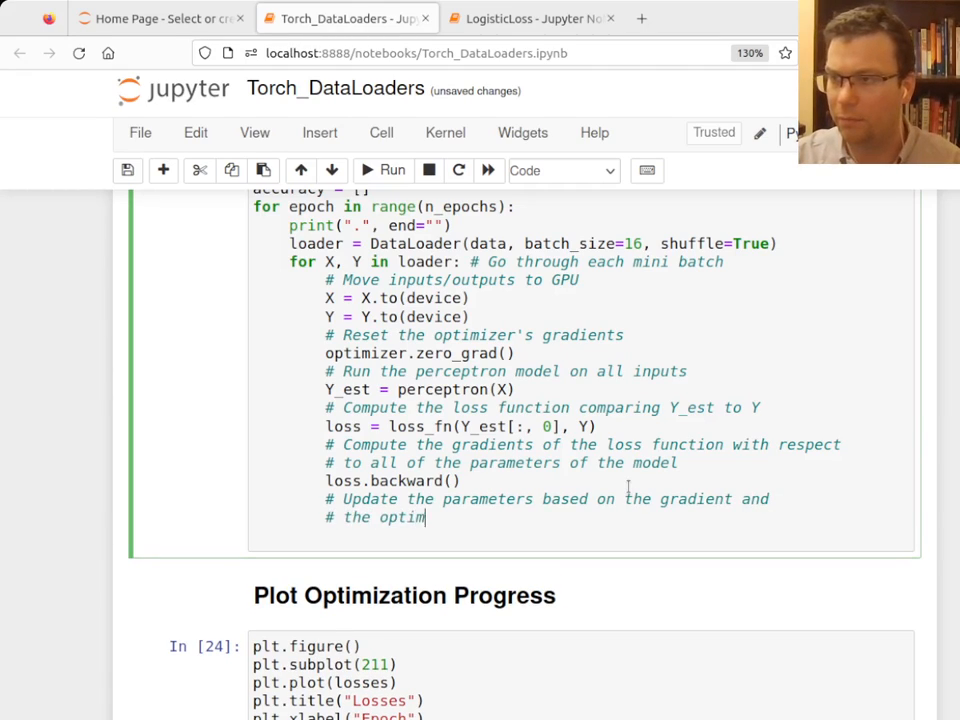
text(ization scheme)
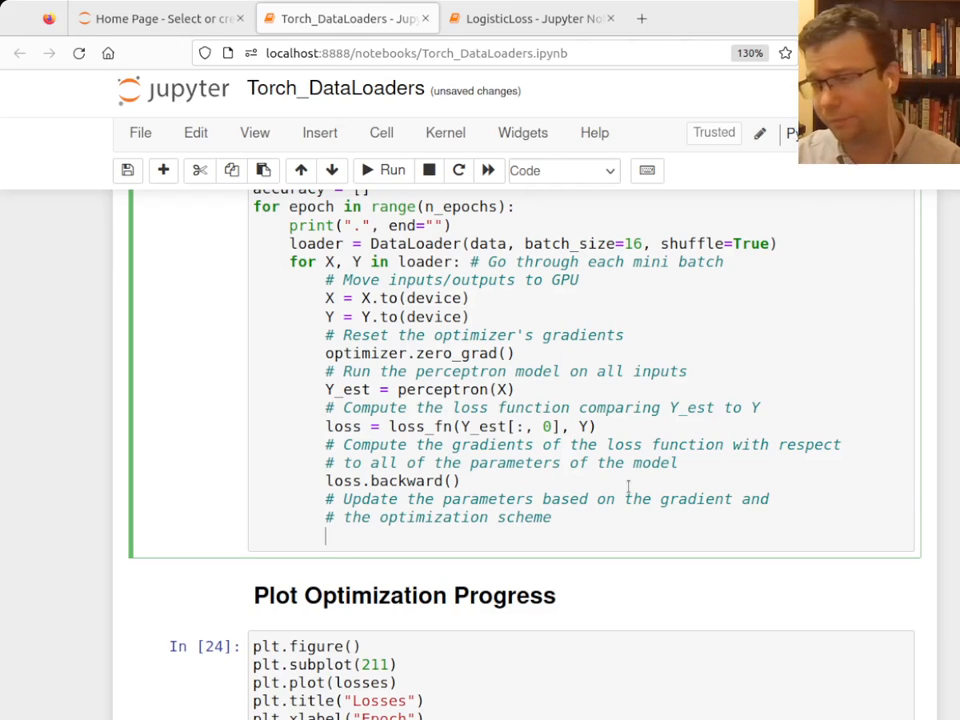
text(optimizer.step()
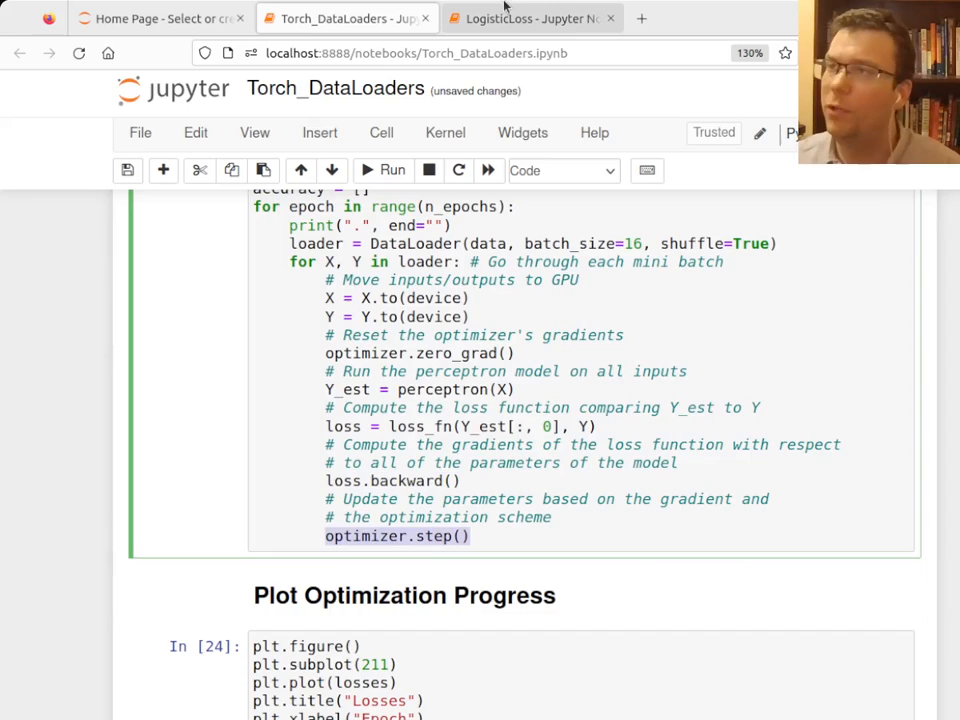
click(532, 18)
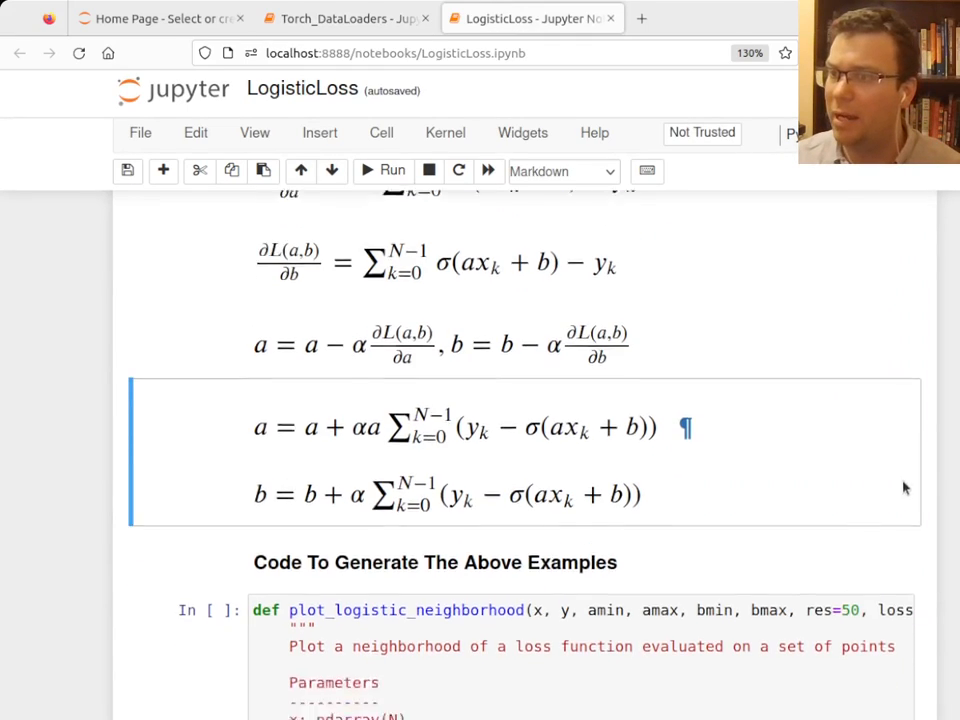
Step: Look over the manual a, b, c parameter update loop in LogisticLoss and switch back to Torch_DataLoaders
scroll(down, 3)
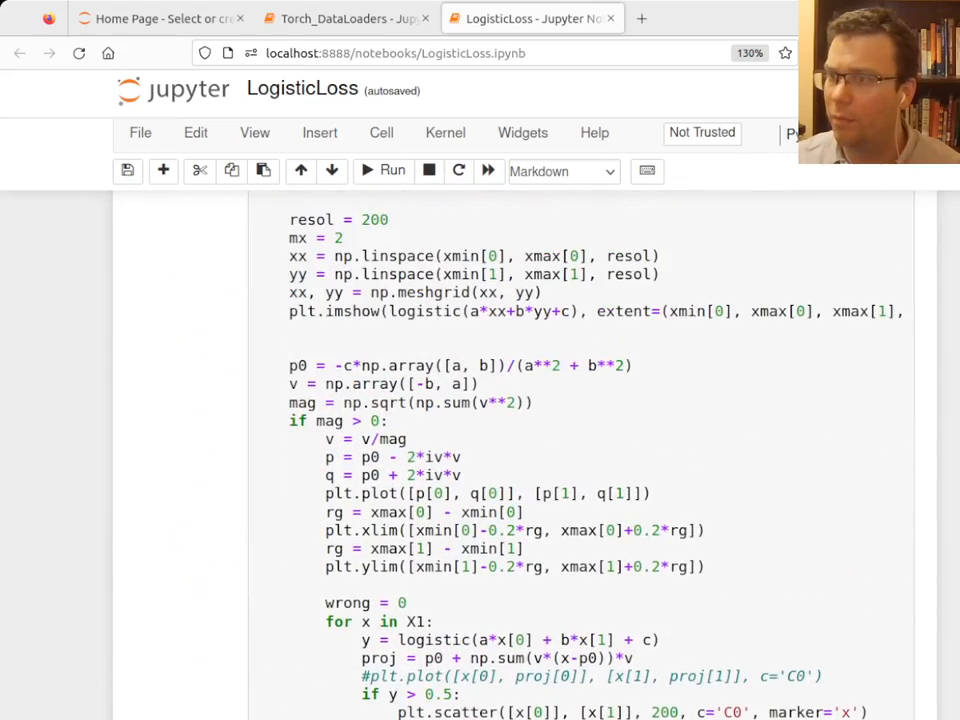
scroll(down, 3)
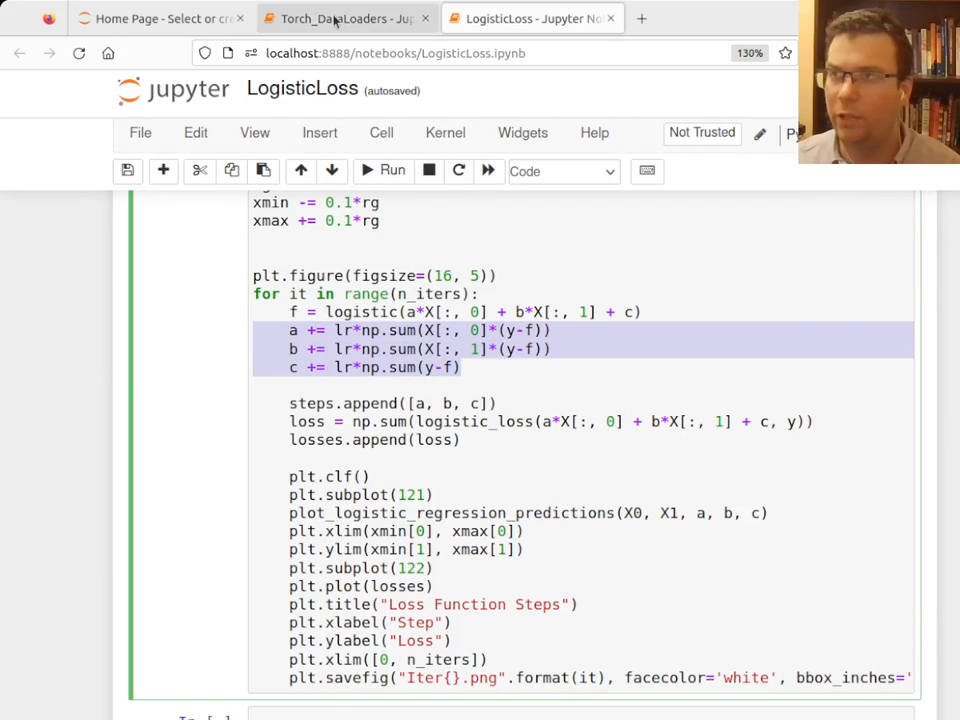
click(344, 18)
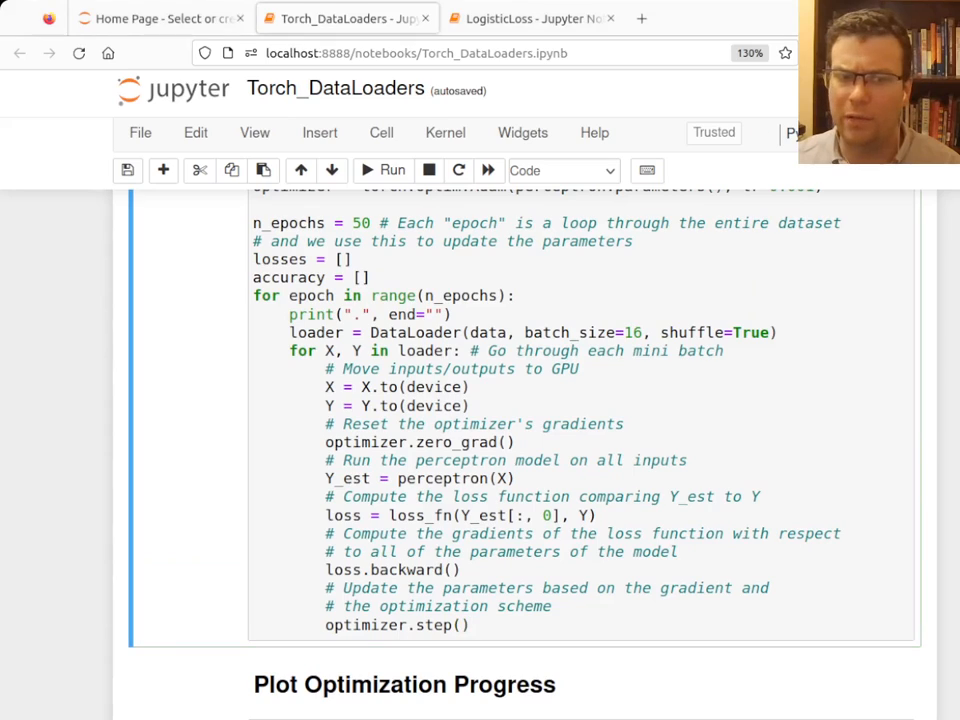
Step: Check the training loop cell and the data scatter plot output in Torch_DataLoaders
click(470, 624)
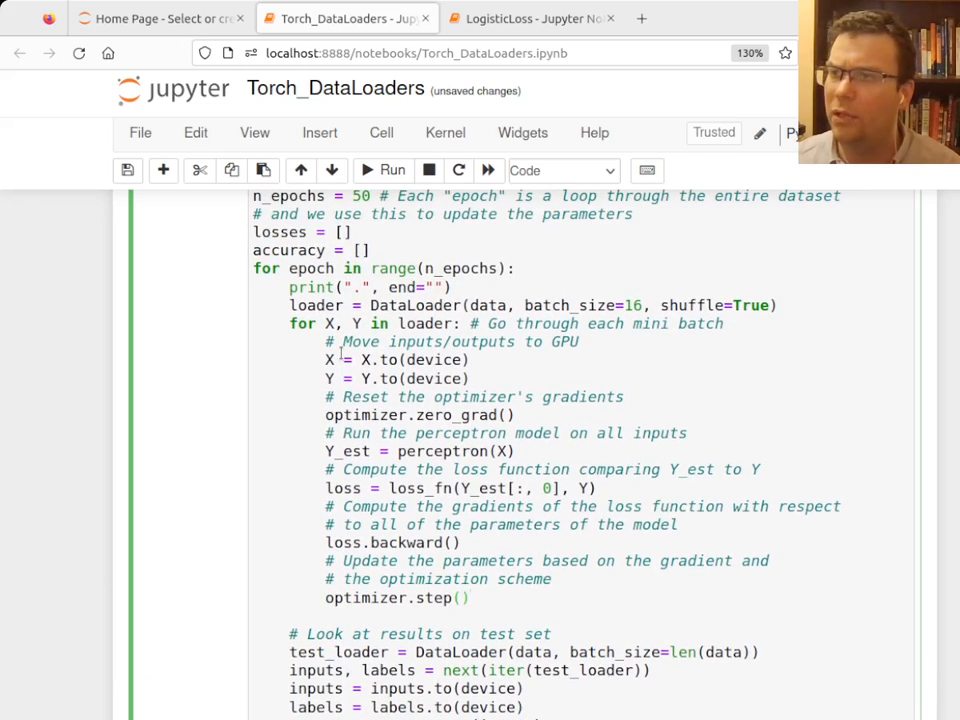
scroll(up, 3)
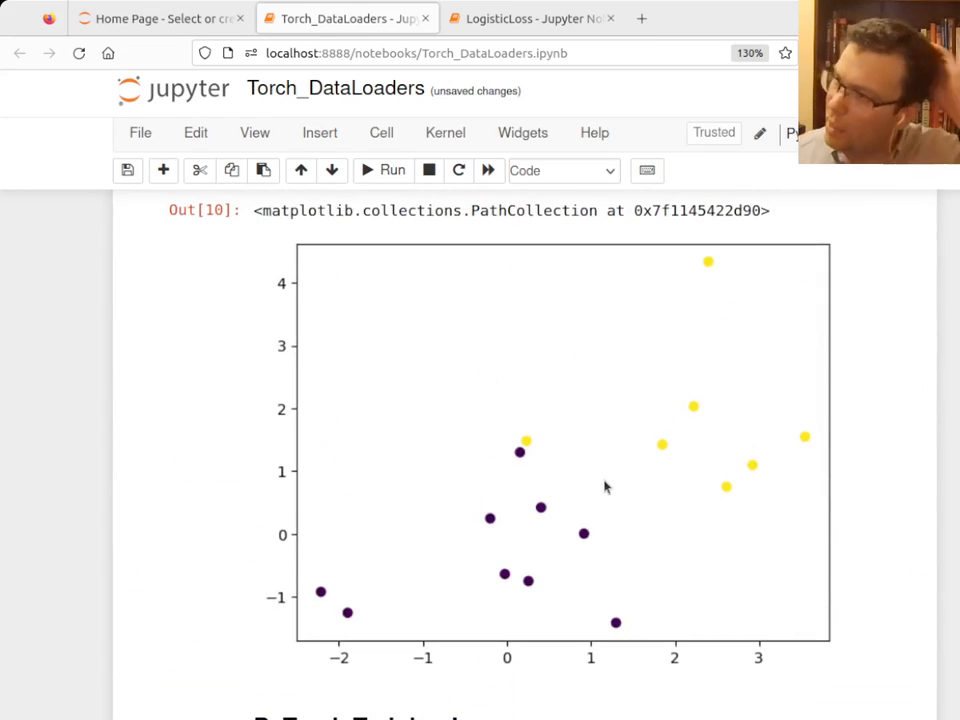
mouse_move(568, 498)
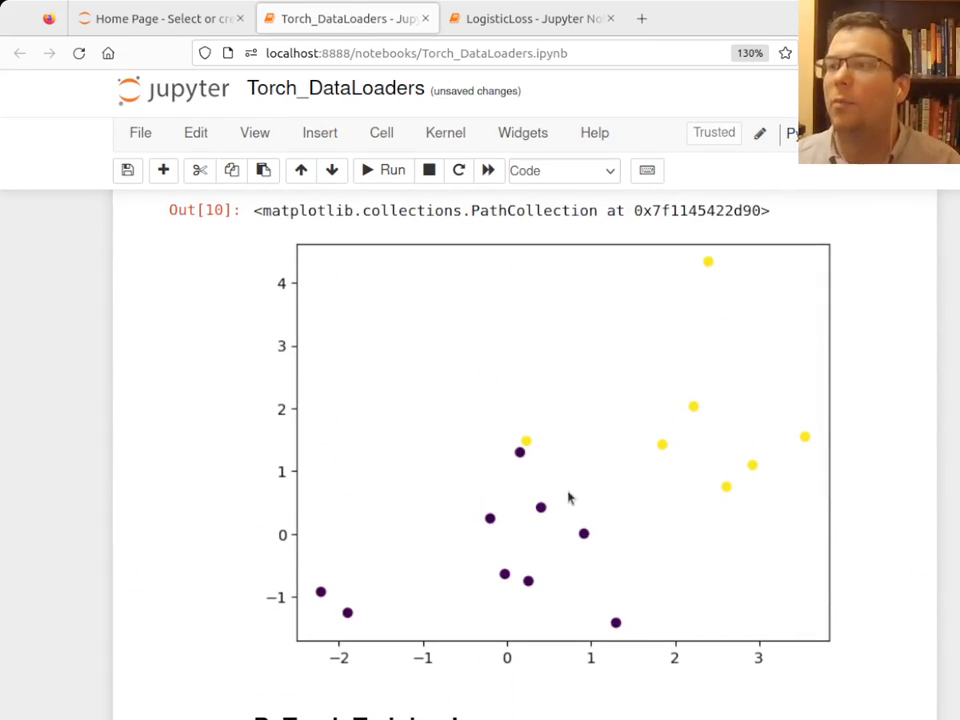
scroll(down, 3)
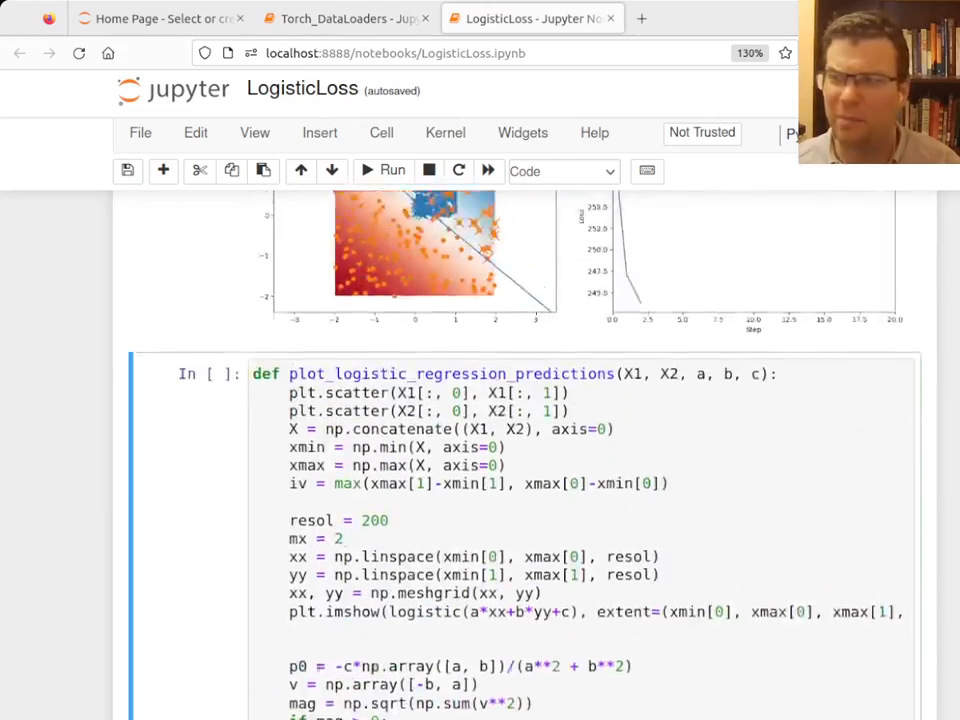
Step: Revisit the gradient equations in LogisticLoss and switch back to the Torch_DataLoaders training cell
scroll(down, 3)
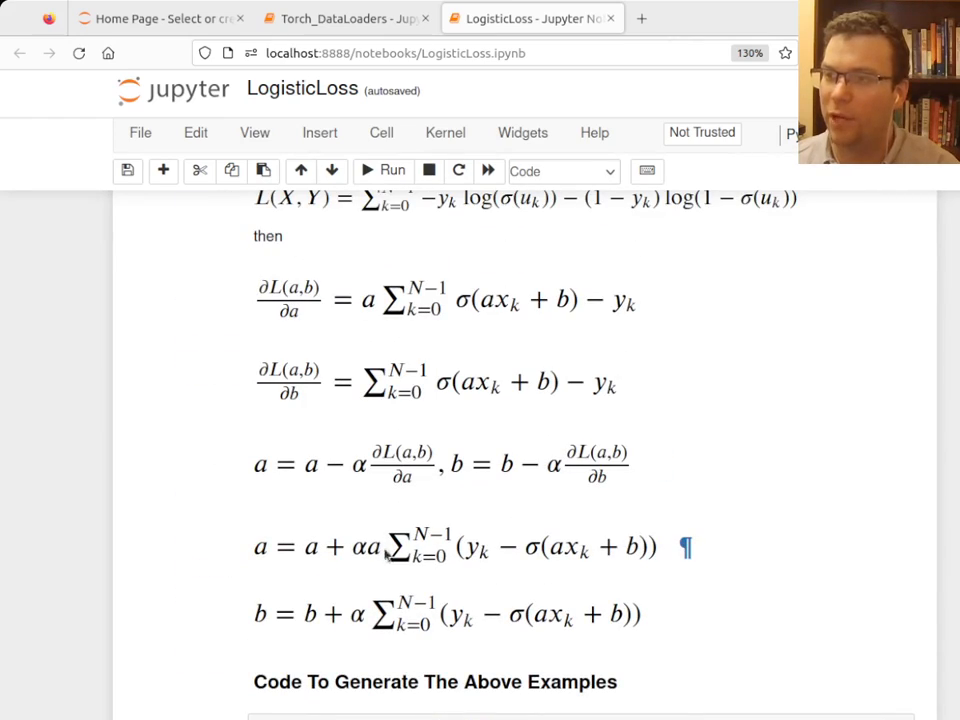
click(344, 18)
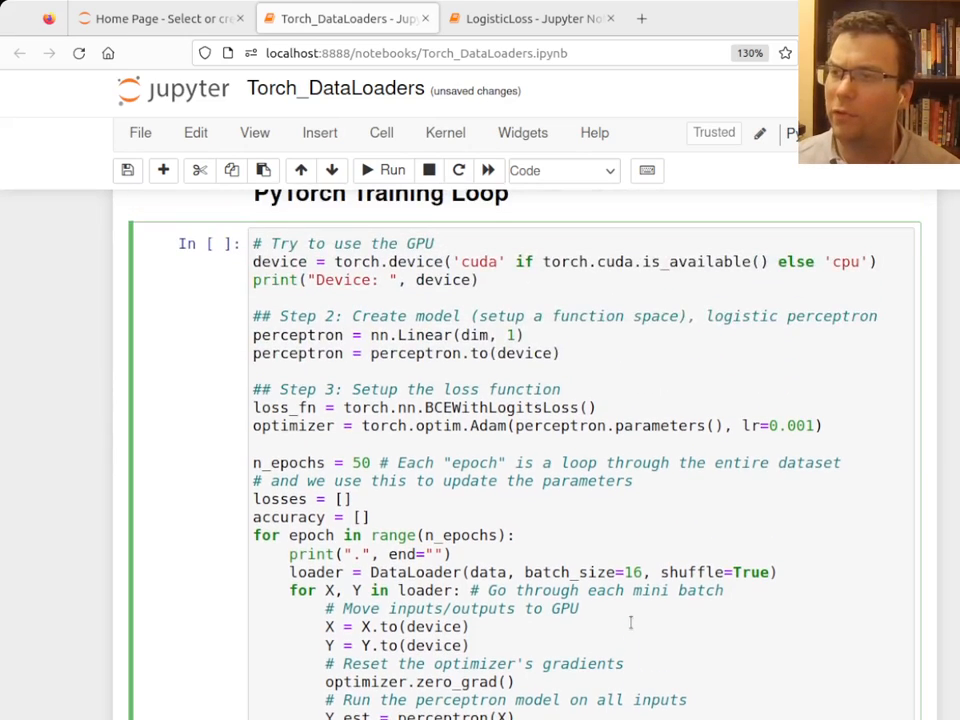
Step: Scroll through the full PyTorch training loop cell before running it to print cuda and epoch dots
scroll(up, 3)
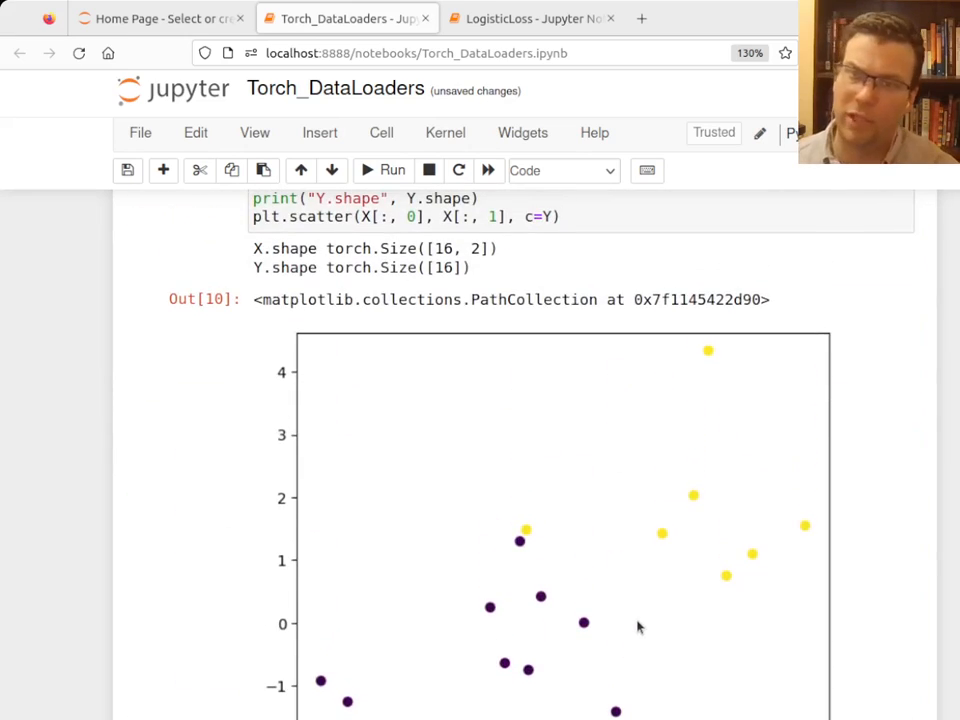
scroll(down, 3)
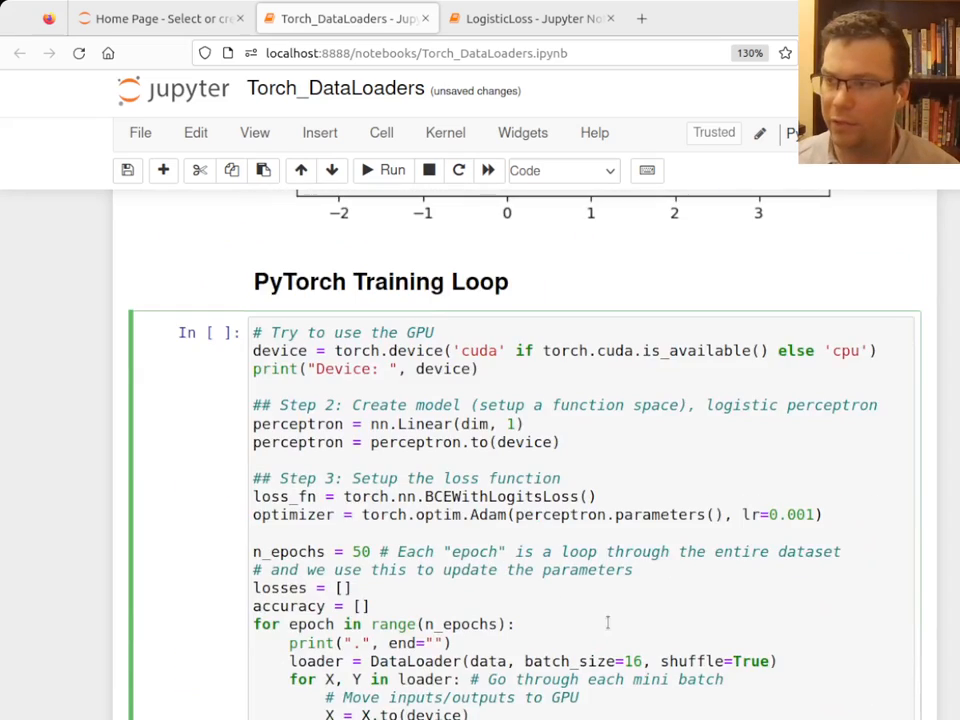
scroll(down, 3)
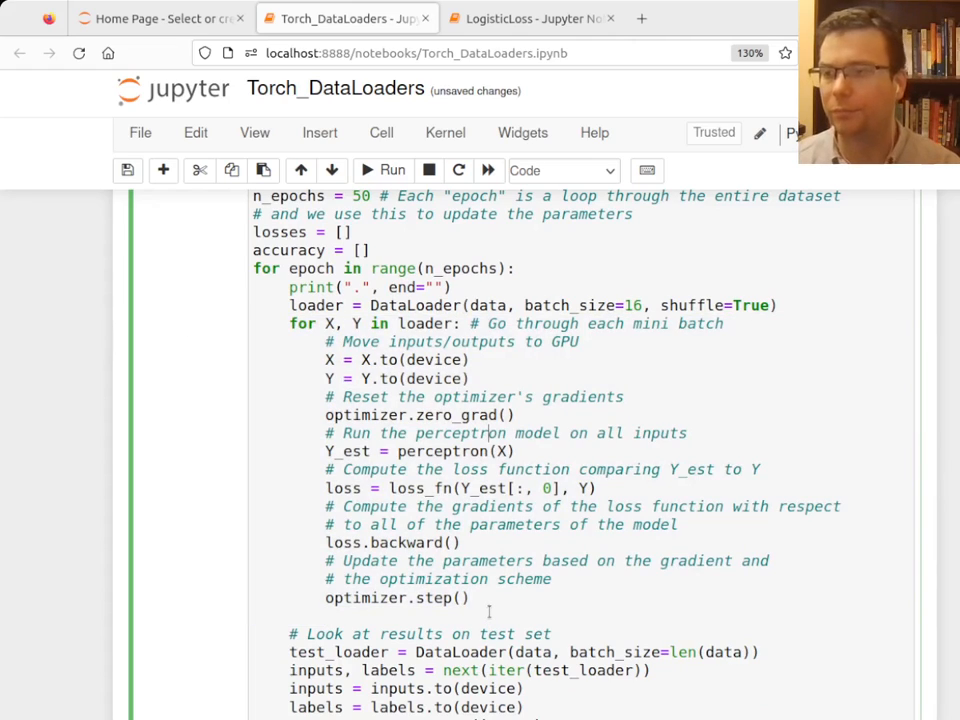
scroll(down, 3)
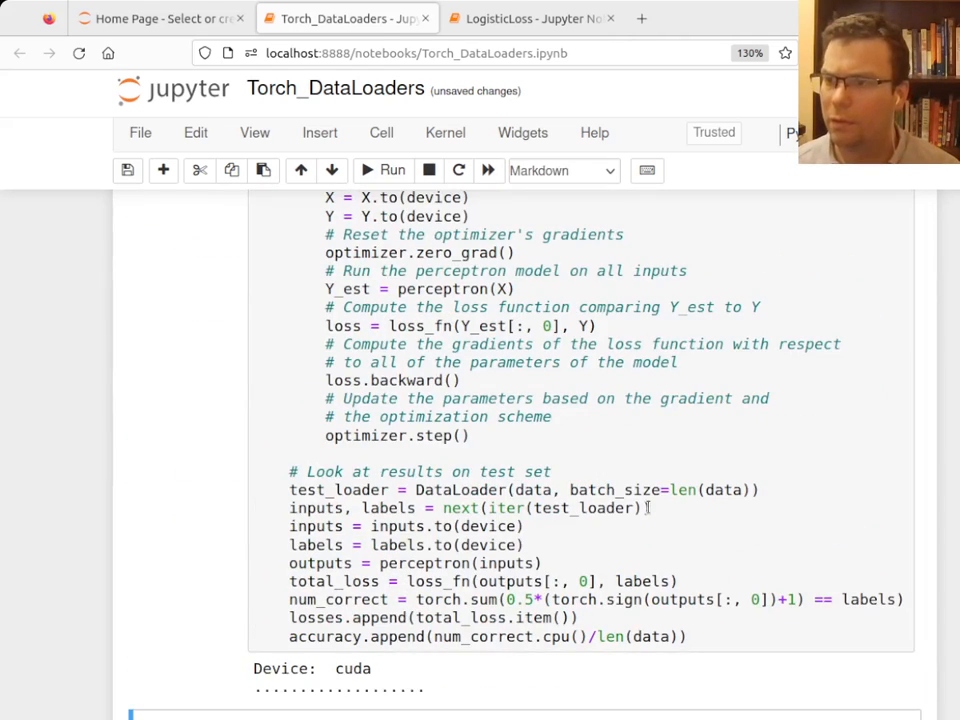
Step: Scroll to the Losses and Accuracy plots showing loss near 0.25 and accuracy near 90%
scroll(down, 3)
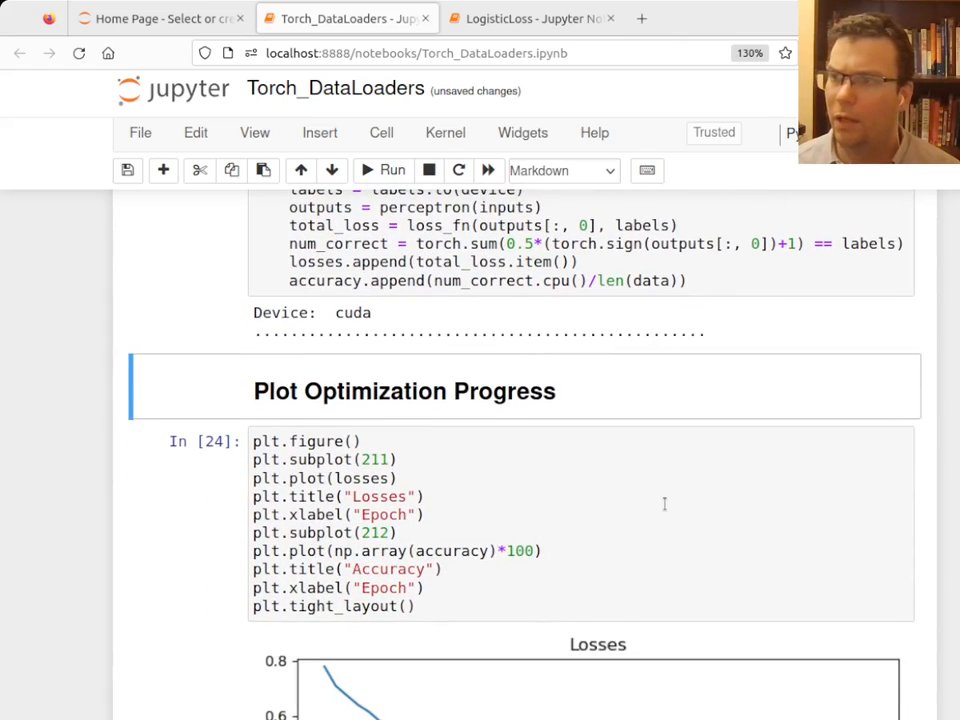
scroll(down, 3)
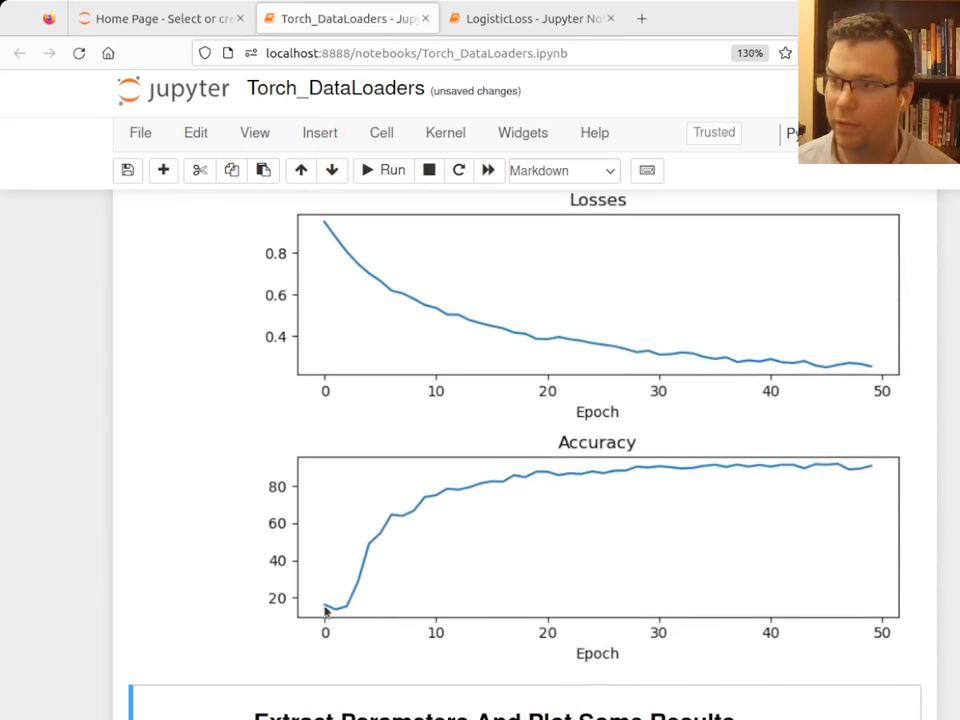
mouse_move(368, 482)
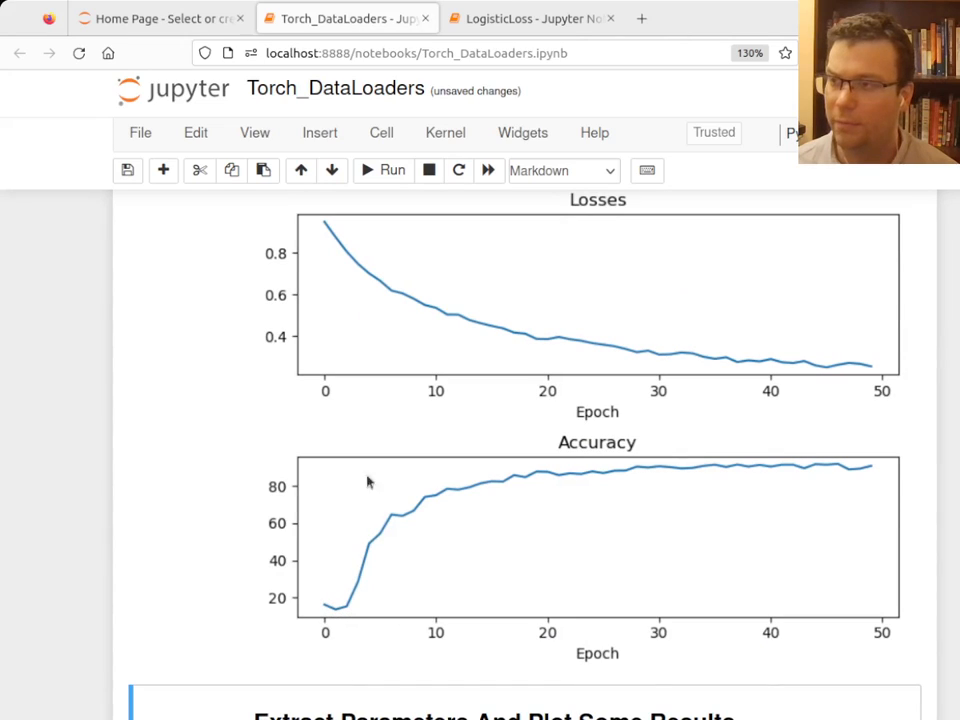
mouse_move(492, 504)
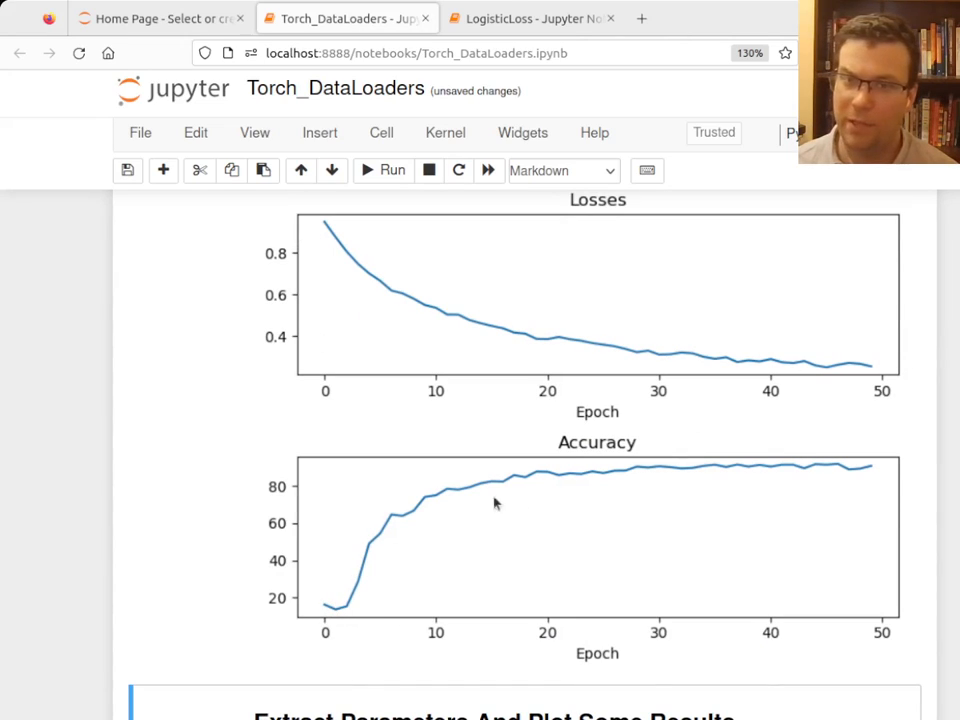
mouse_move(544, 524)
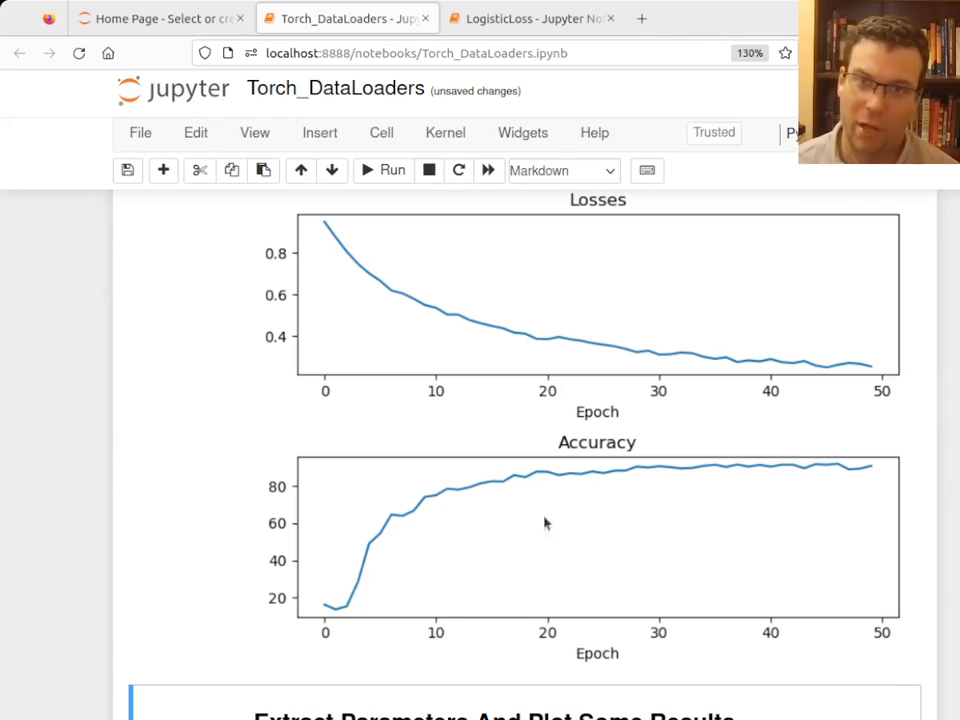
mouse_move(358, 580)
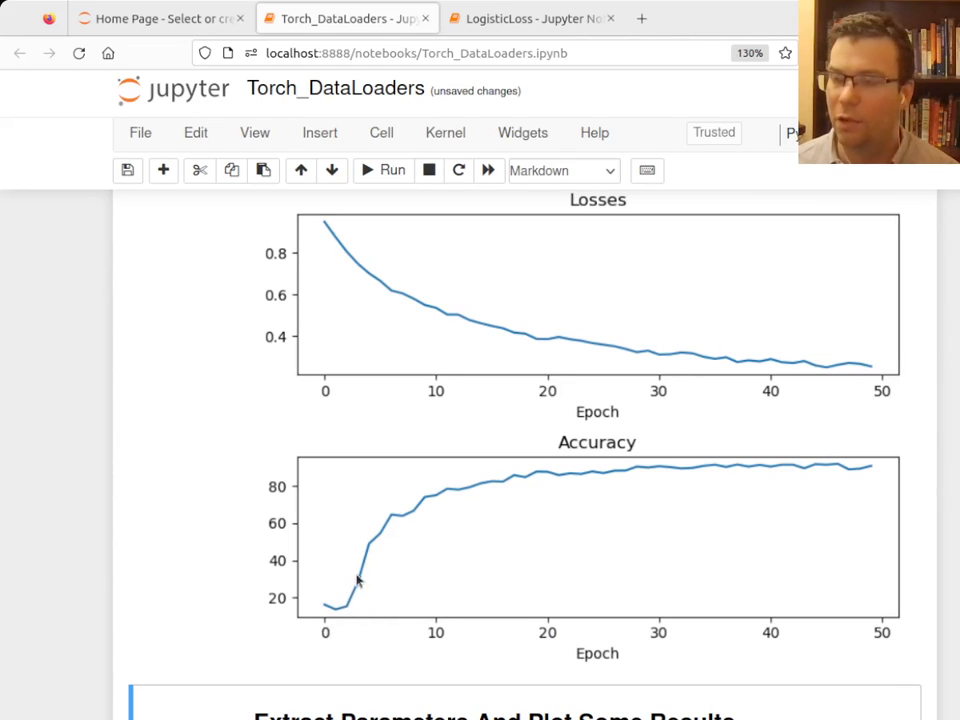
mouse_move(420, 508)
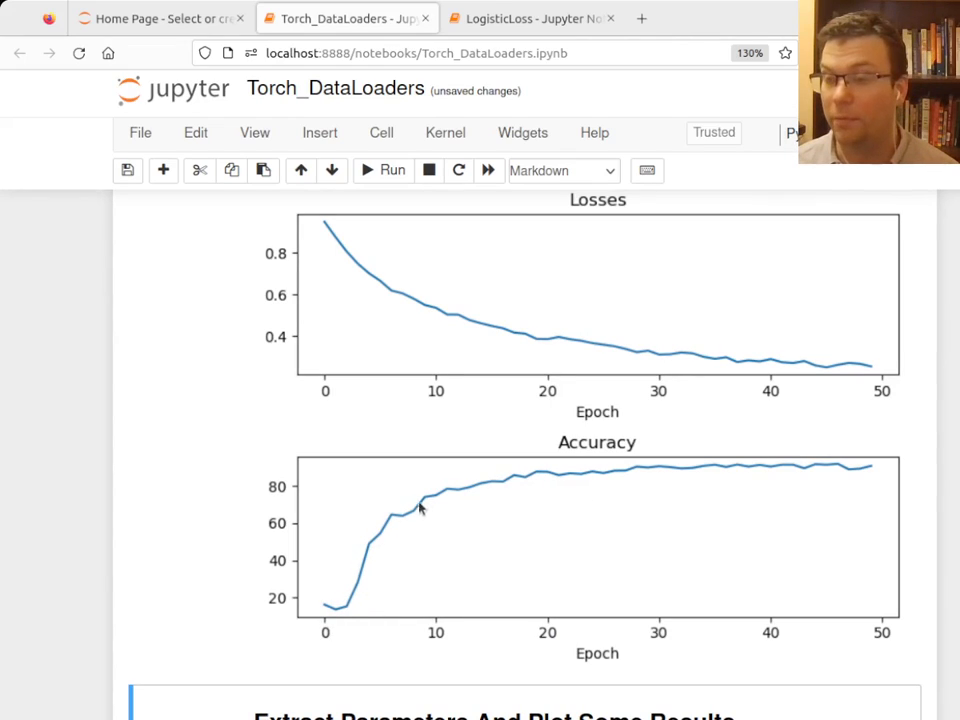
mouse_move(936, 492)
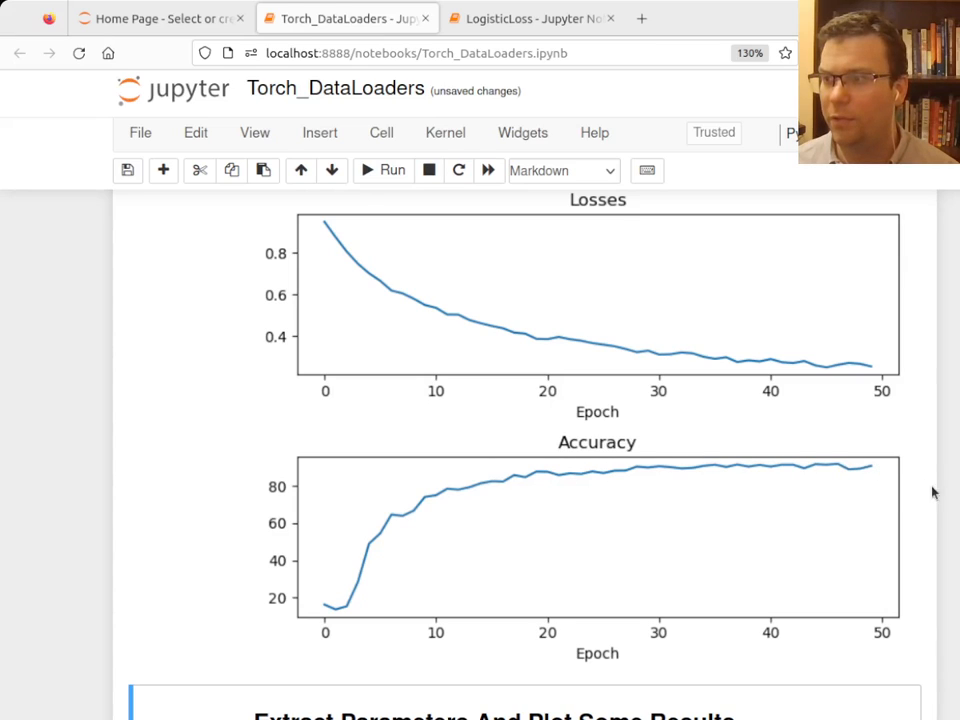
scroll(down, 3)
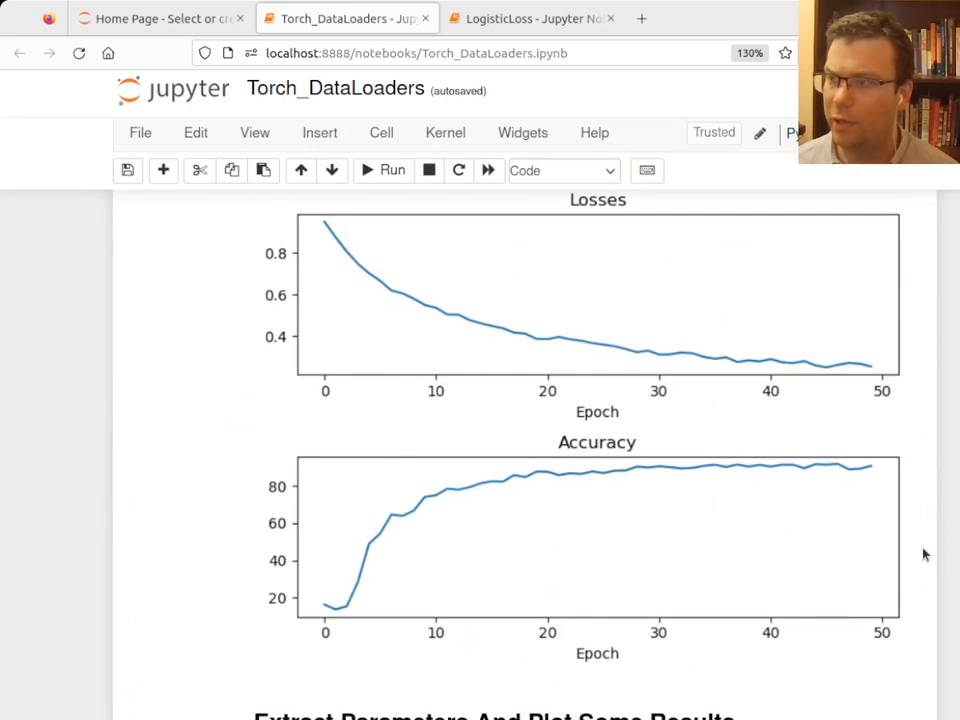
scroll(down, 3)
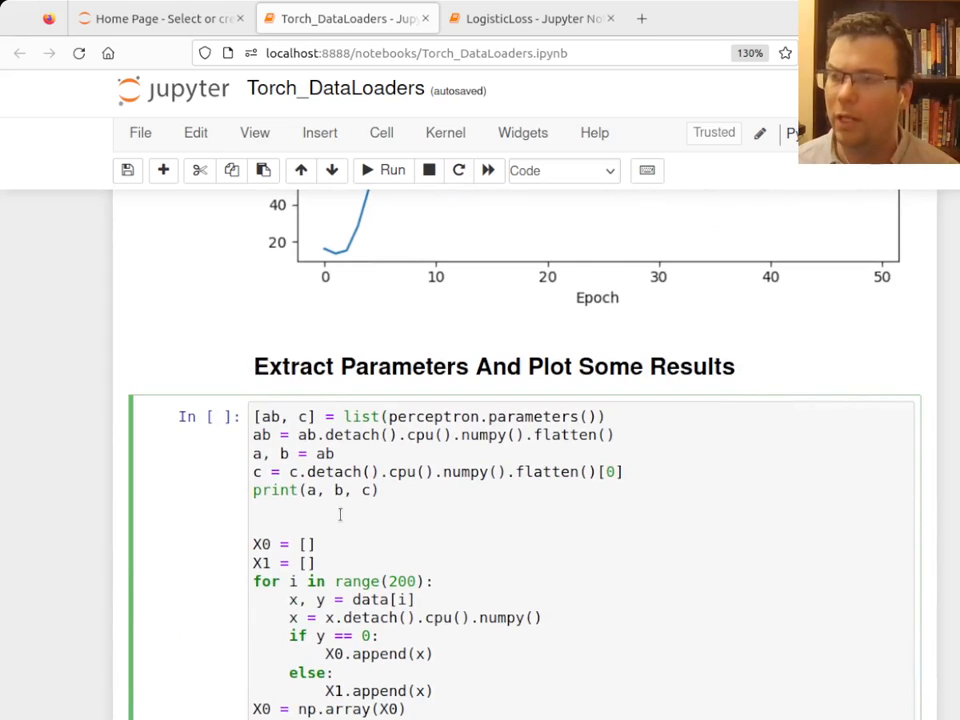
double_click(484, 416)
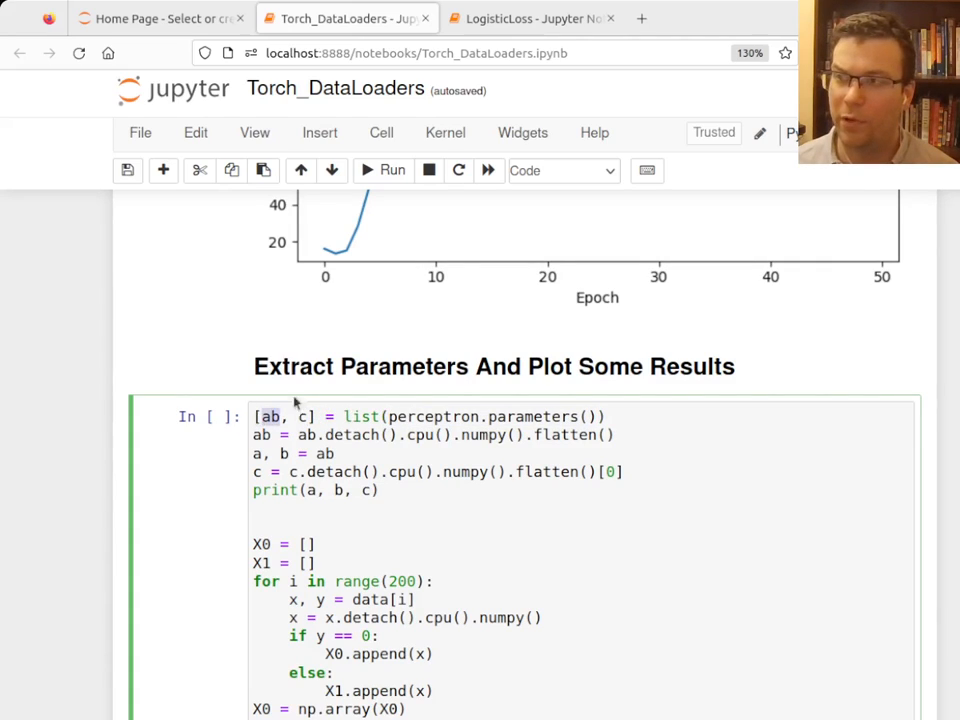
click(276, 416)
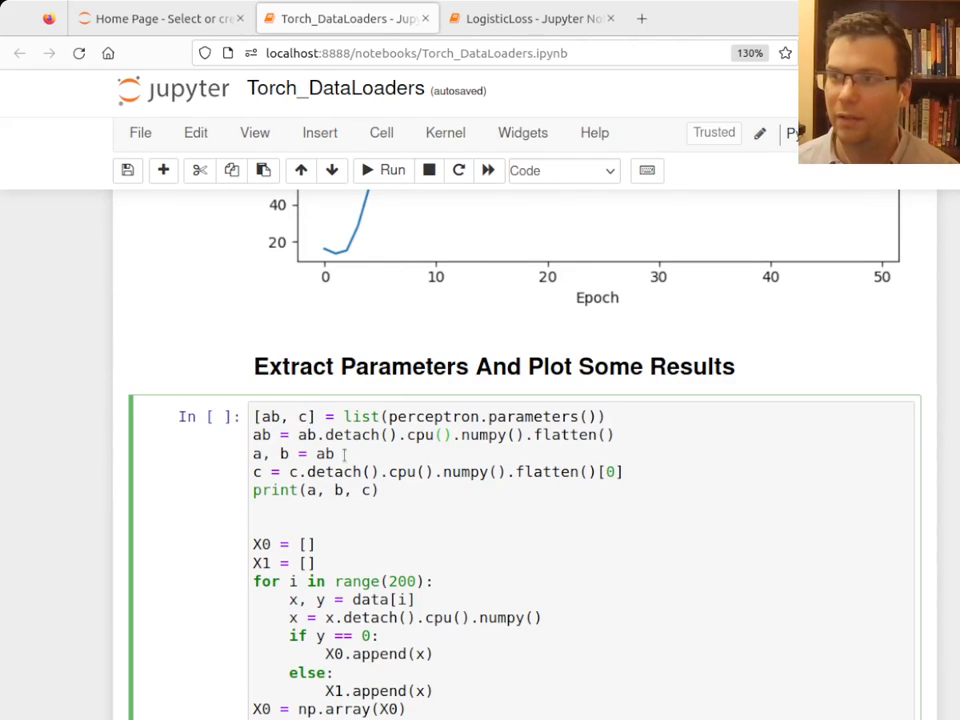
drag(336, 452, 622, 472)
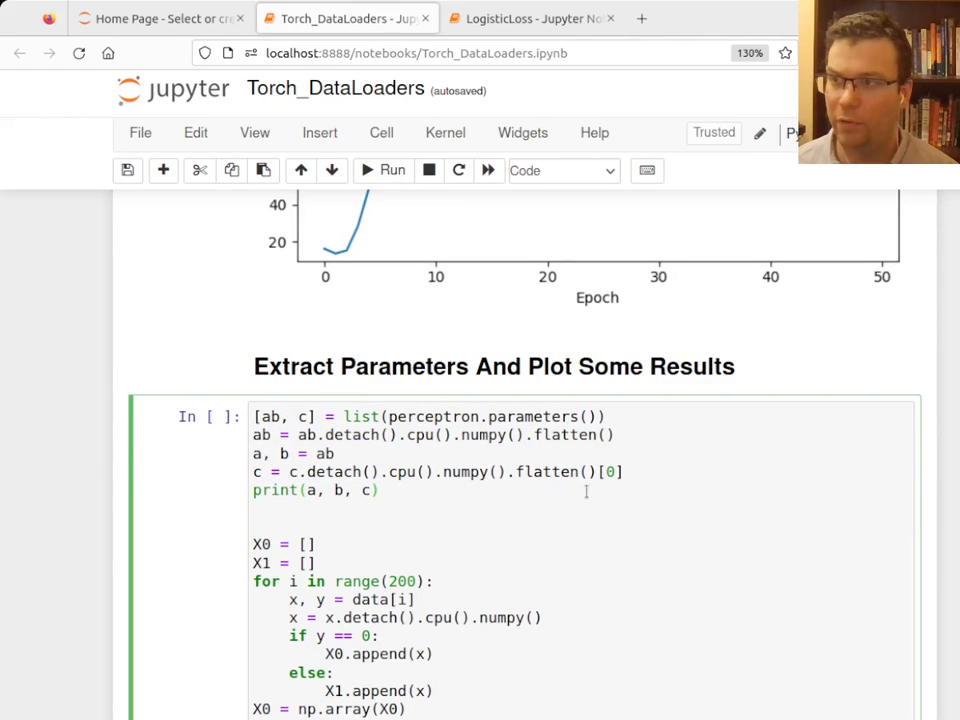
scroll(down, 3)
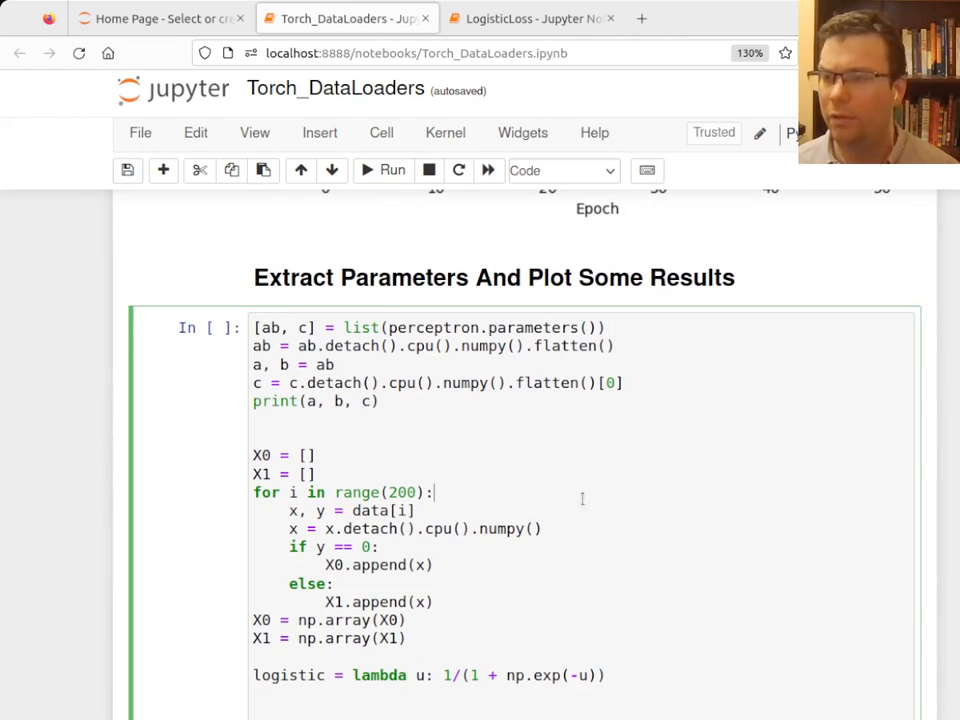
scroll(down, 3)
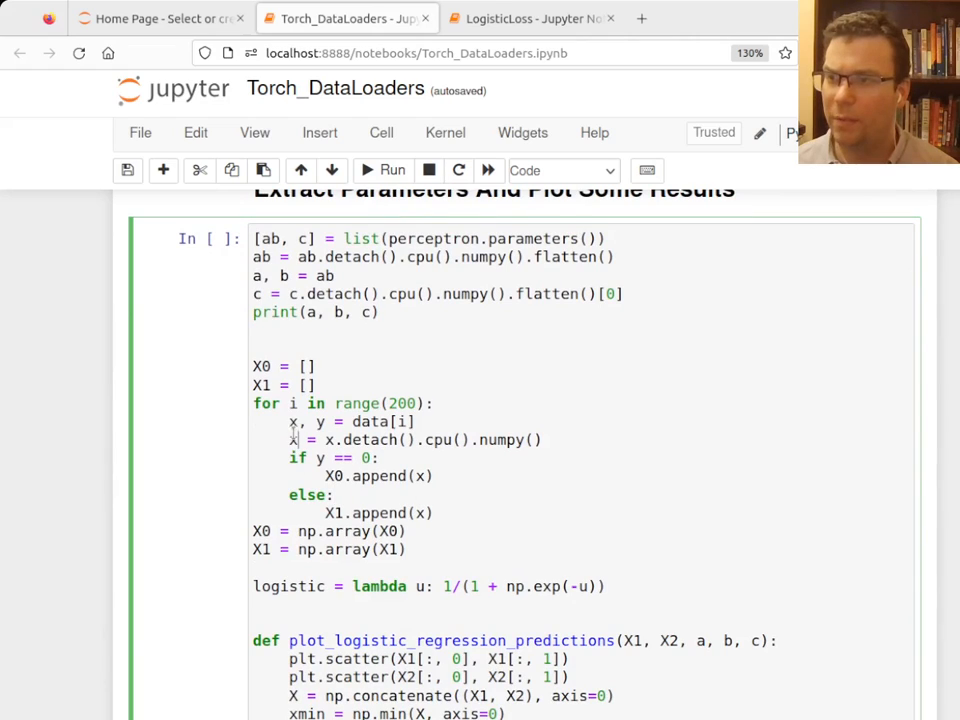
scroll(down, 3)
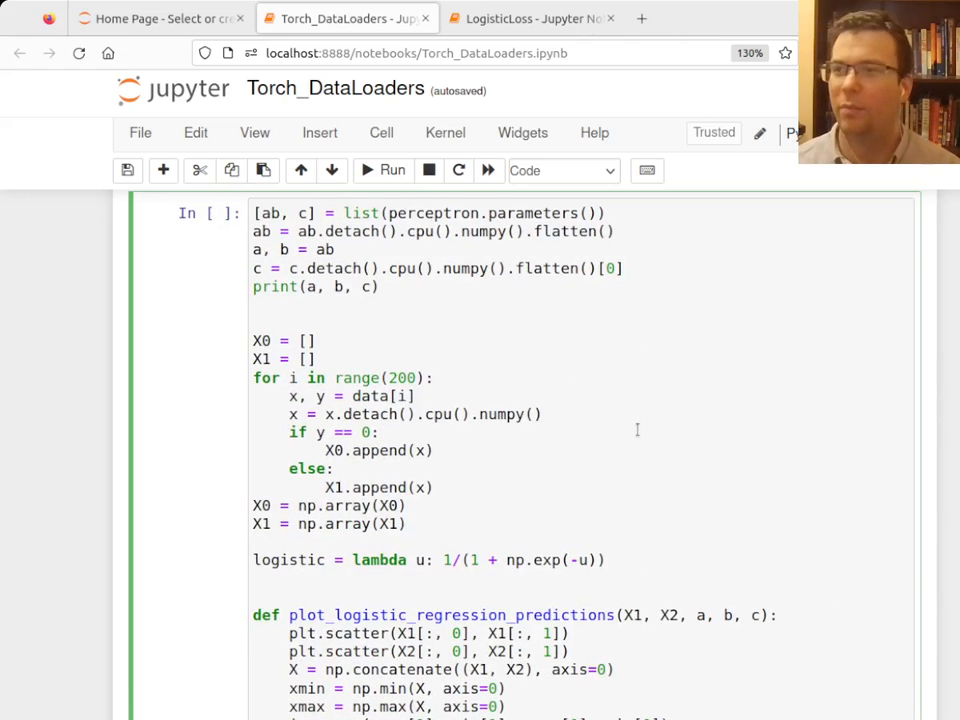
Step: Run Extract Parameters to print a=0.930, b=0.981, c=-1.504 and the decision boundary plot
click(384, 170)
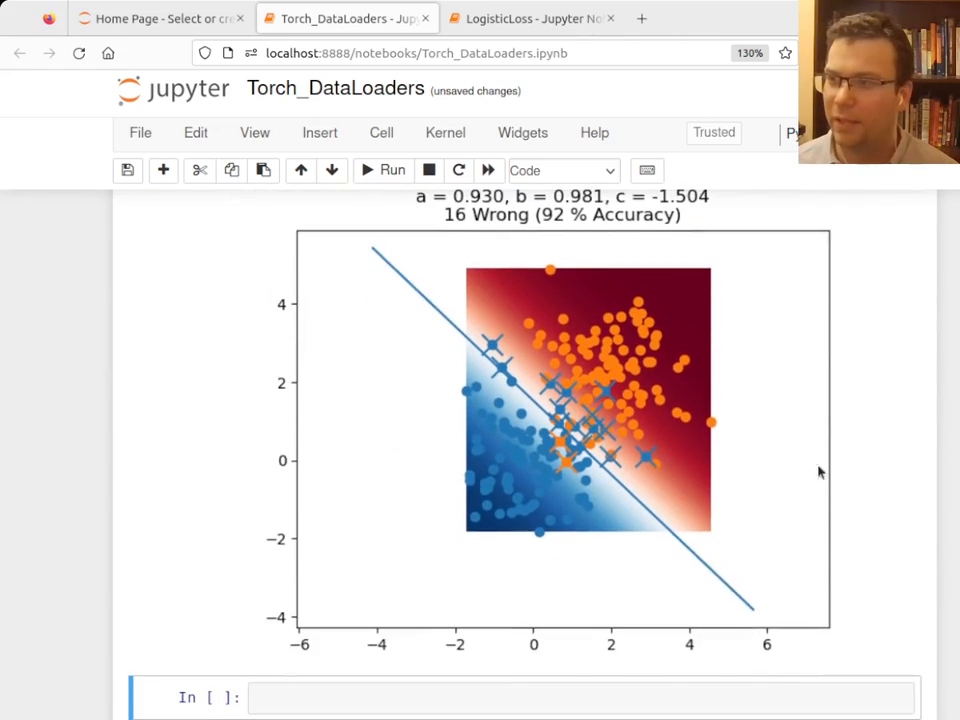
scroll(down, 3)
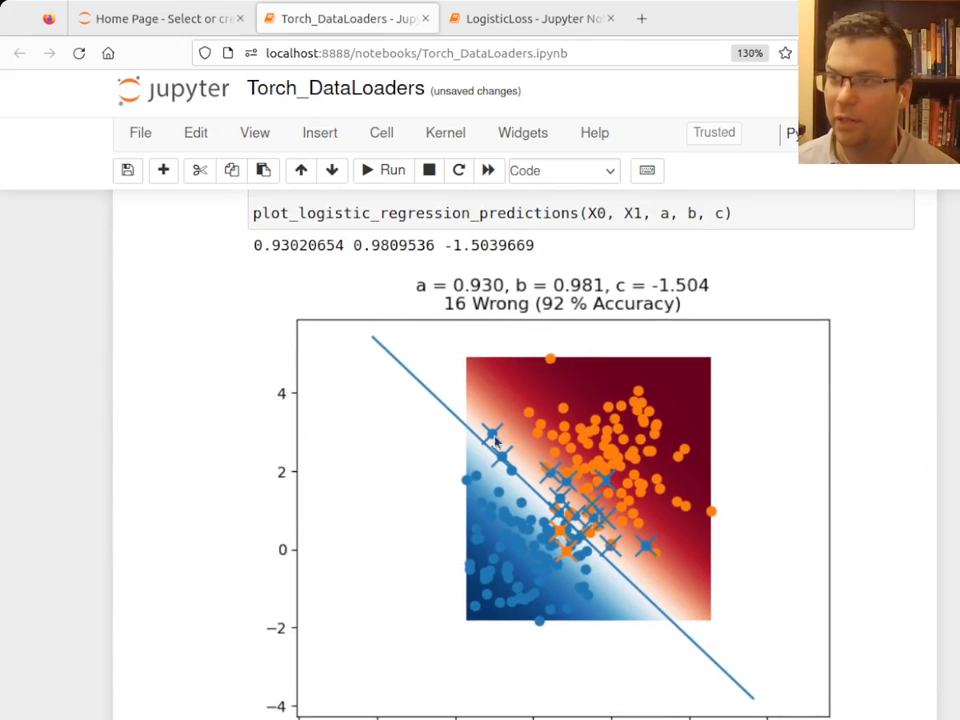
mouse_move(556, 320)
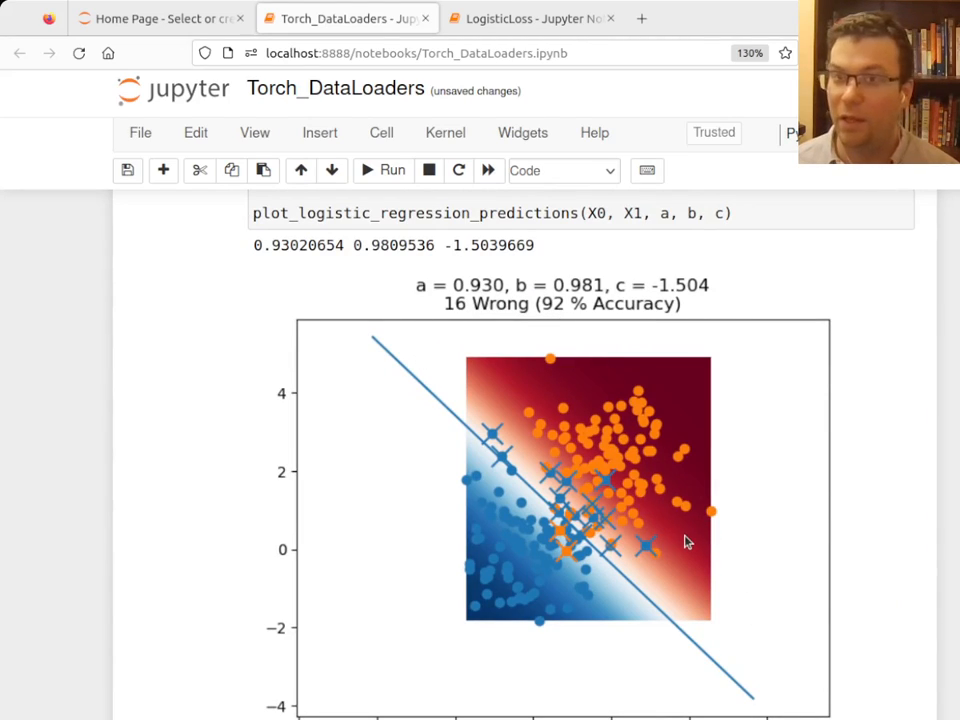
mouse_move(904, 572)
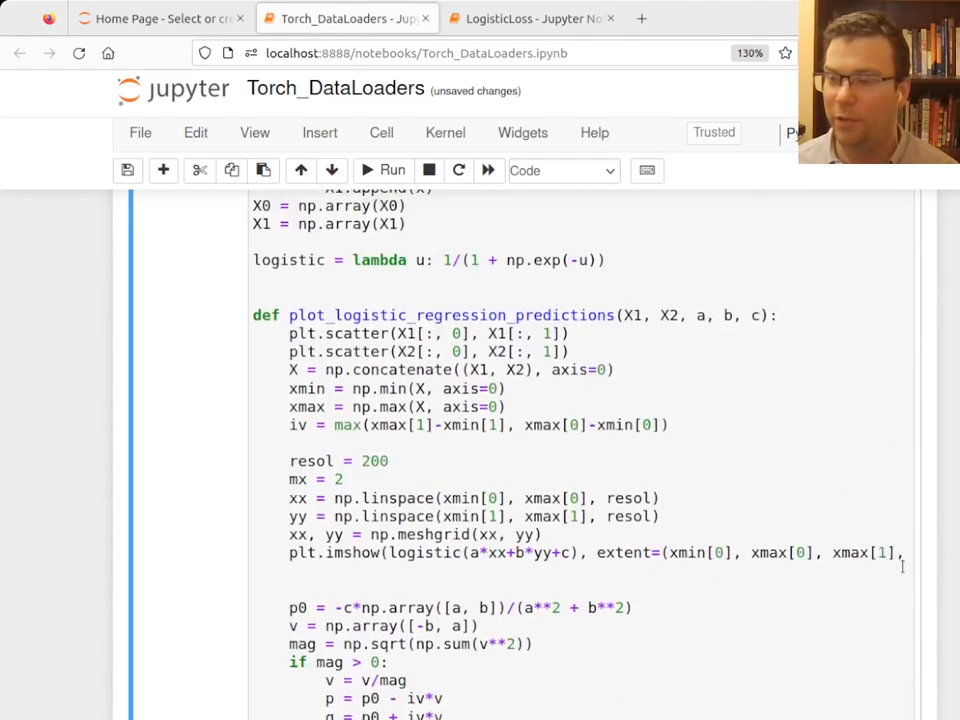
scroll(down, 3)
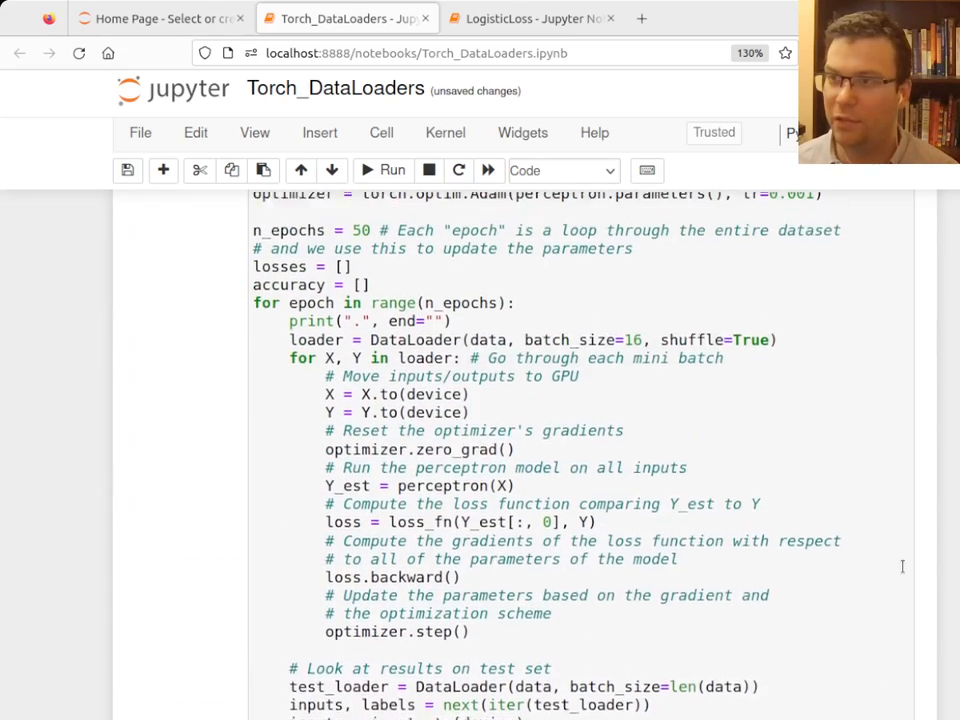
scroll(down, 3)
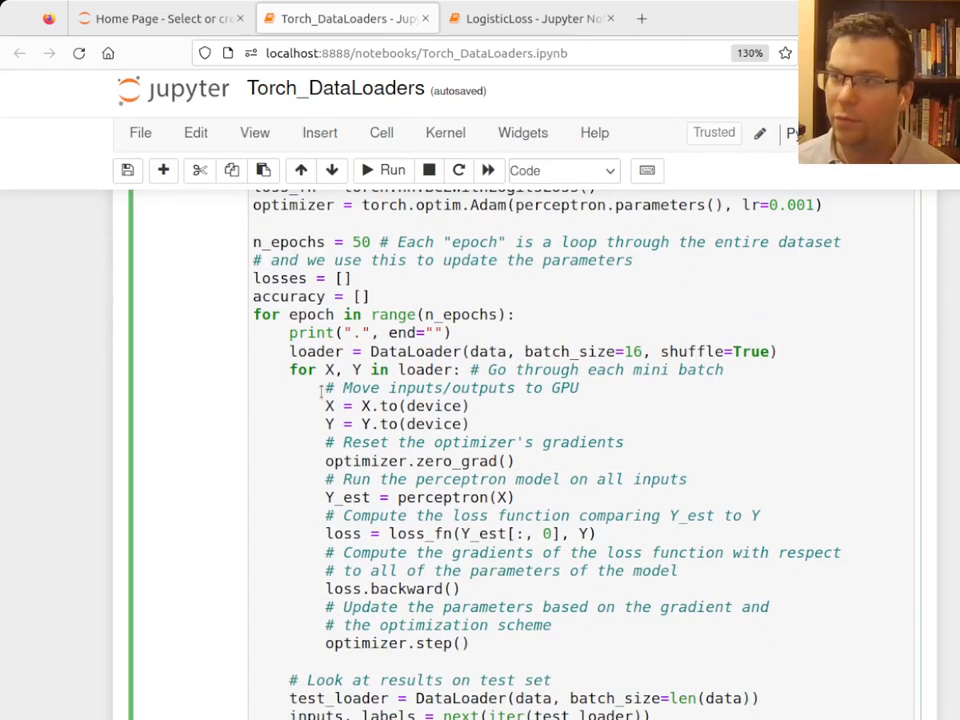
click(470, 424)
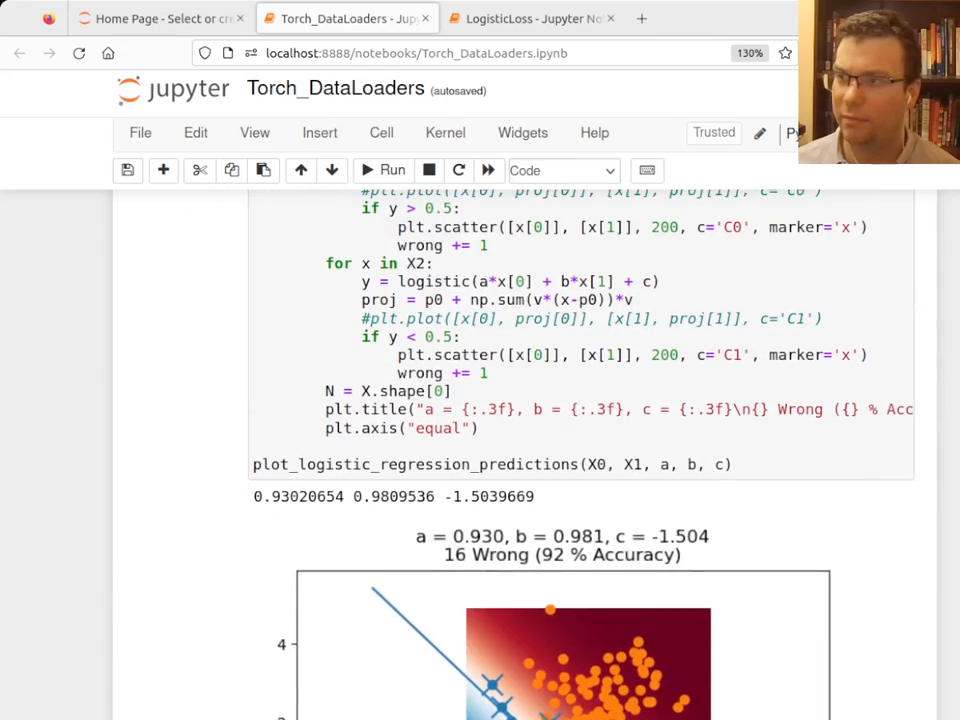
click(556, 432)
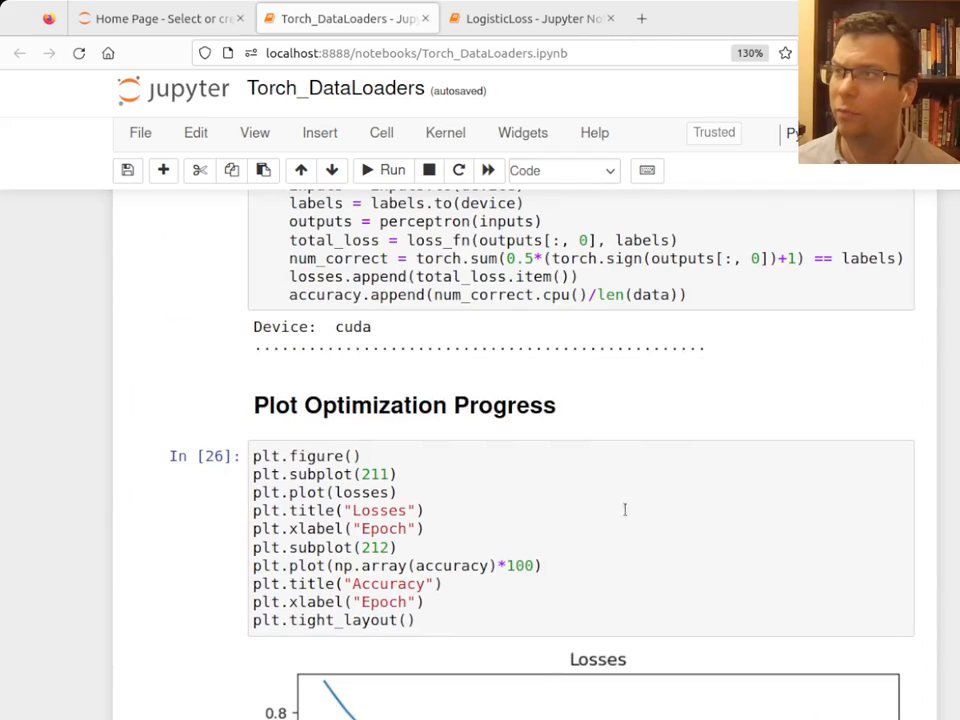
scroll(down, 3)
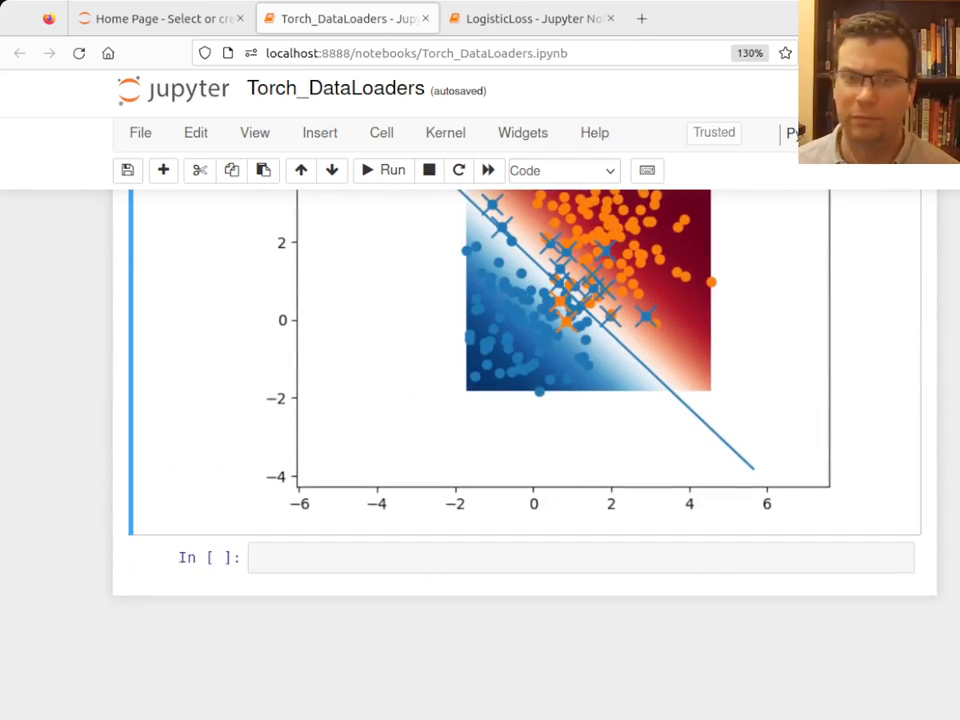